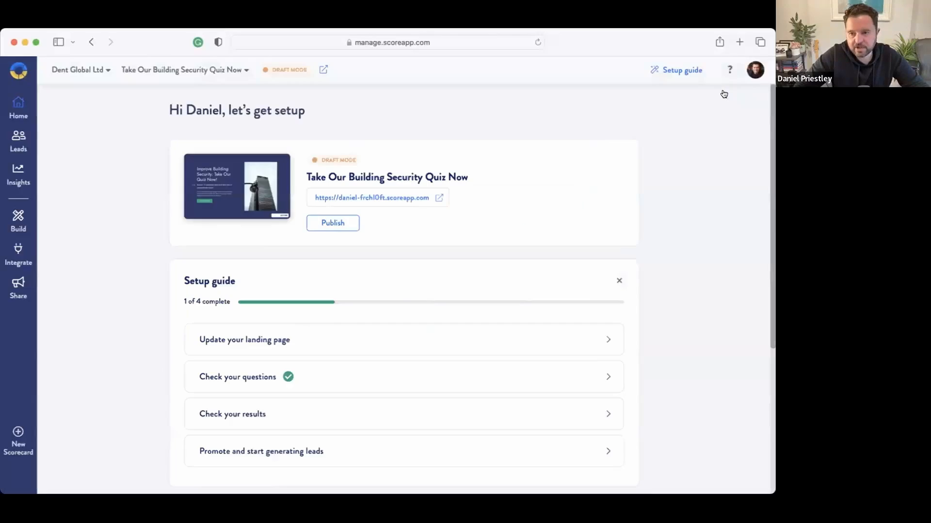
Begin creating a new scorecard from the account's scorecard list
left_click(78, 70)
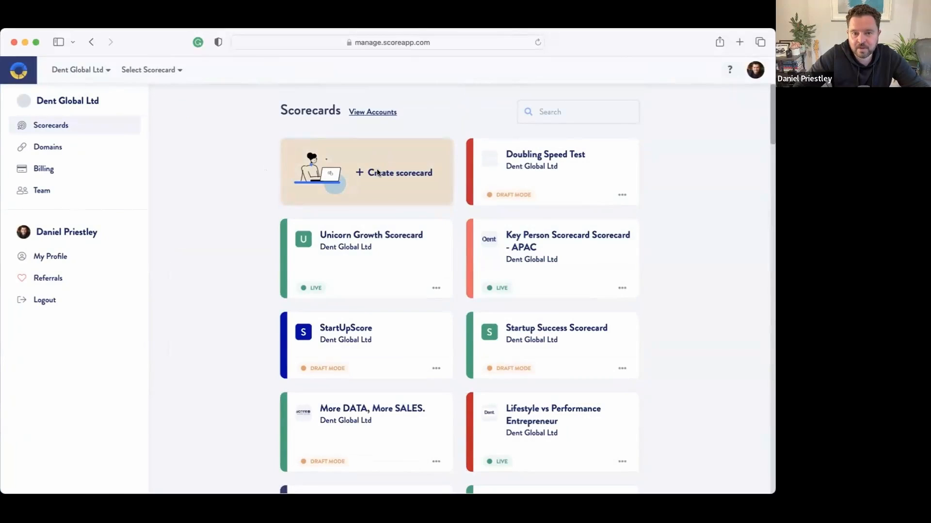
left_click(393, 173)
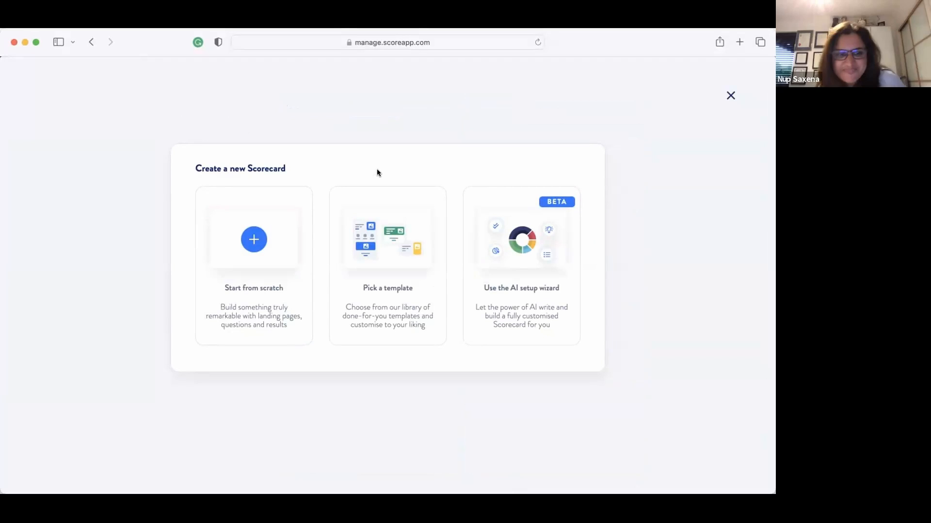
mouse_move(558, 297)
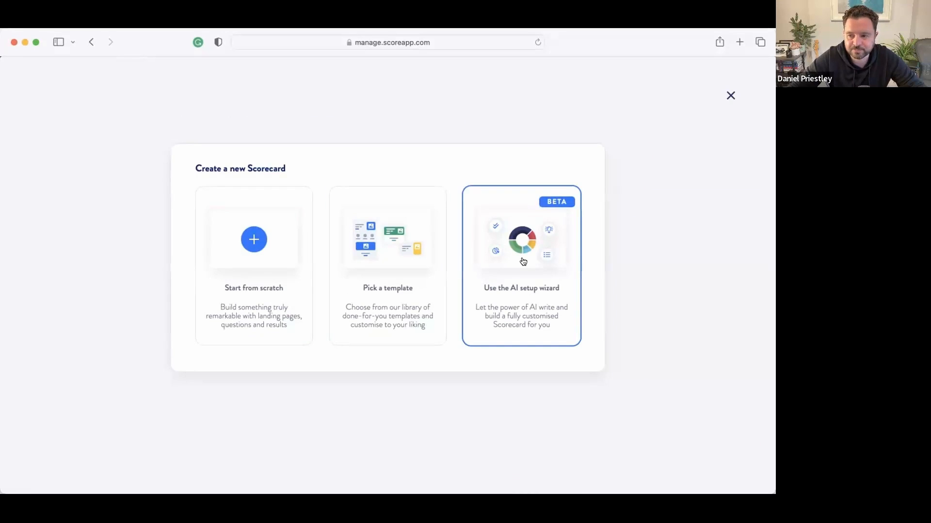
Start the AI setup wizard with Generate new leads as the goal and a feedback format chosen
left_click(521, 266)
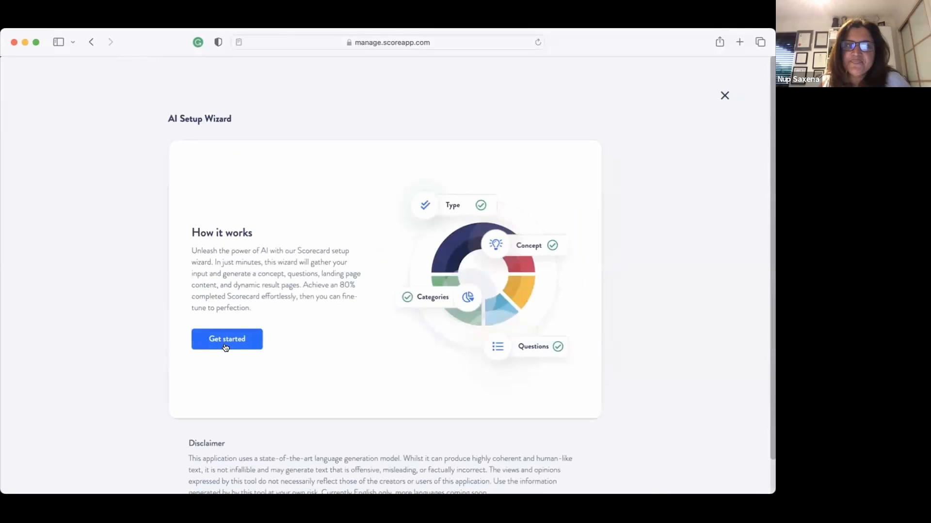
left_click(226, 340)
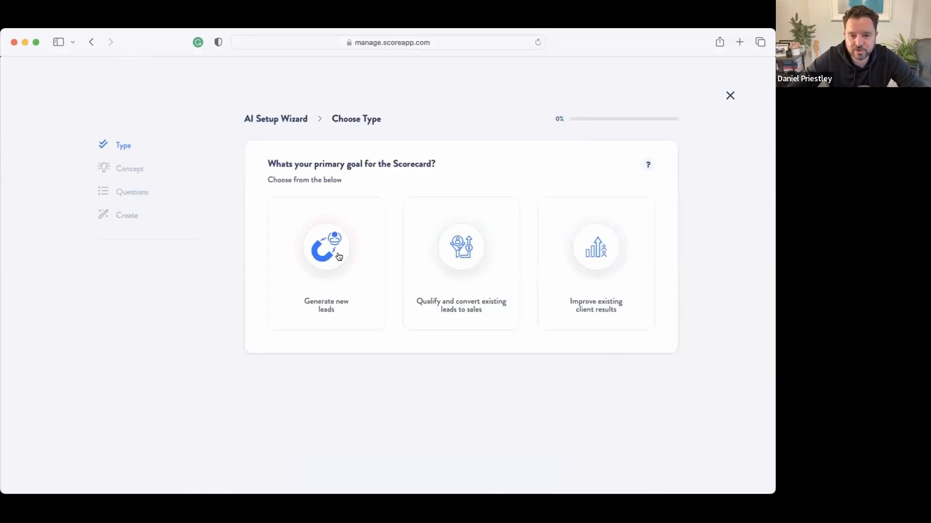
left_click(325, 261)
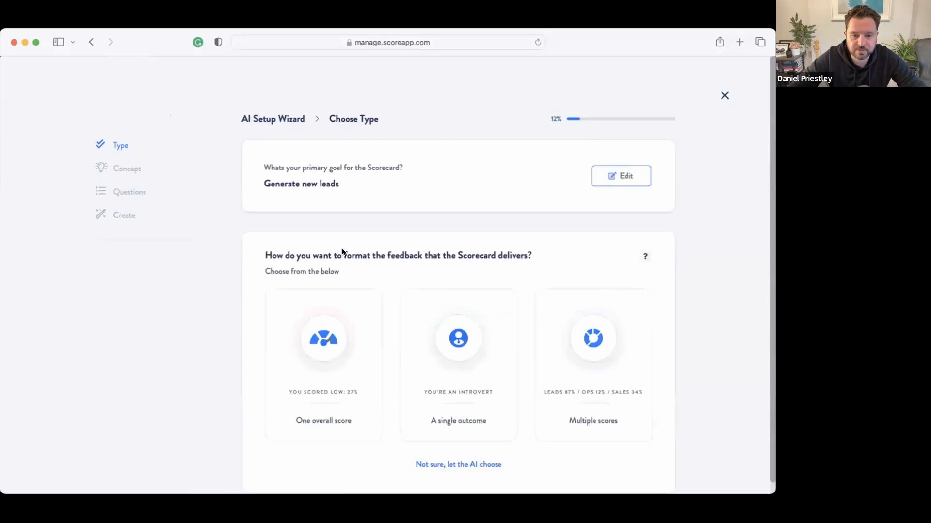
left_click(592, 353)
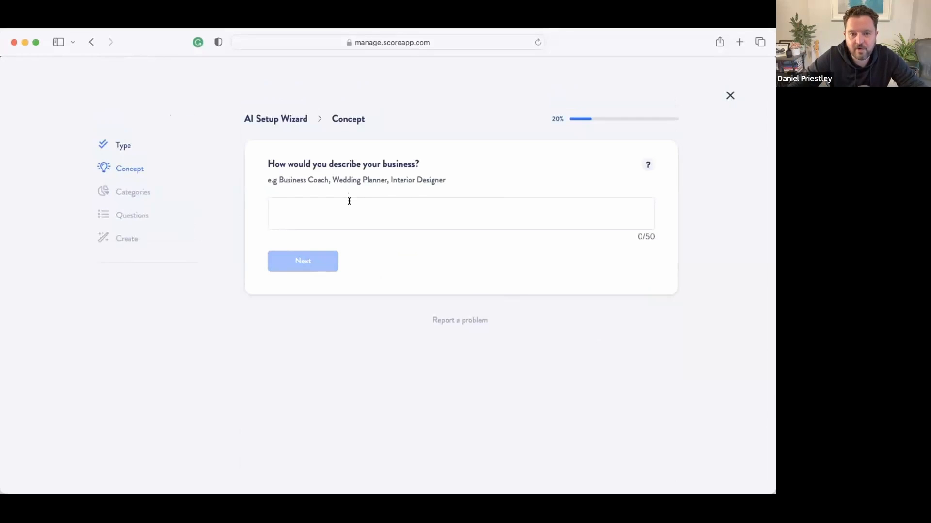
mouse_move(342, 209)
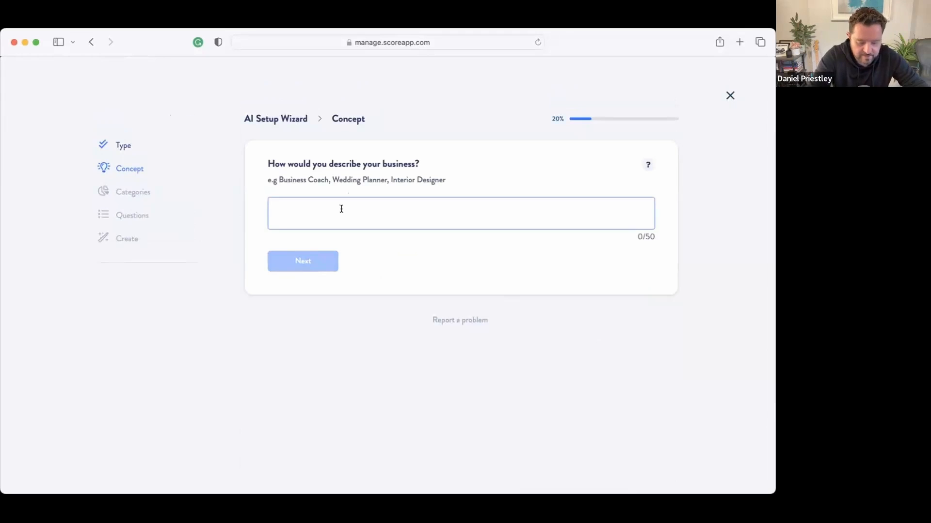
Describe the business as 'Marketing Strategy for Consumer Goods' and continue
type("Marketing Strat")
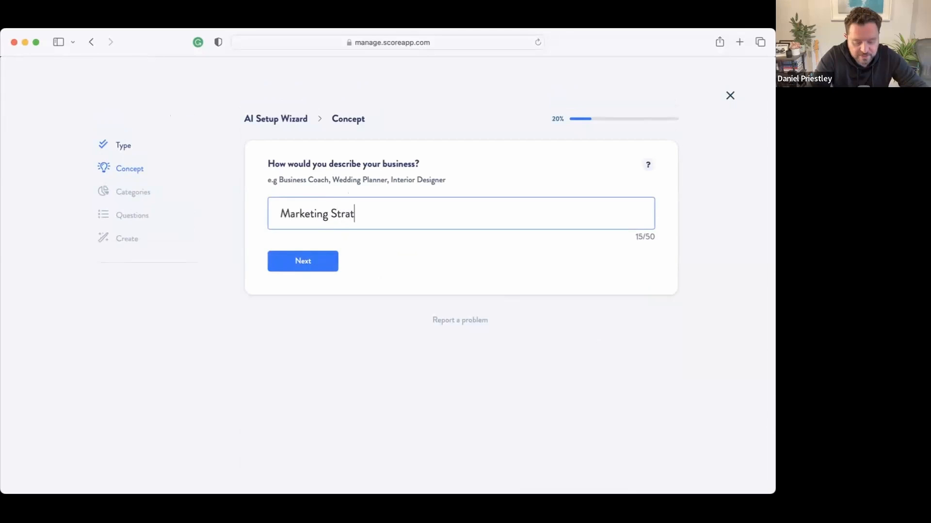
type("egy for C")
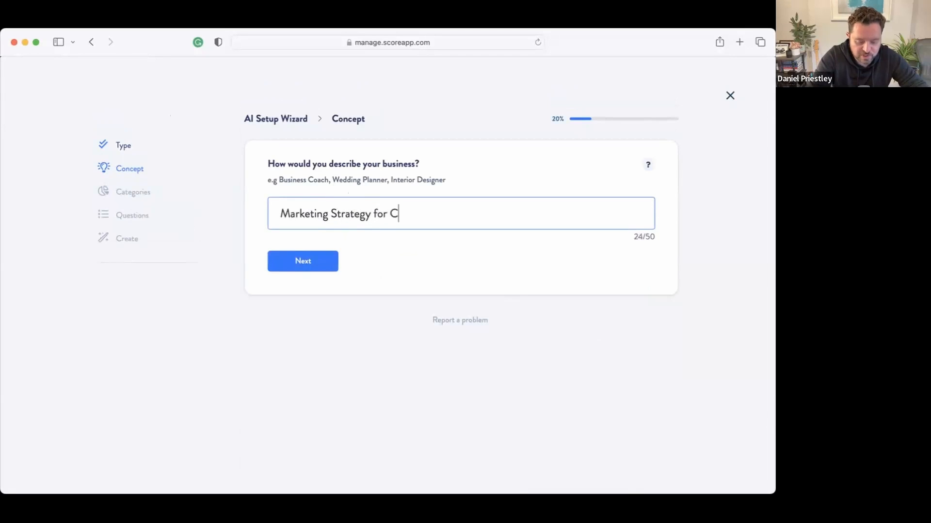
type("onsumer Goods")
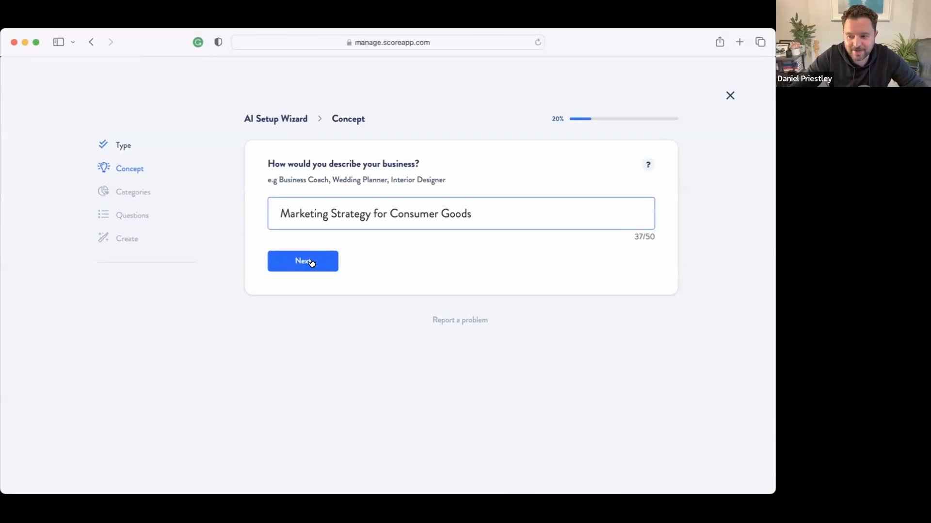
left_click(303, 261)
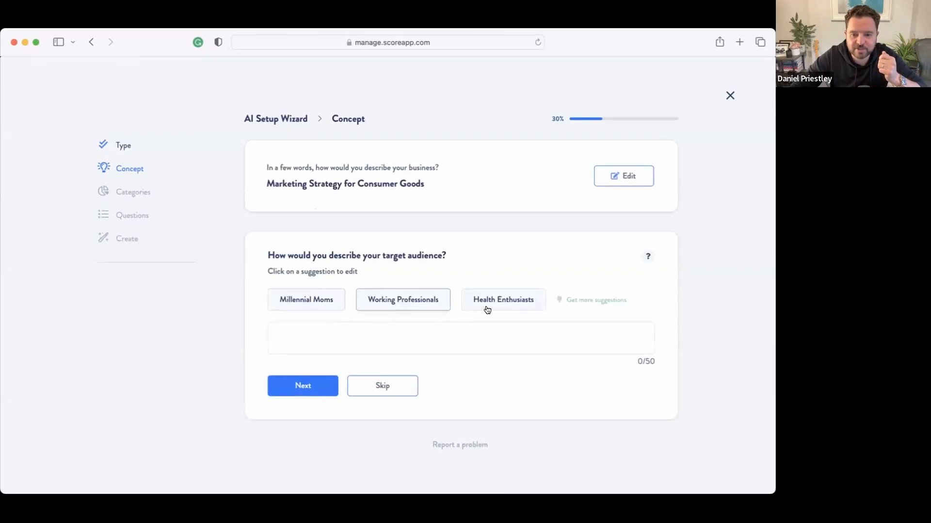
mouse_move(591, 302)
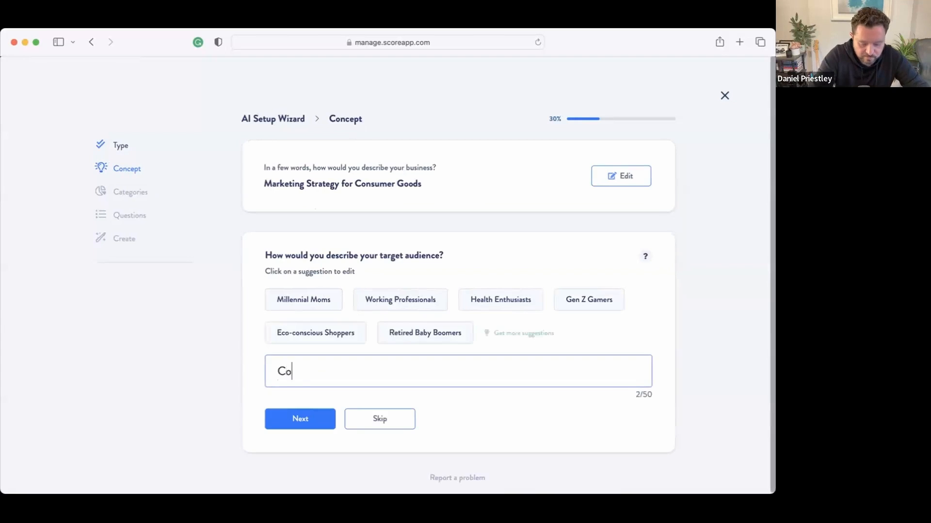
Set the target audience to 'Corporate Brand Managers' and continue
type("rporate B")
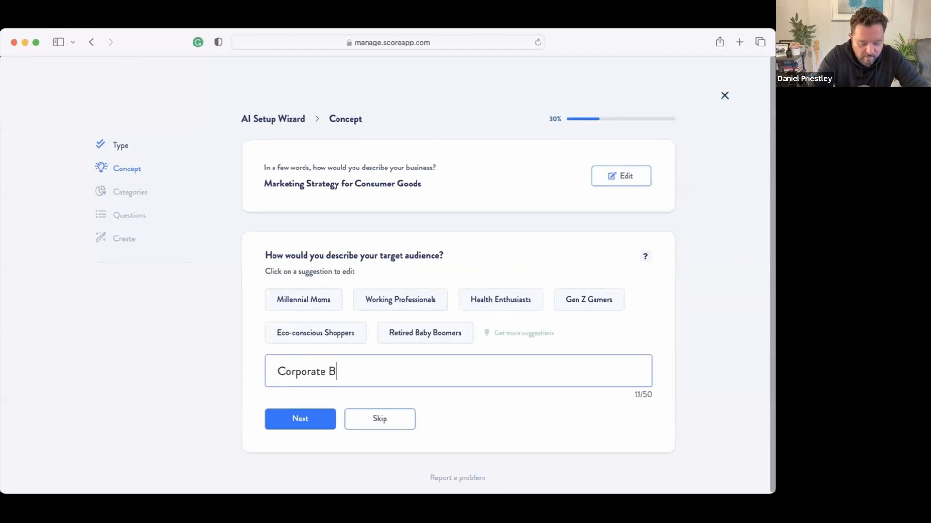
type("rand Manag")
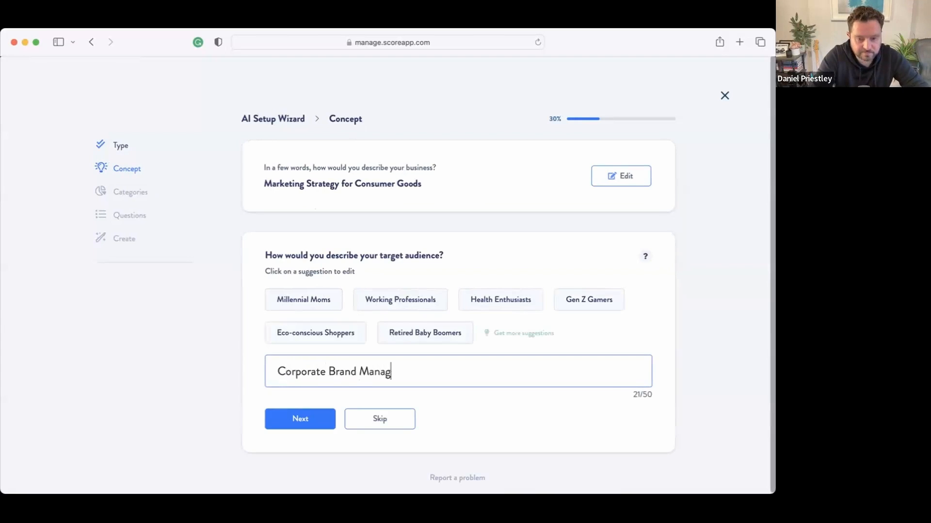
type("ers")
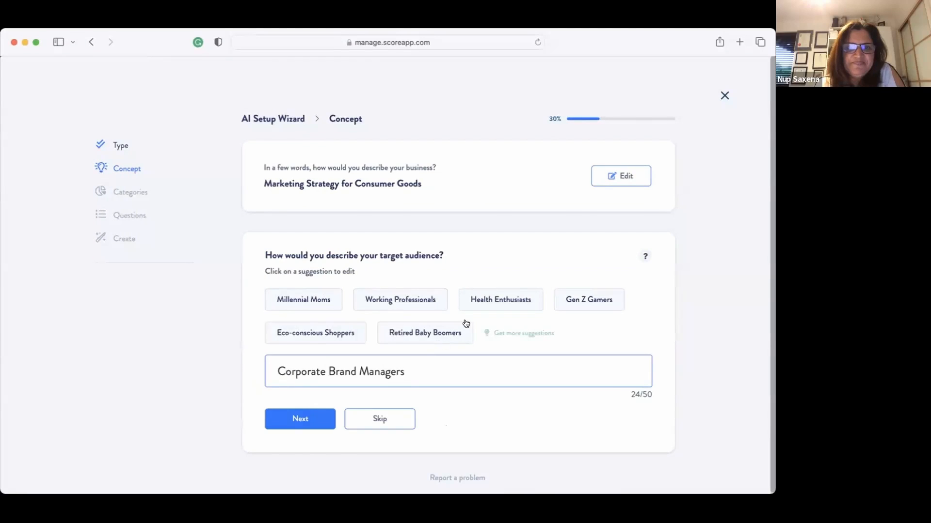
left_click(299, 419)
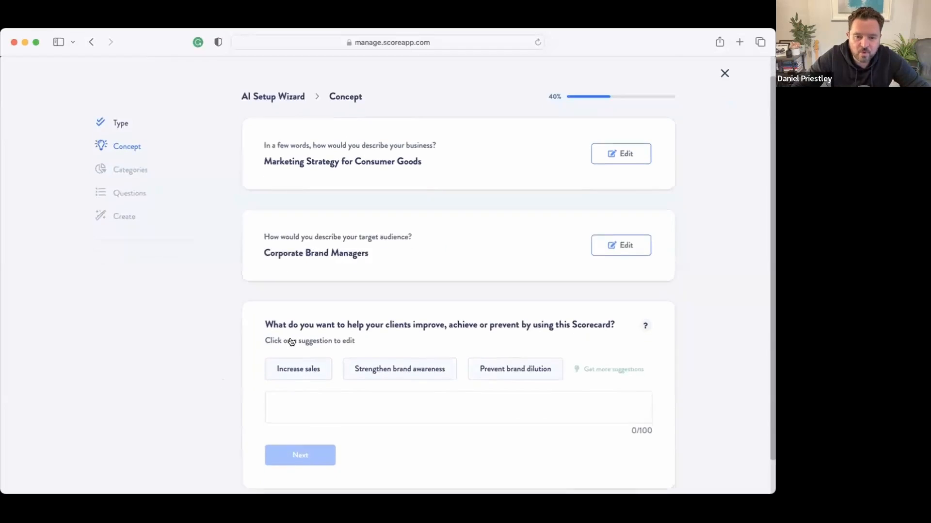
Choose Strengthen brand awareness as the client-improvement goal and continue
scroll("down", 3)
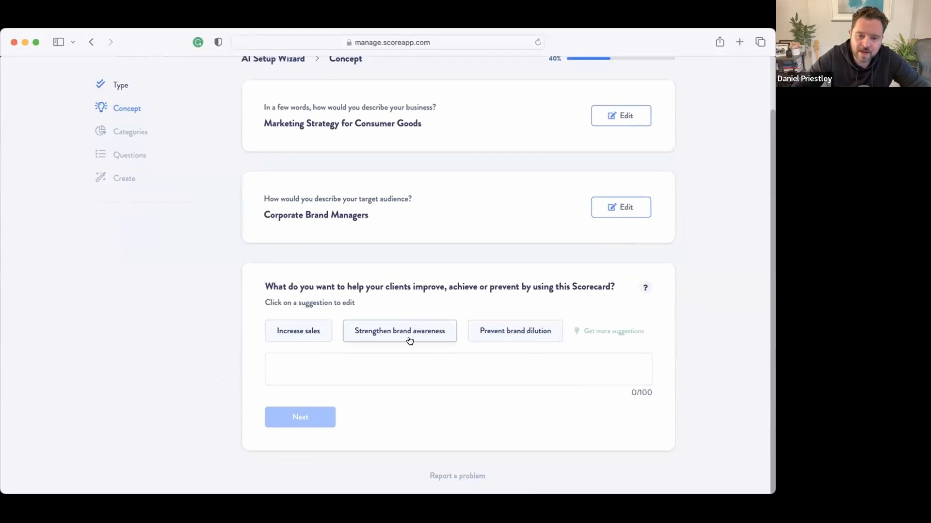
mouse_move(441, 366)
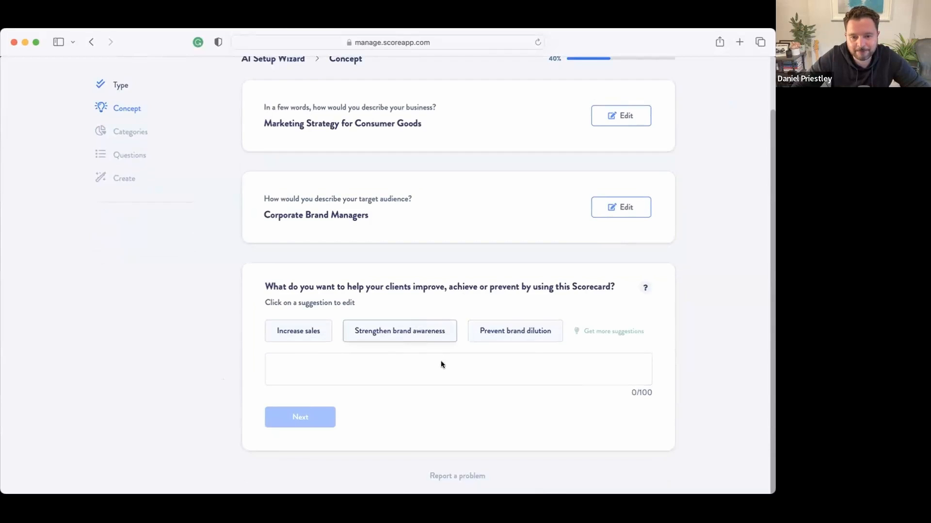
left_click(398, 330)
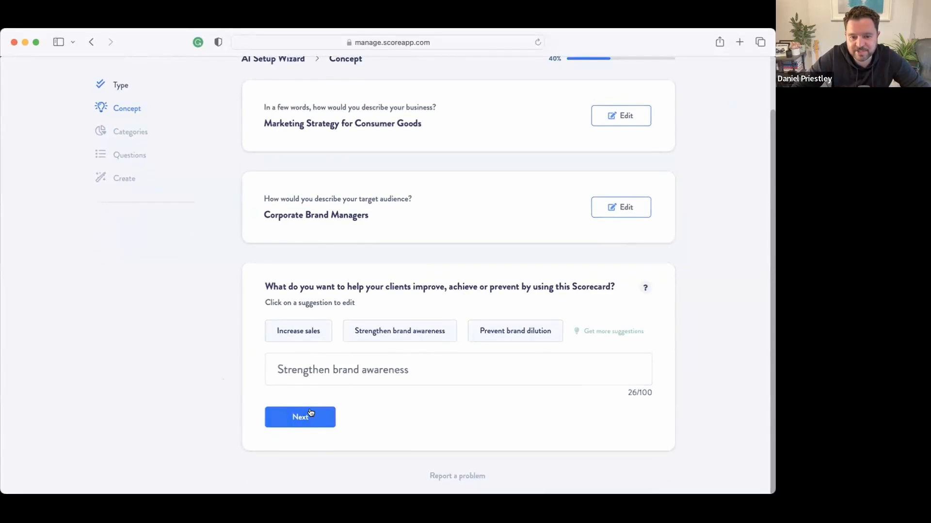
left_click(300, 417)
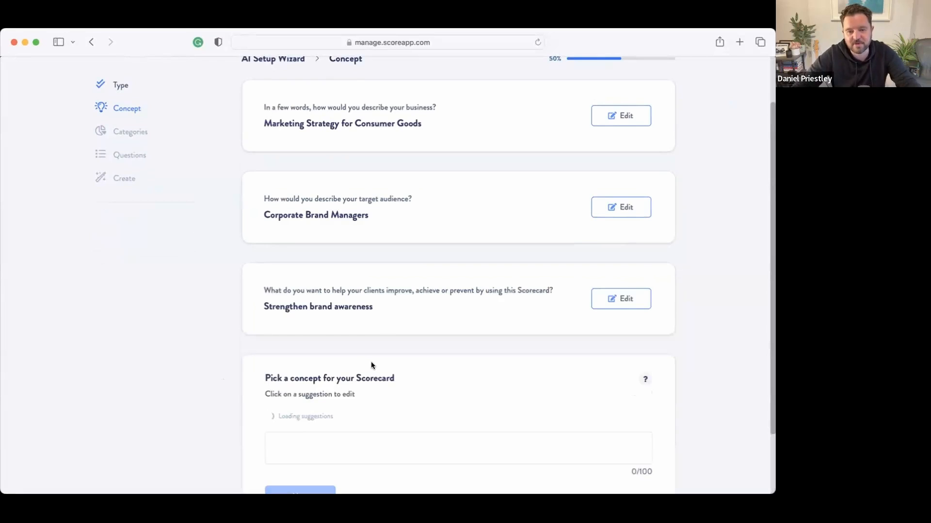
Choose The Ultimate Brand Strategy Quiz as the scorecard concept and continue to categories
scroll("down", 3)
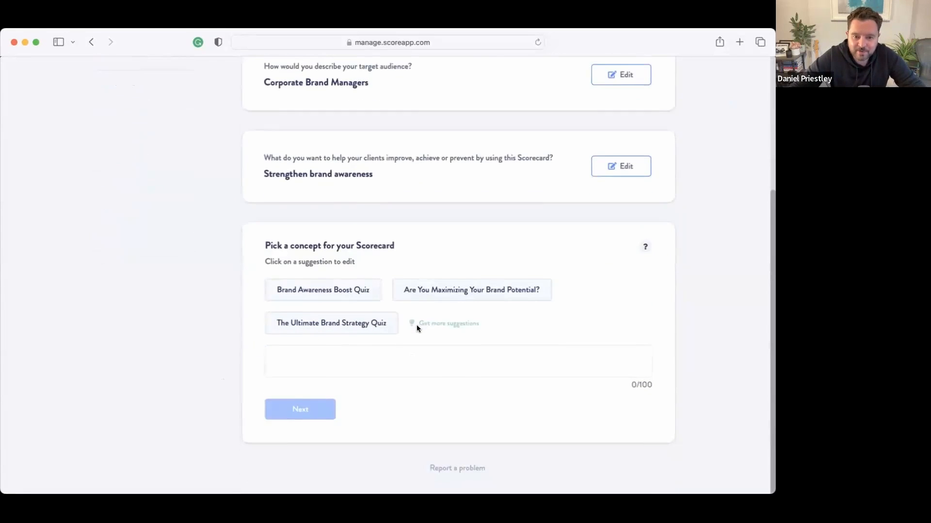
scroll("down", 3)
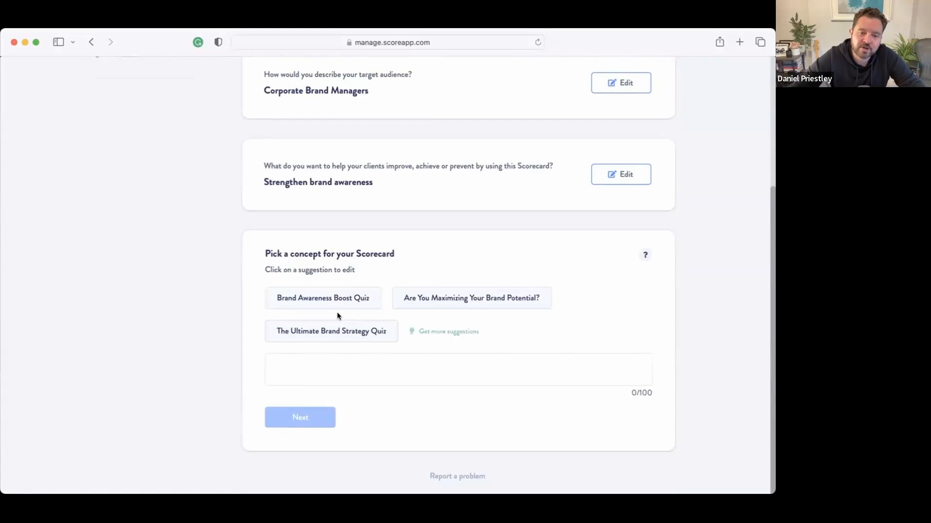
mouse_move(332, 332)
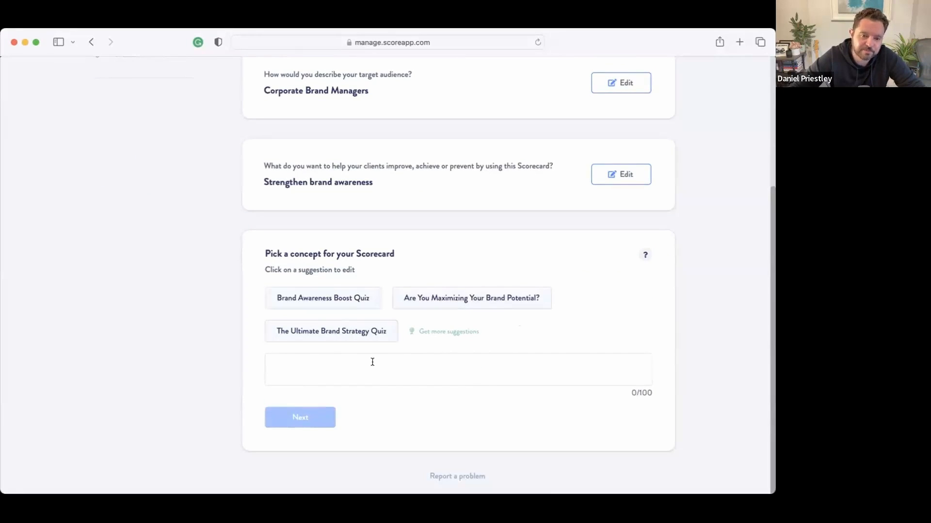
mouse_move(369, 347)
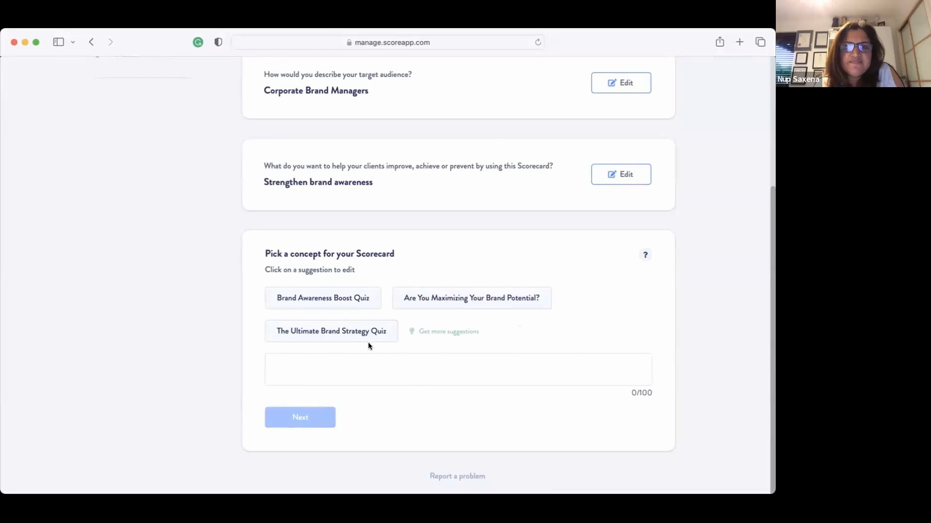
left_click(332, 331)
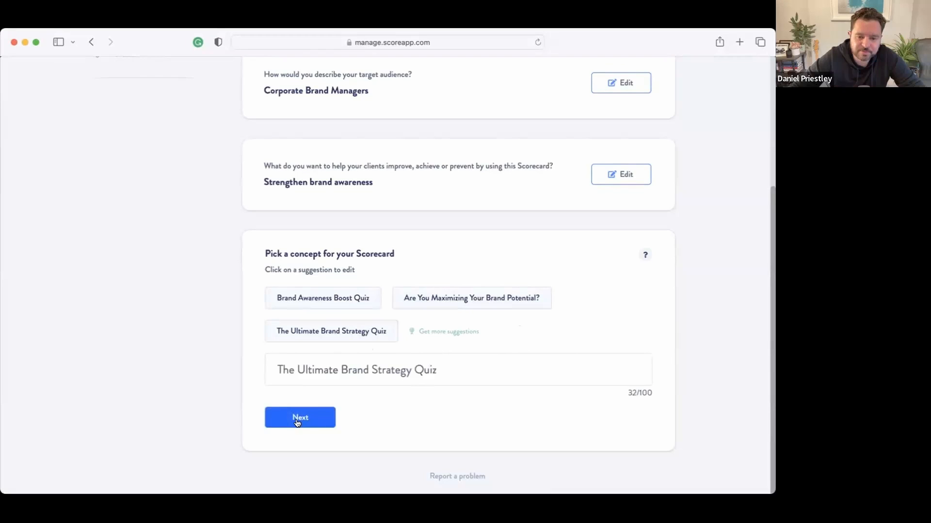
left_click(300, 417)
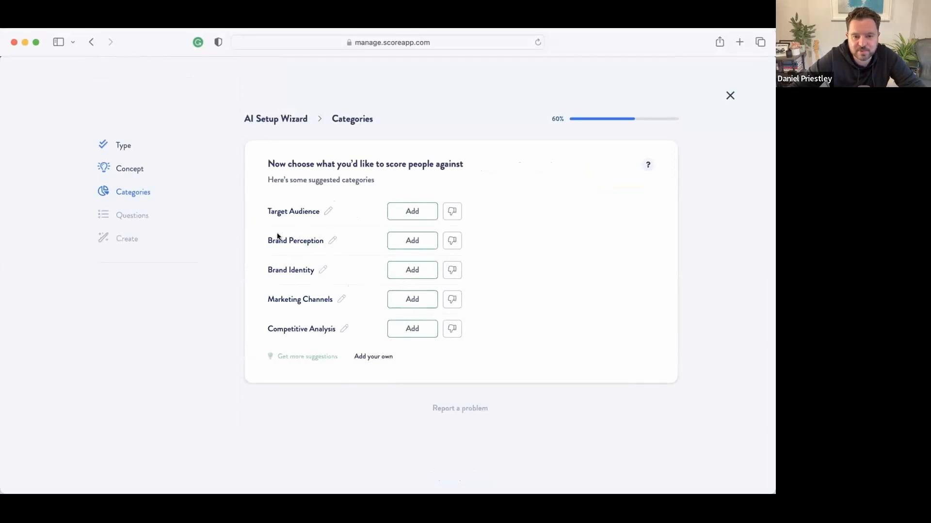
mouse_move(347, 375)
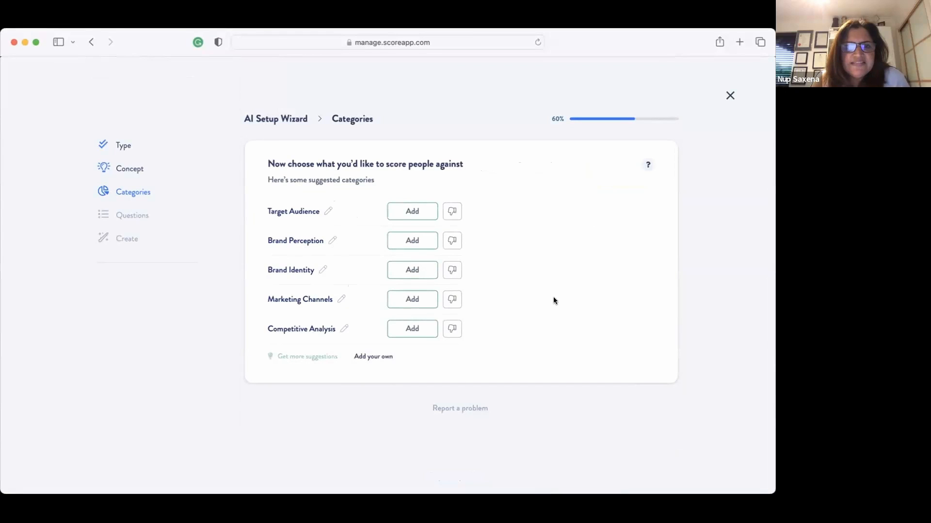
mouse_move(412, 328)
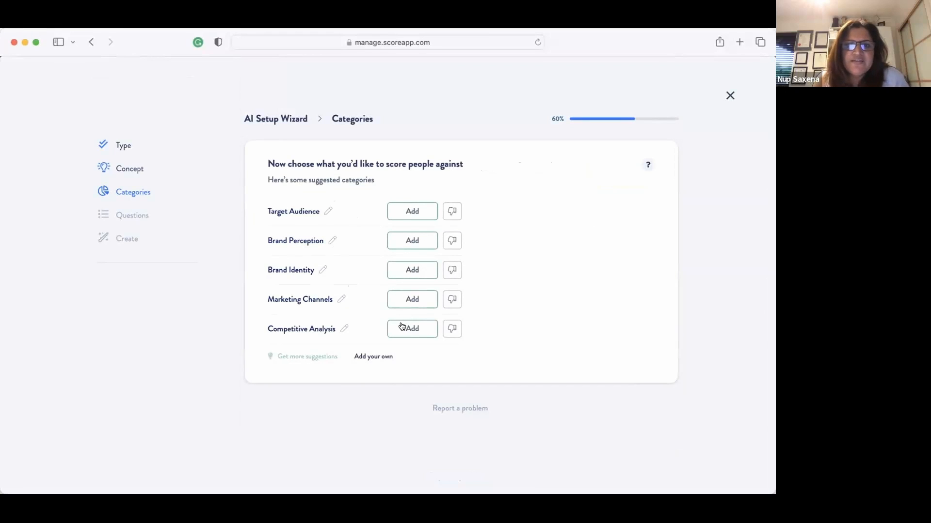
Add Marketing Channels, Competitive Analysis and Brand Perception as scoring categories and continue
left_click(412, 299)
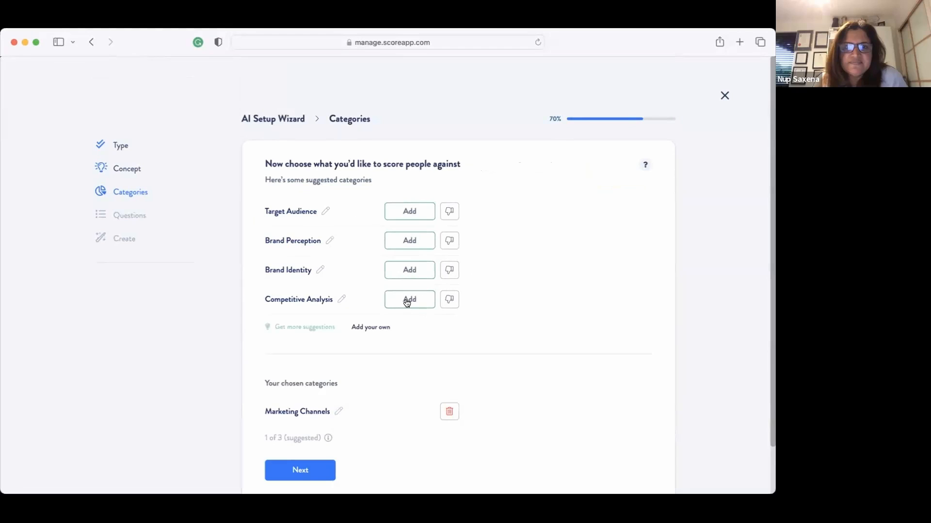
left_click(409, 299)
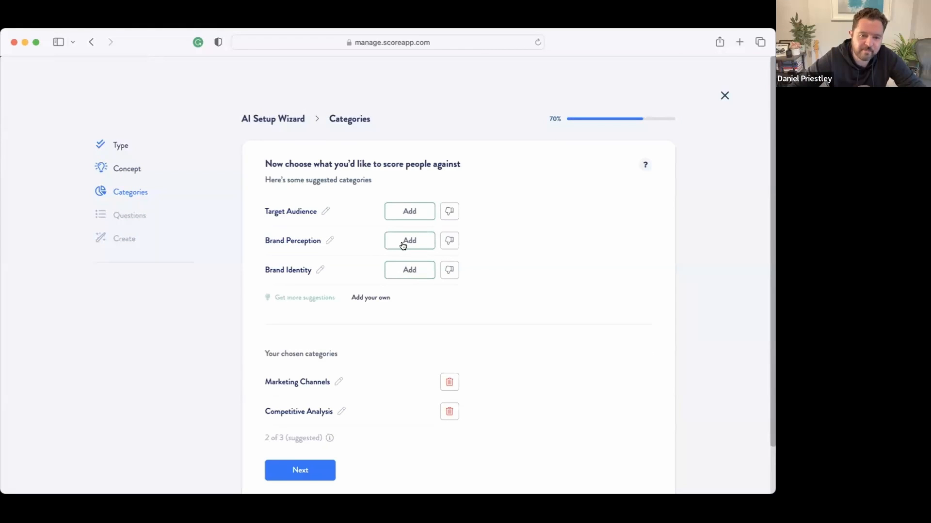
left_click(409, 240)
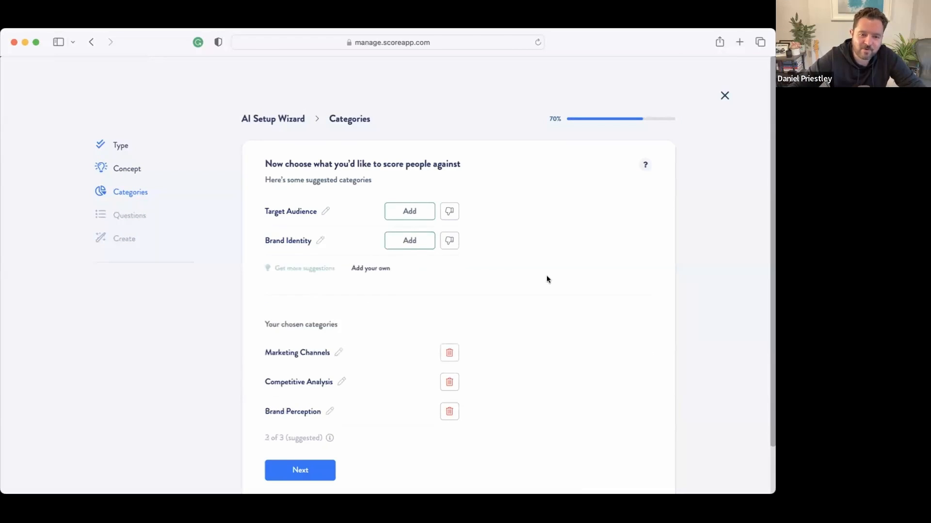
scroll("down", 3)
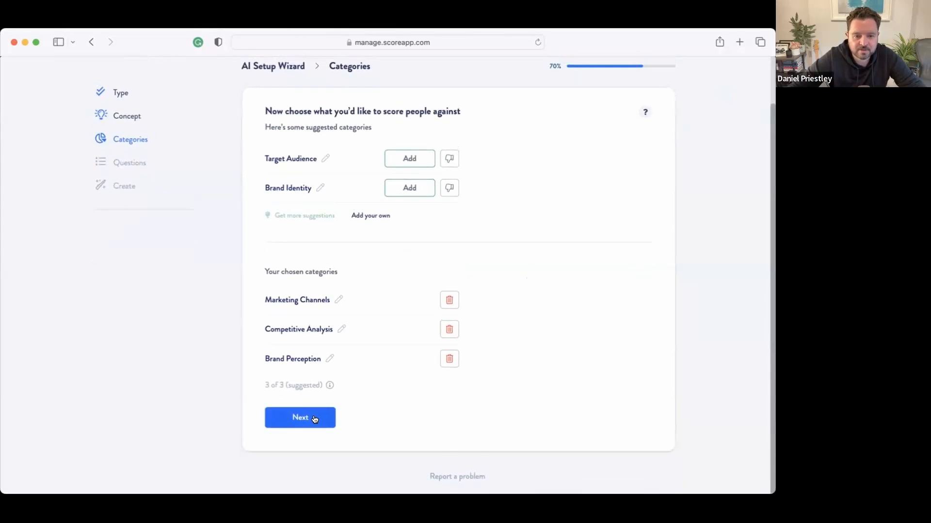
left_click(300, 417)
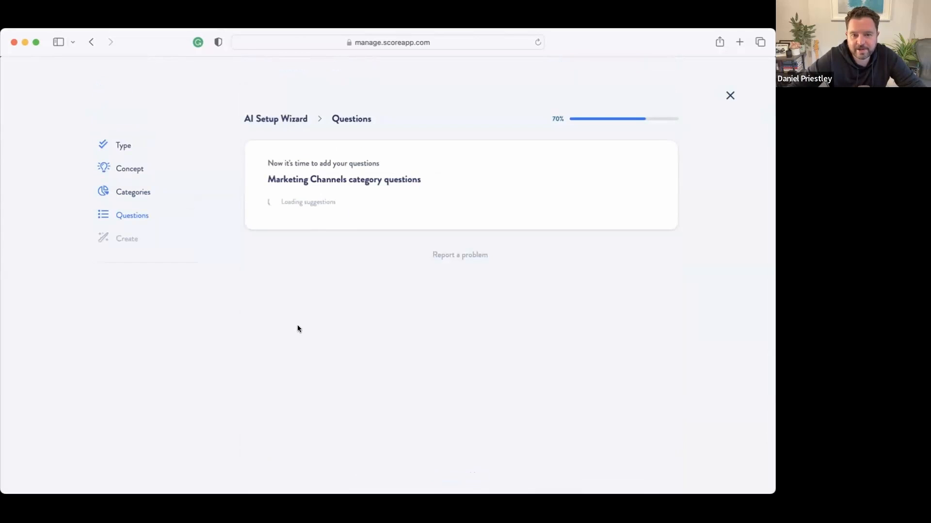
mouse_move(292, 345)
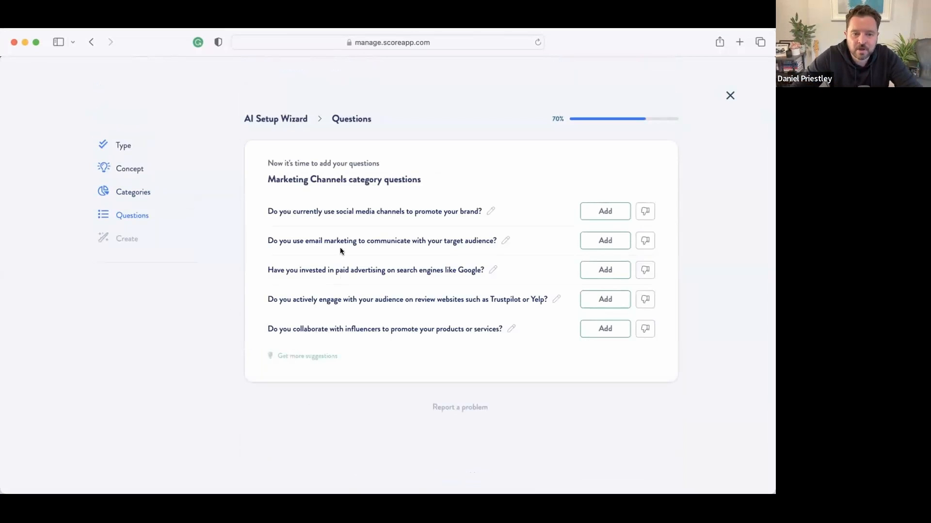
mouse_move(298, 224)
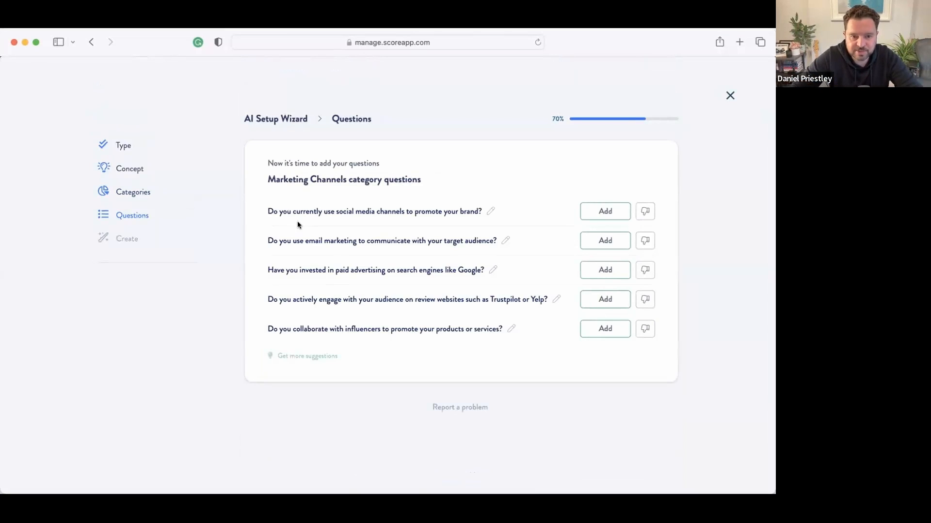
mouse_move(456, 225)
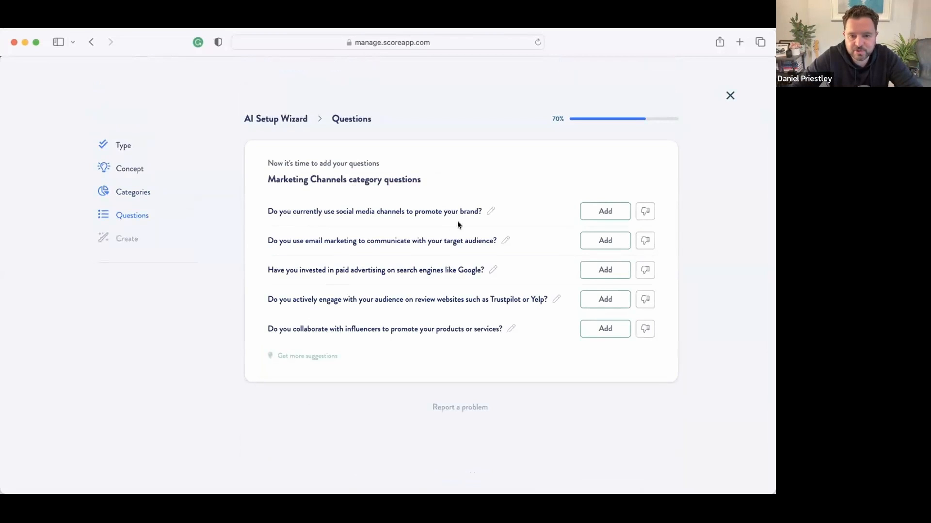
Add the social media, email marketing and paid search questions for Marketing Channels
left_click(604, 212)
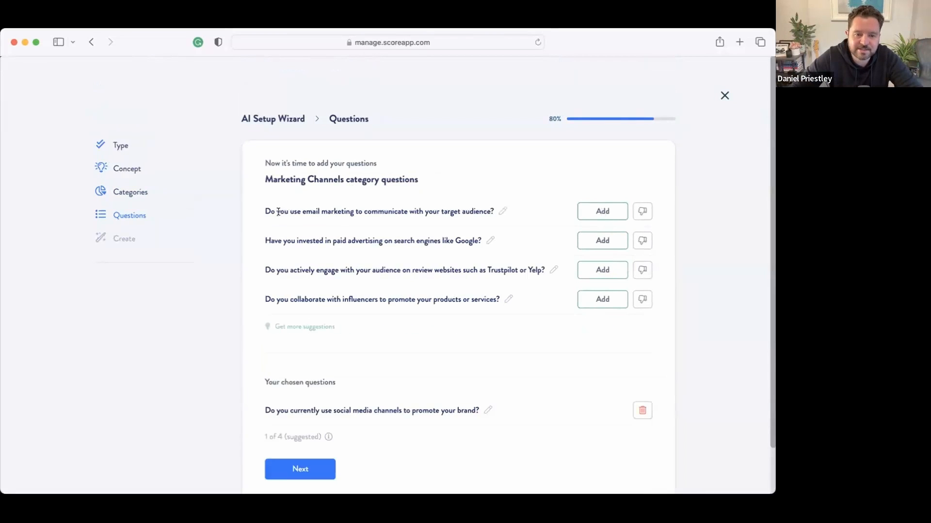
mouse_move(602, 211)
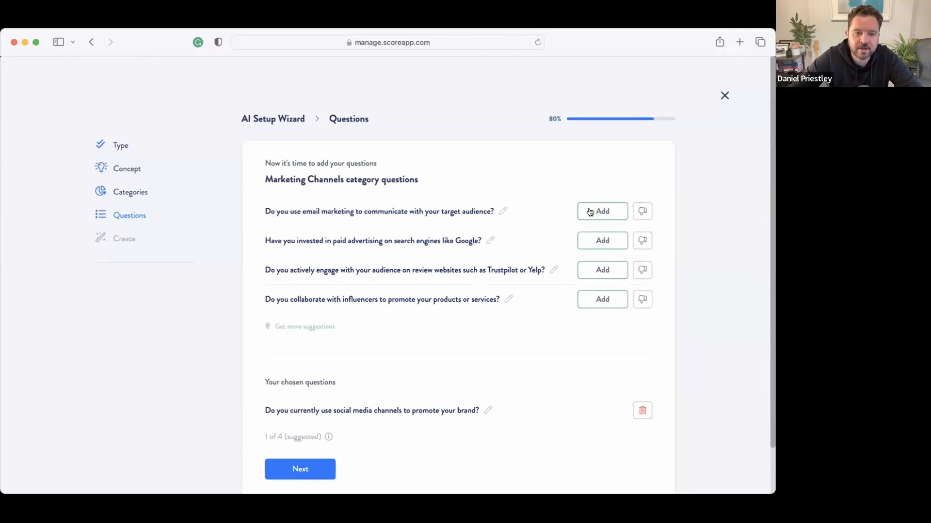
left_click(602, 211)
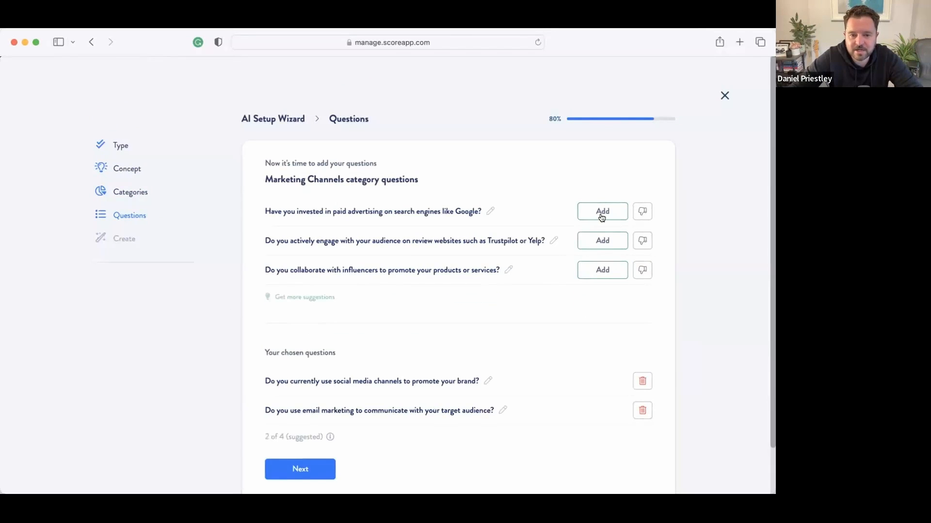
left_click(602, 212)
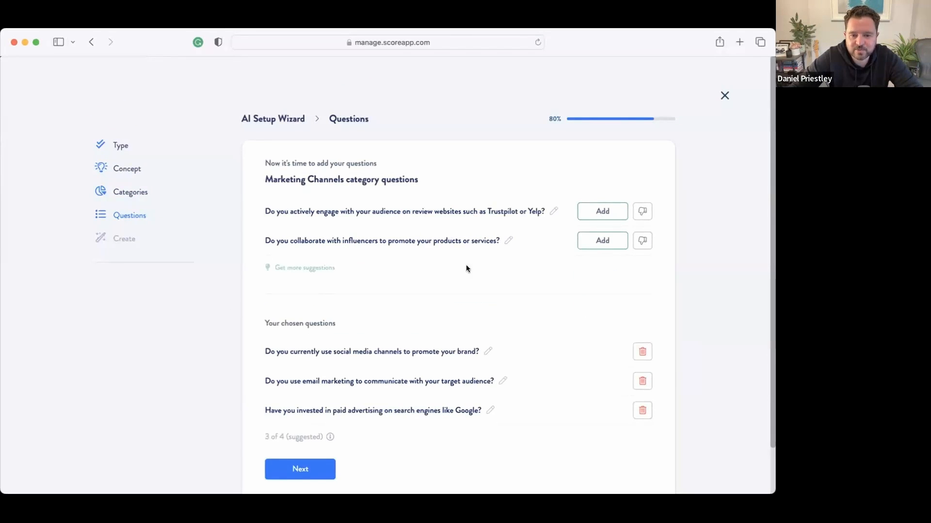
left_click(300, 469)
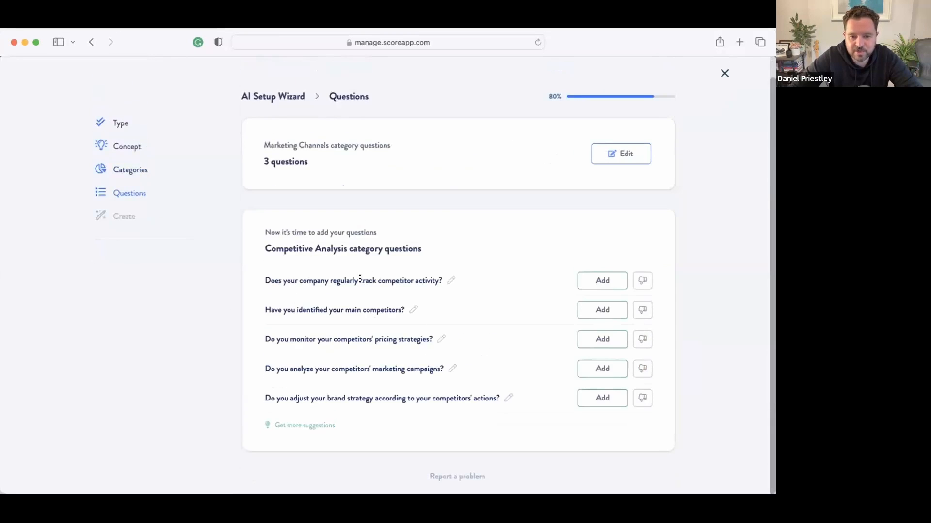
Add the competitor tracking, main competitors and strategy-adjusting questions for Competitive Analysis
left_click(601, 280)
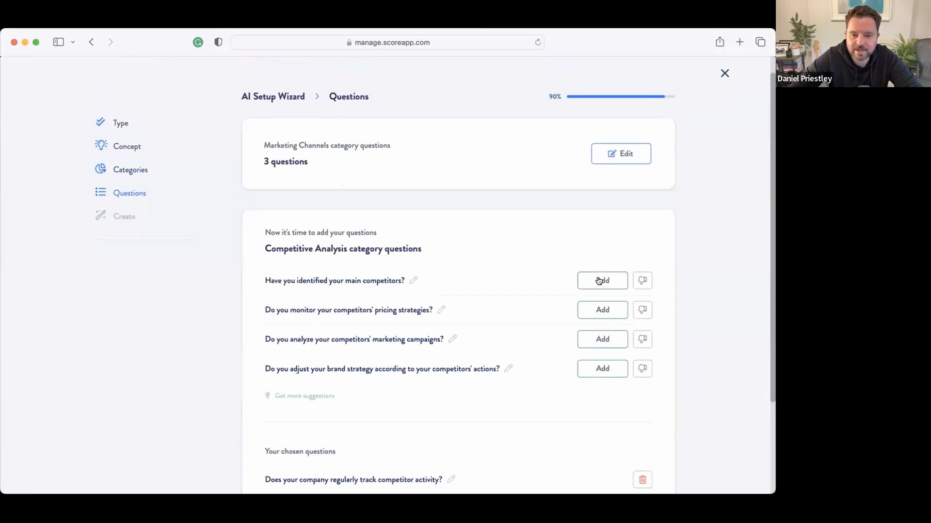
left_click(602, 281)
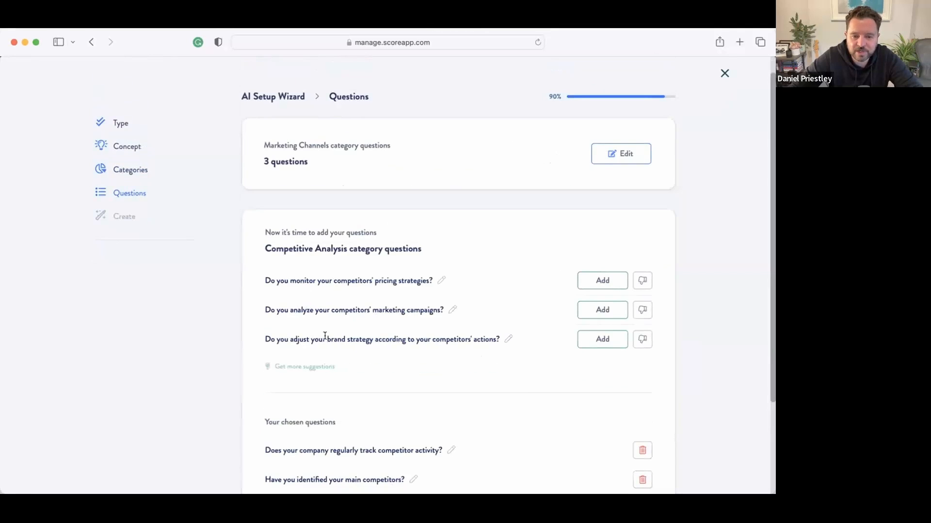
mouse_move(602, 339)
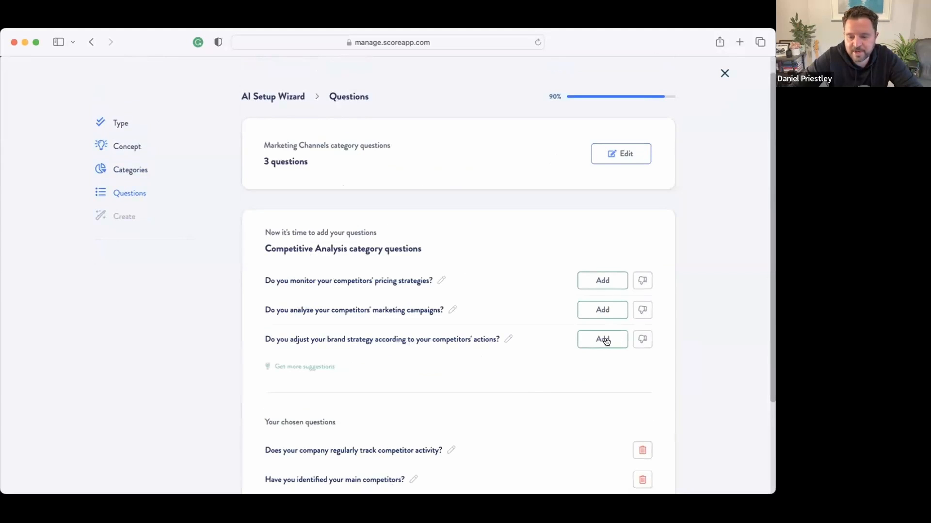
left_click(601, 339)
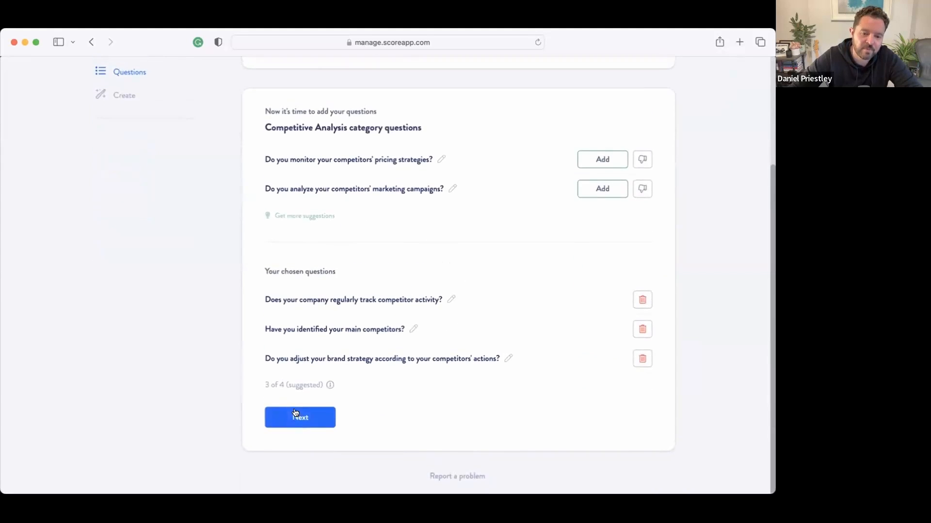
left_click(299, 417)
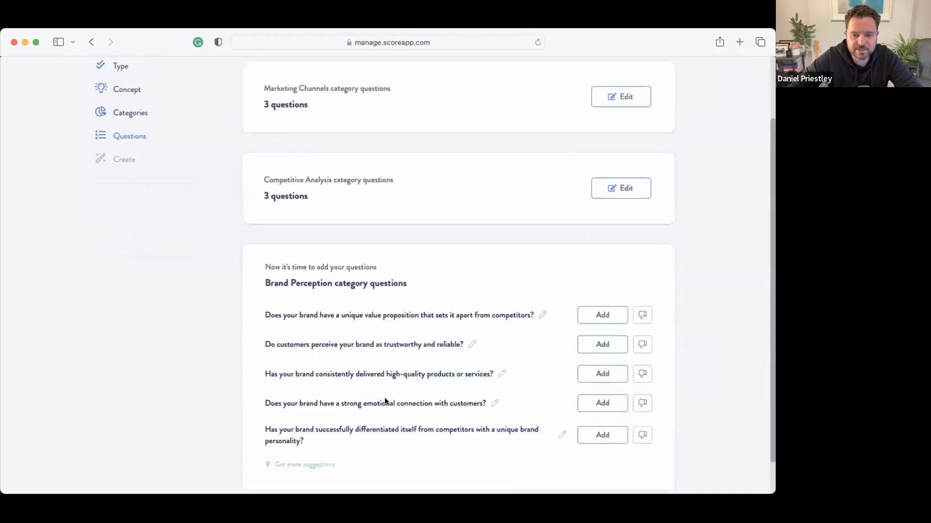
Add the trustworthiness, unique value proposition and emotional connection questions for Brand Perception
scroll("down", 3)
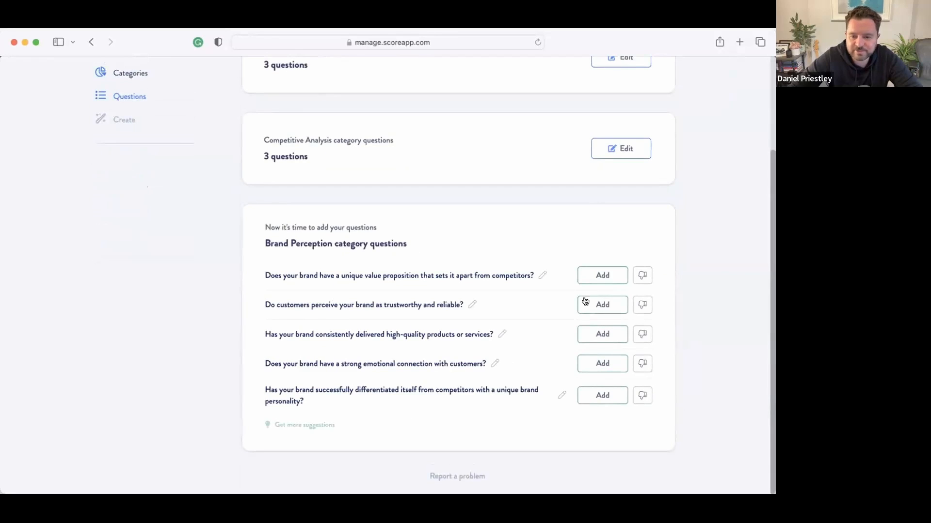
left_click(602, 304)
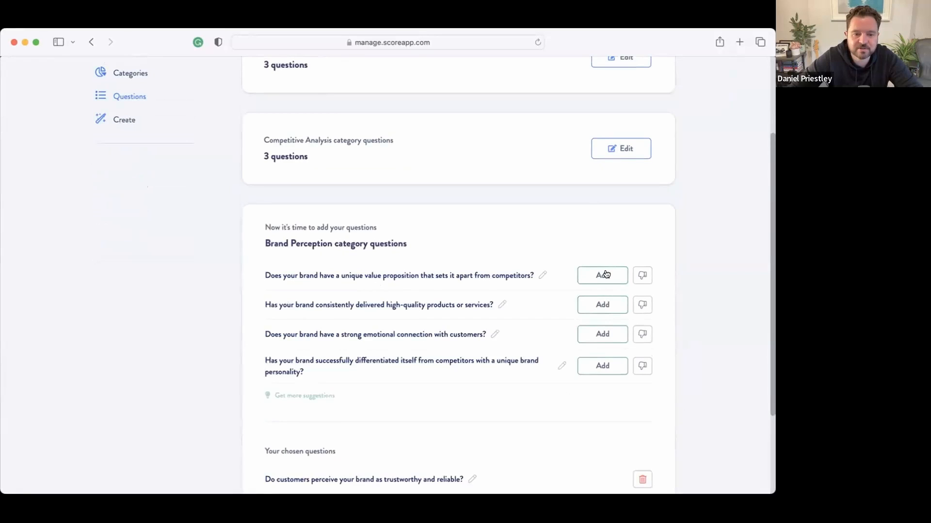
left_click(602, 275)
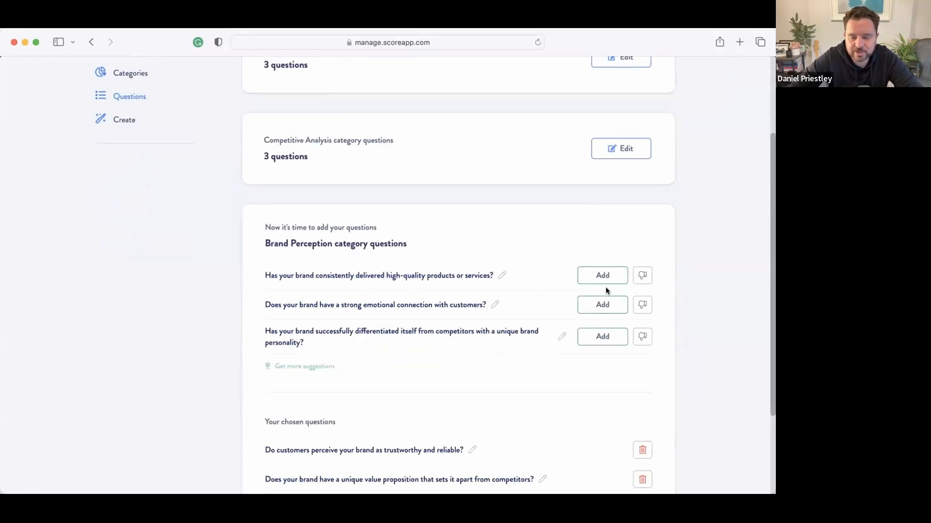
left_click(602, 304)
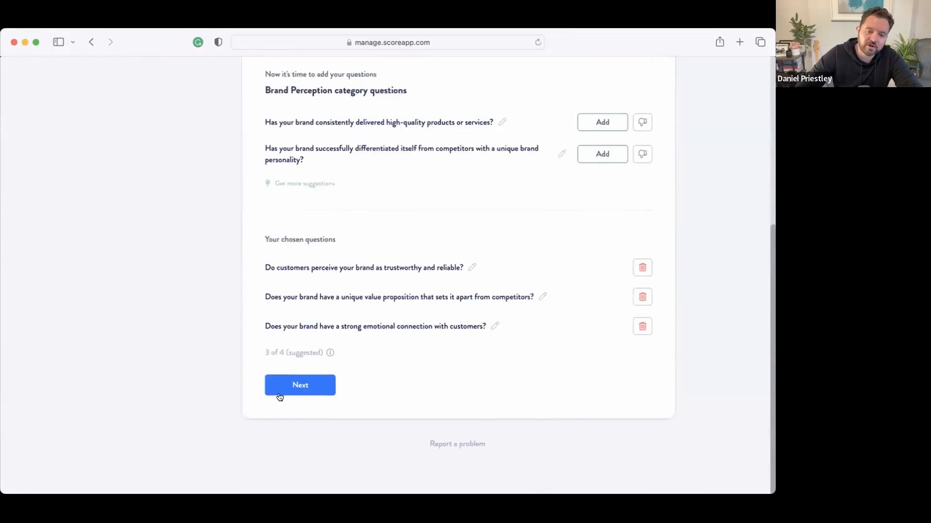
Finish the questions to reach the wizard summary with type, concept, categories and 9 questions confirmed
left_click(299, 384)
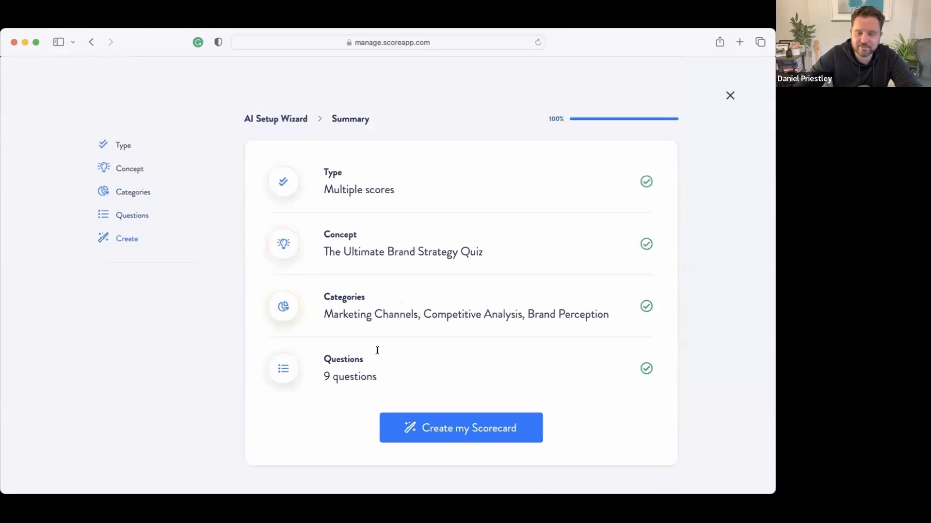
mouse_move(217, 327)
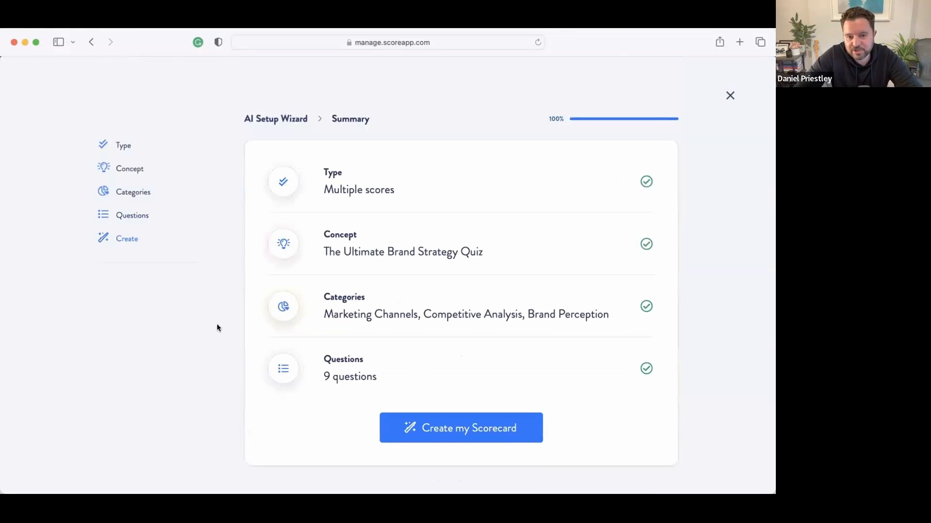
mouse_move(460, 427)
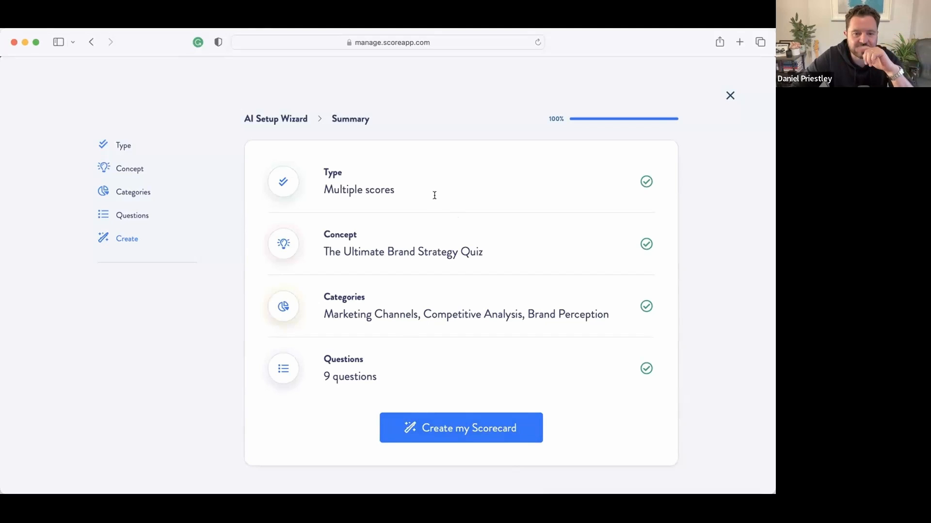
mouse_move(456, 212)
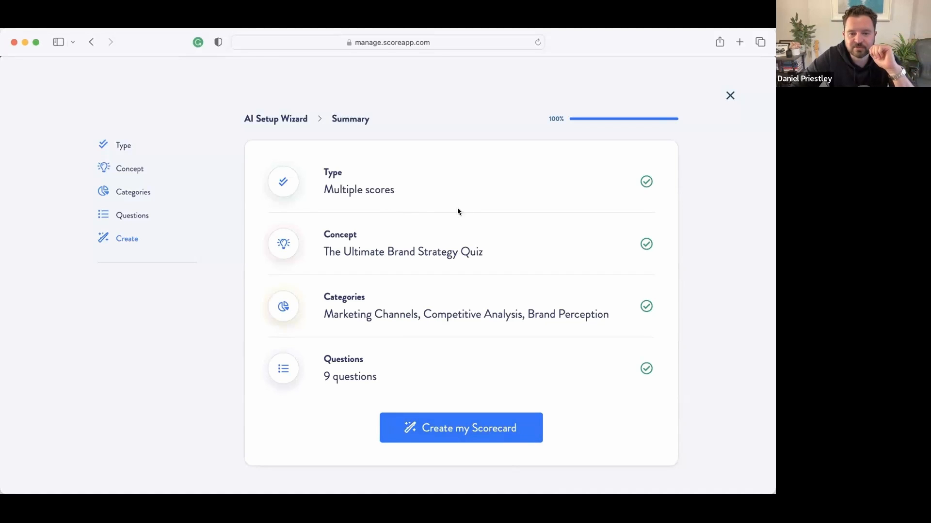
mouse_move(462, 255)
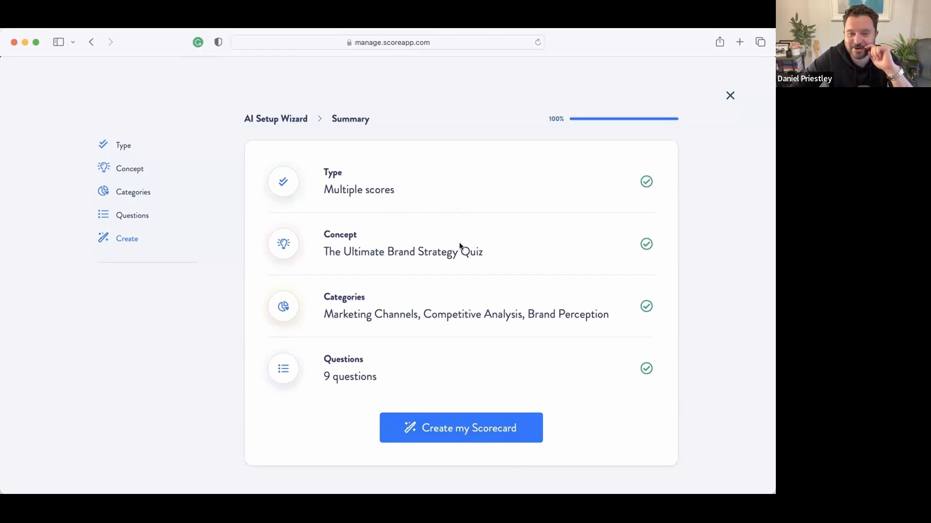
mouse_move(398, 176)
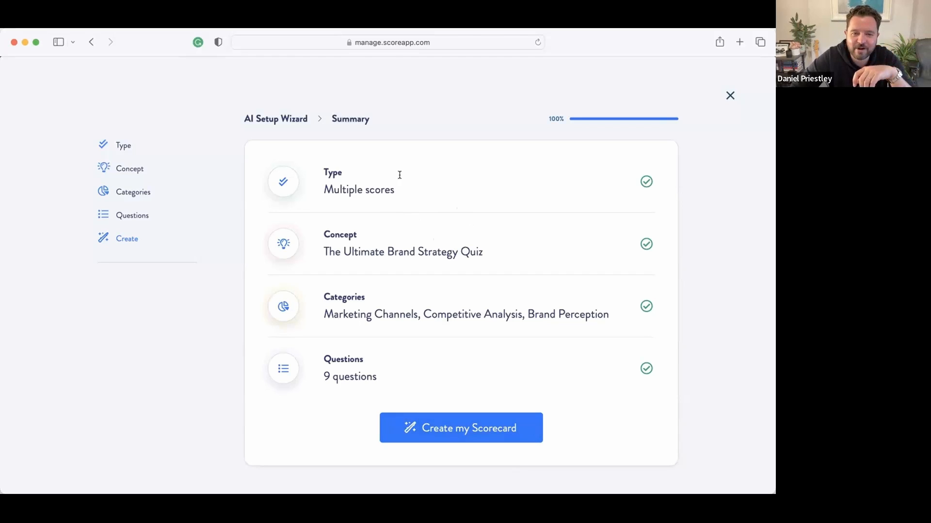
mouse_move(383, 116)
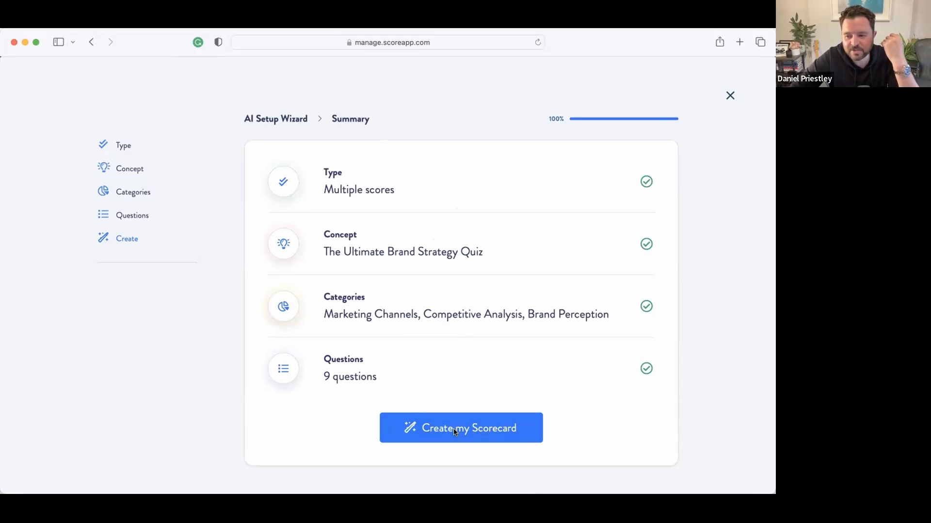
Generate the scorecard from the summary and wait for the ready screen
left_click(461, 427)
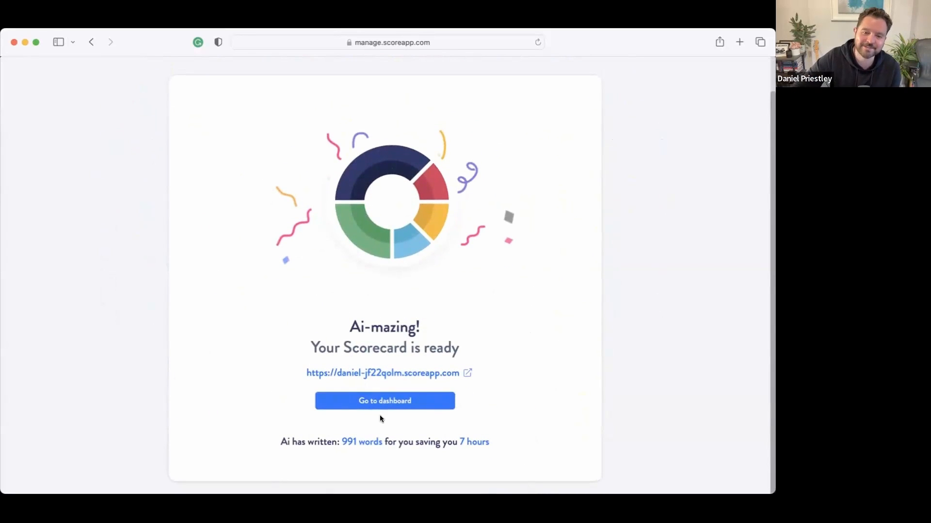
mouse_move(343, 436)
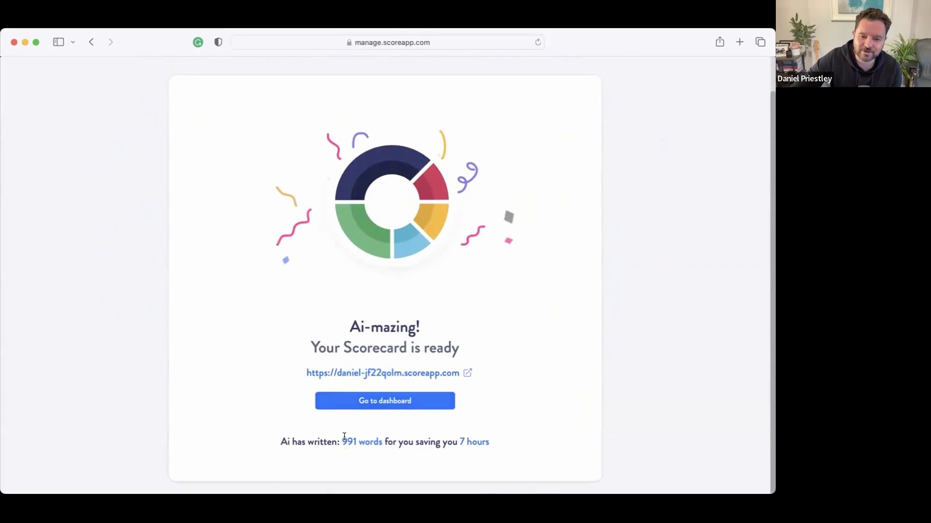
mouse_move(478, 453)
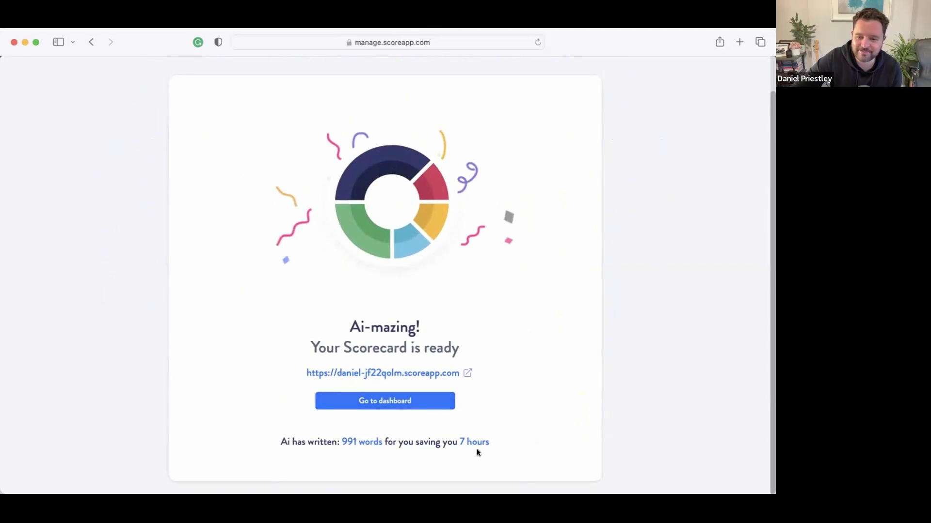
mouse_move(385, 401)
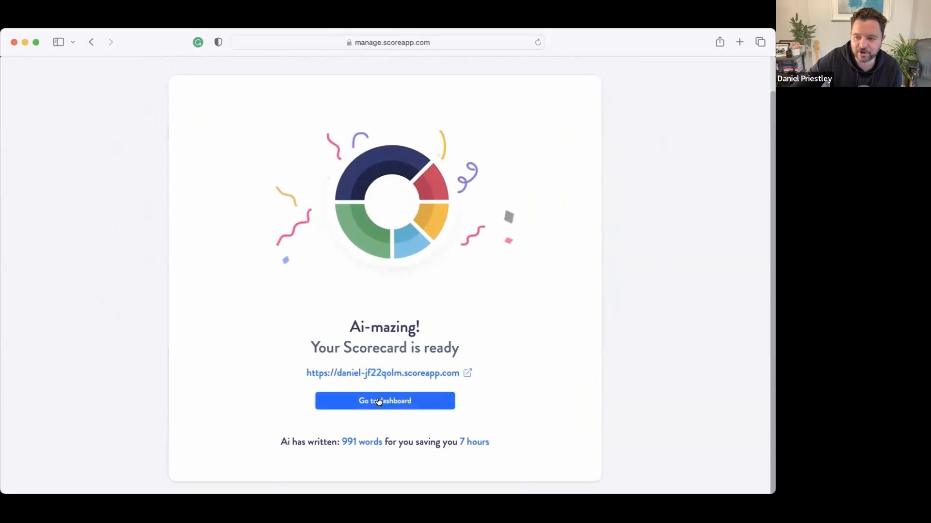
Go to the new scorecard's dashboard showing it in draft mode
left_click(384, 401)
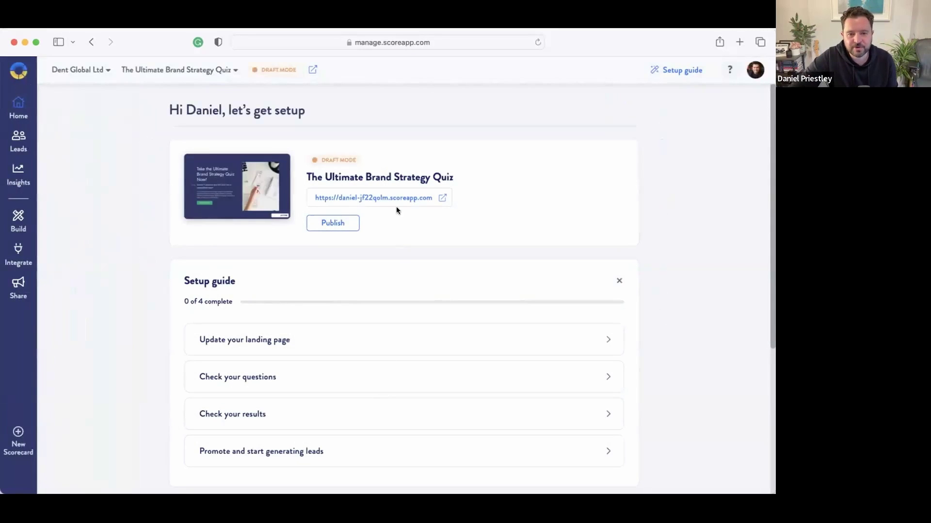
mouse_move(416, 198)
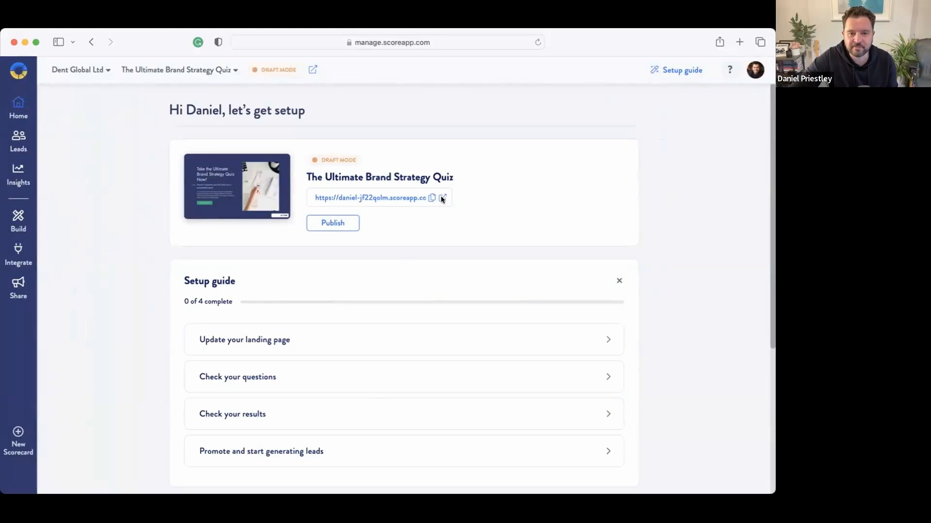
Preview the draft quiz landing page in a new tab and start the scorecard with a 'Test' name
left_click(442, 198)
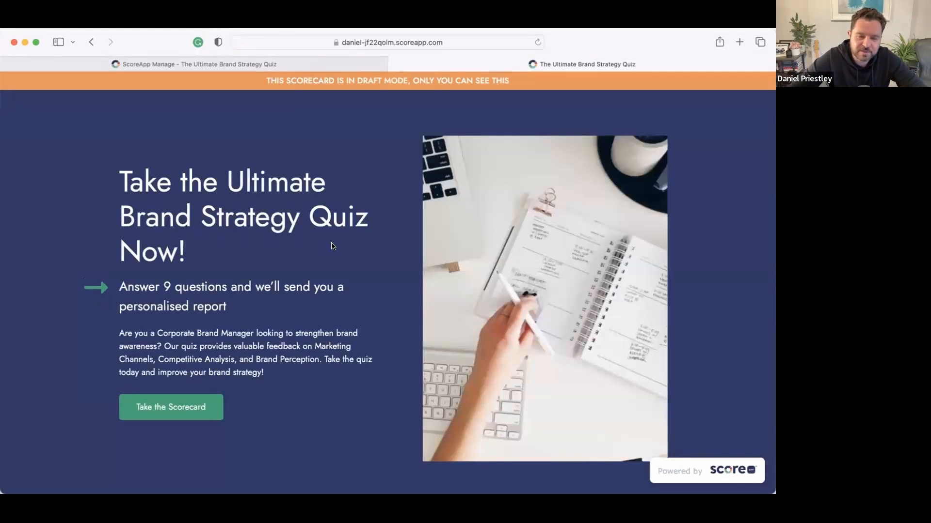
mouse_move(319, 294)
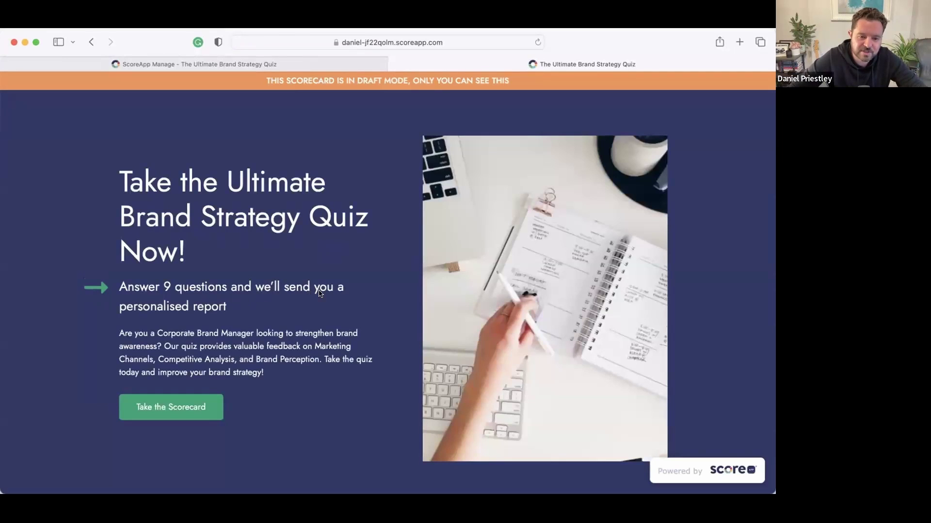
mouse_move(153, 340)
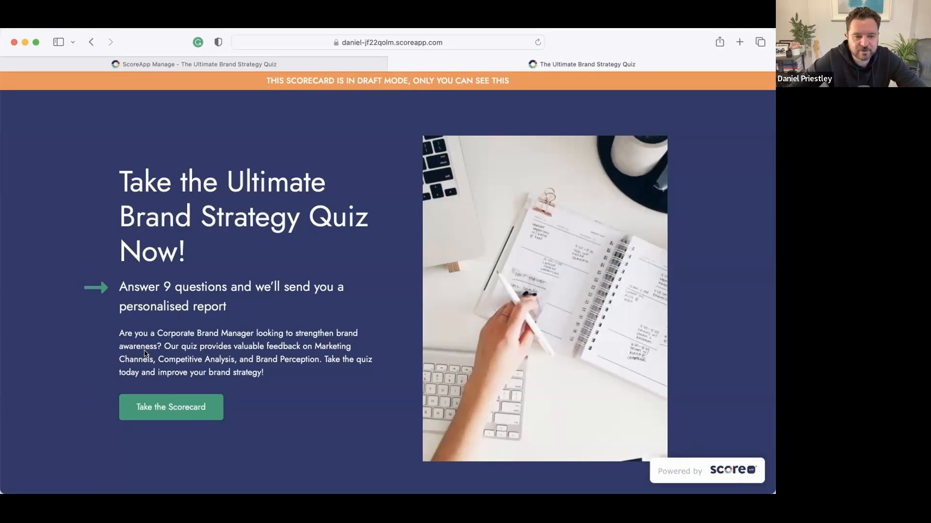
mouse_move(281, 356)
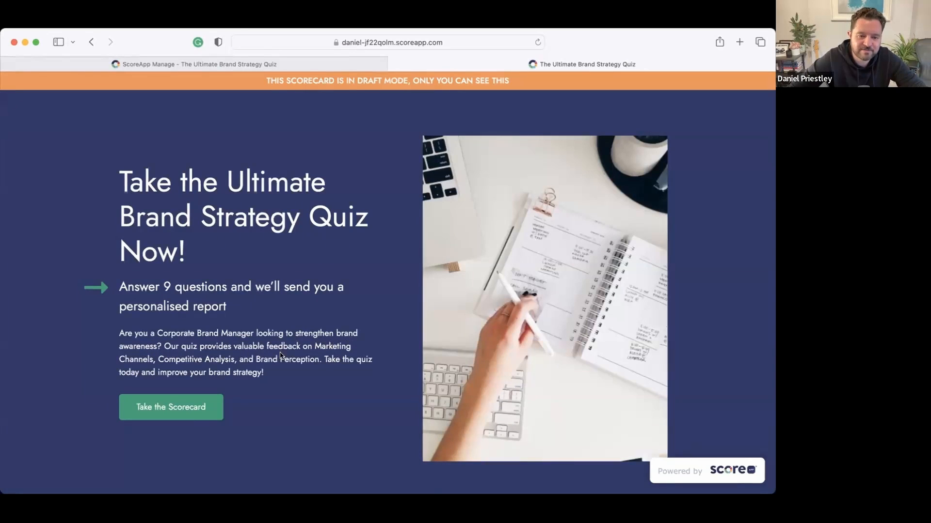
mouse_move(160, 367)
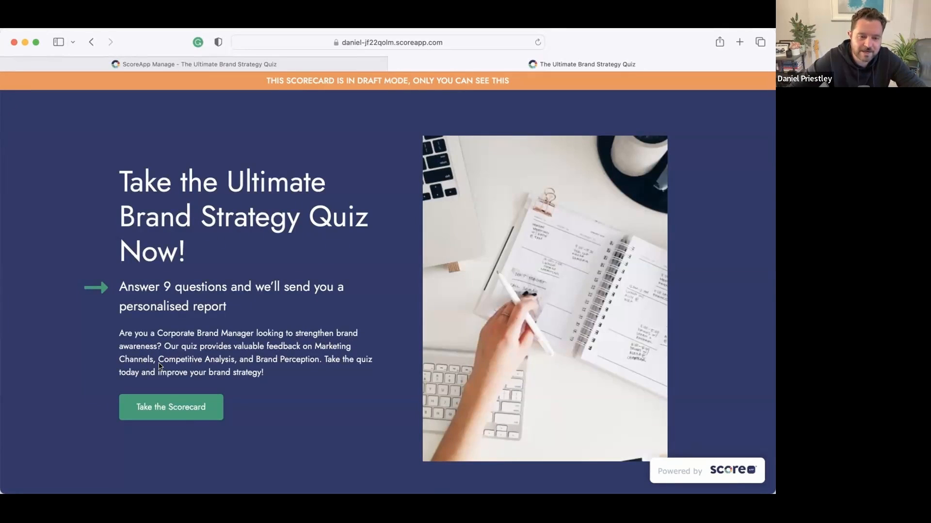
mouse_move(300, 367)
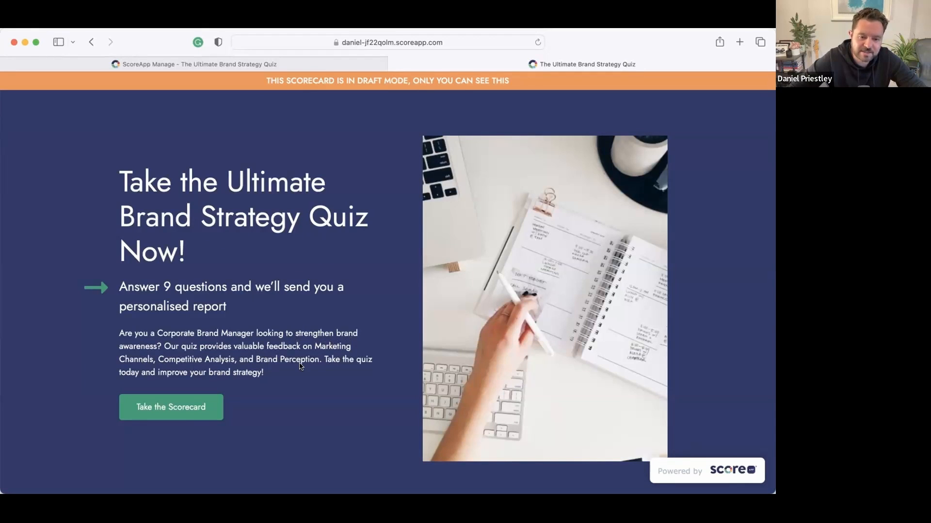
mouse_move(180, 382)
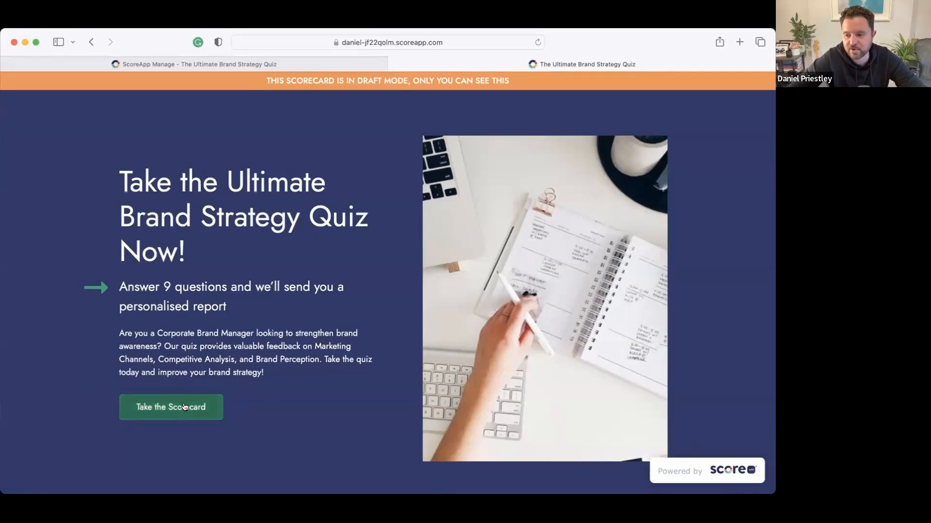
mouse_move(296, 398)
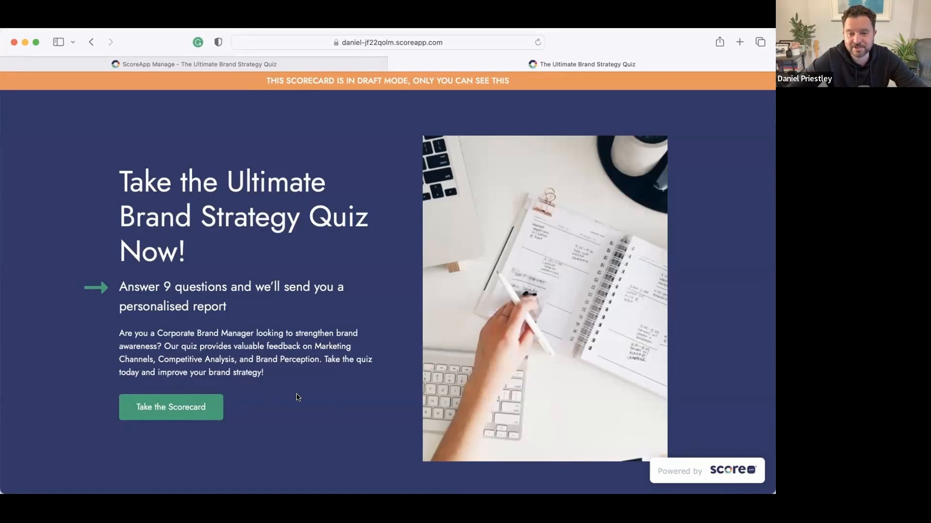
mouse_move(255, 392)
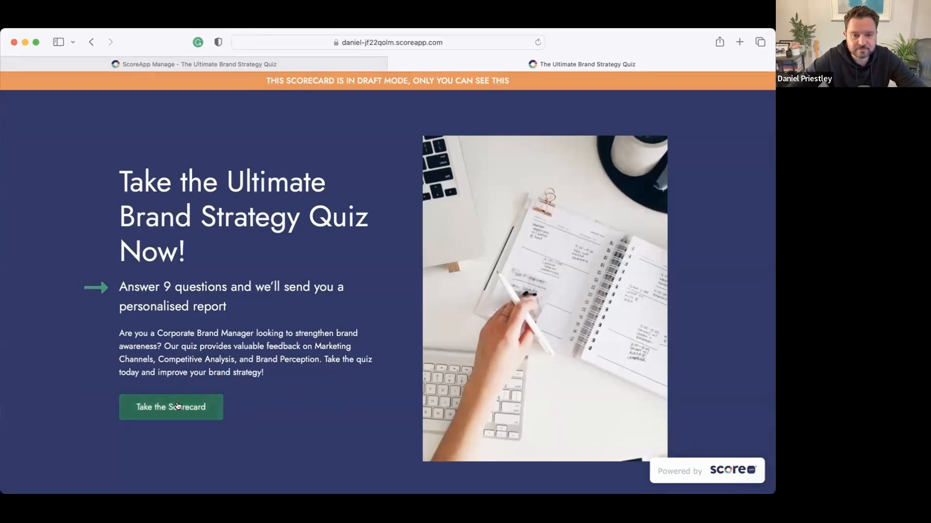
left_click(170, 407)
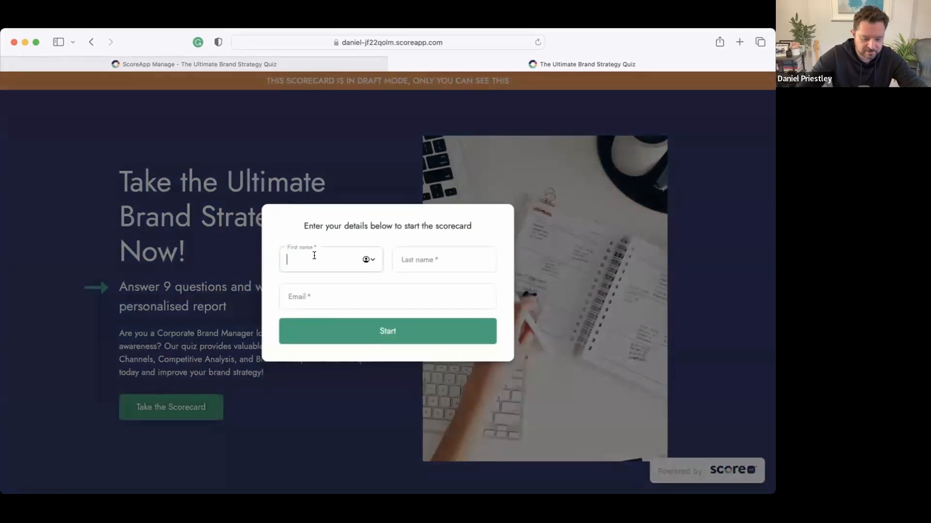
type("Test")
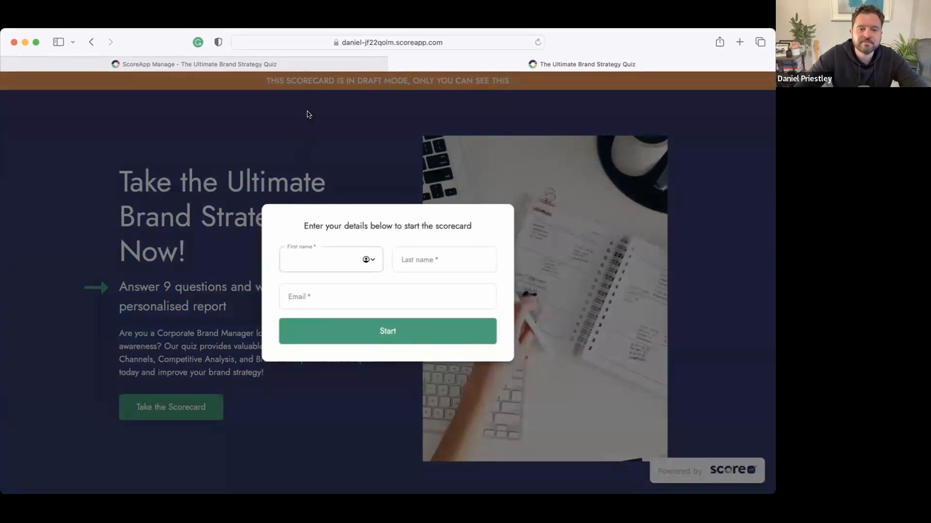
Publish the Brand Strategy Quiz so it goes live, then return to its questions editor
left_click(193, 64)
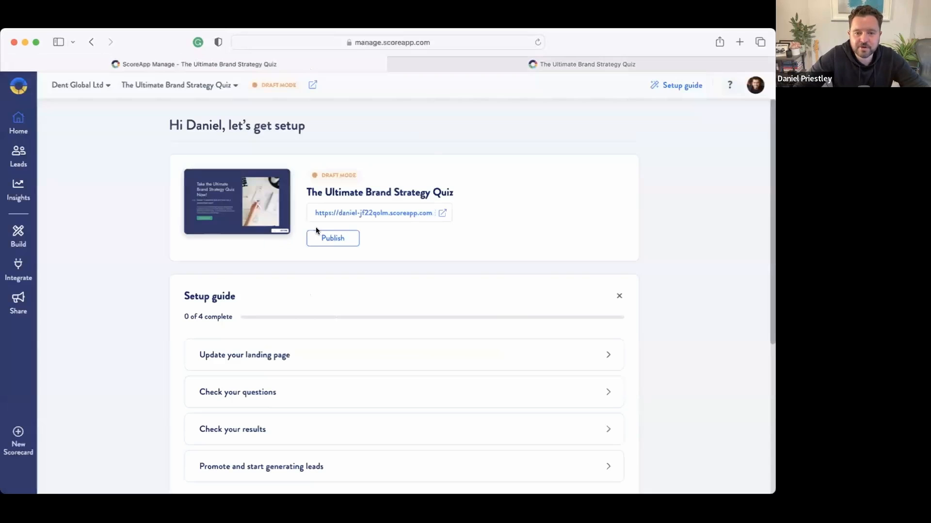
left_click(333, 238)
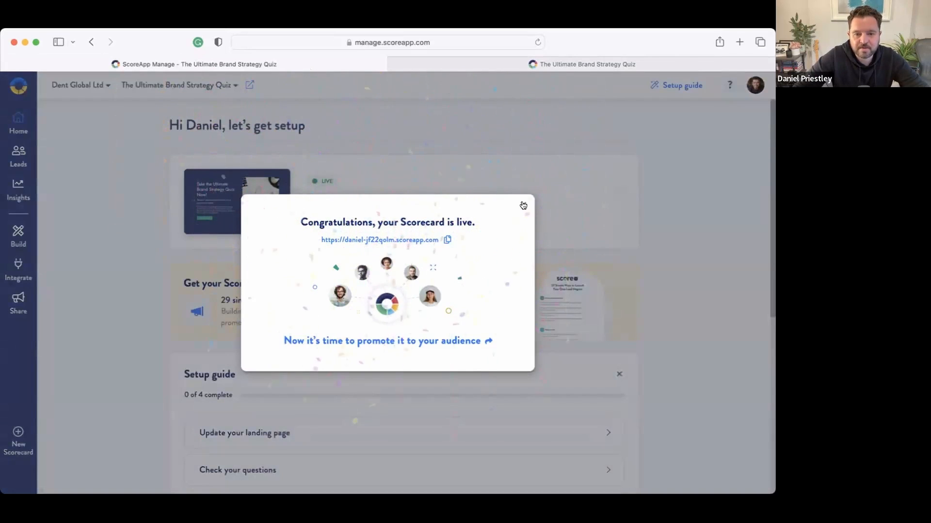
left_click(523, 205)
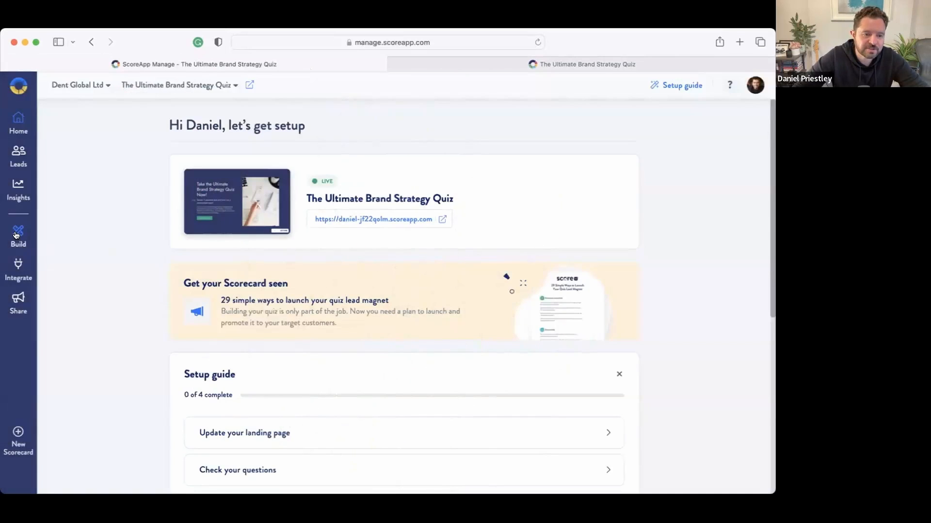
left_click(17, 235)
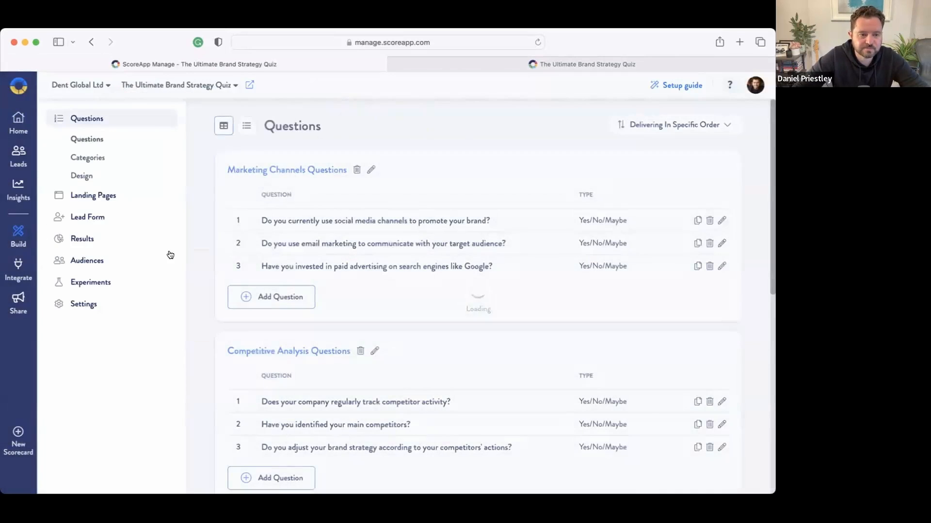
View the quiz's result pages and sharing options, including its QR code, leaving the Share page showing
left_click(81, 238)
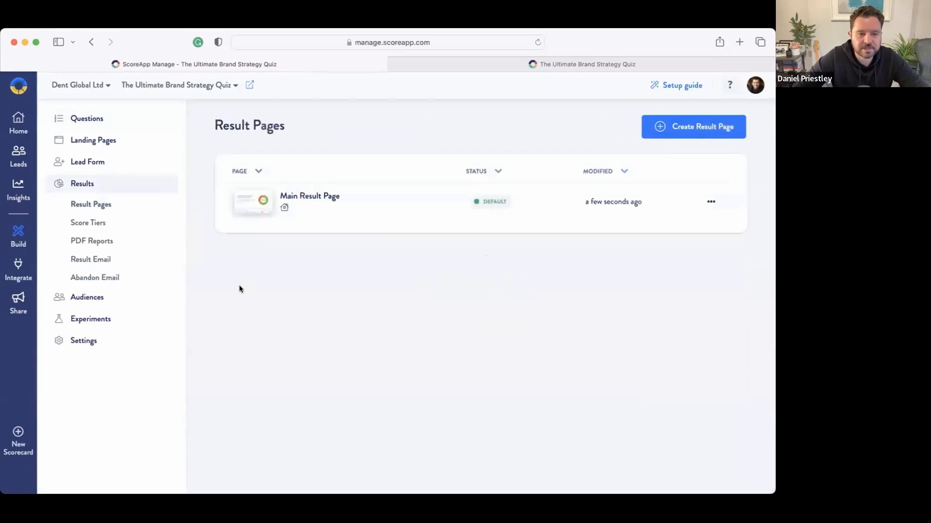
left_click(18, 302)
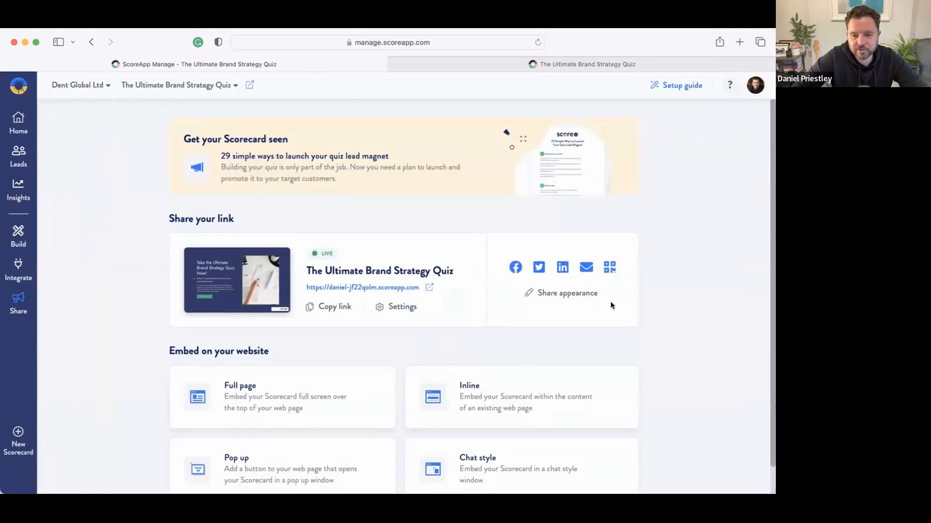
mouse_move(610, 268)
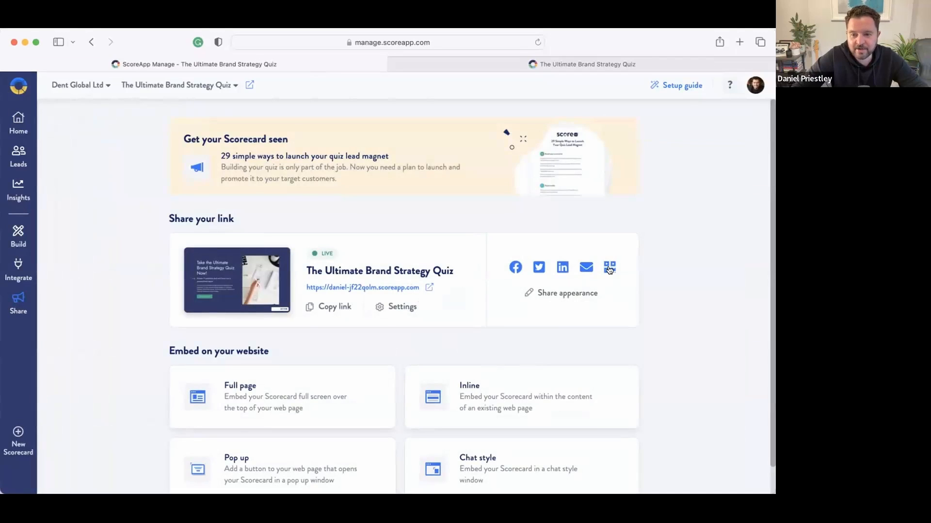
left_click(609, 268)
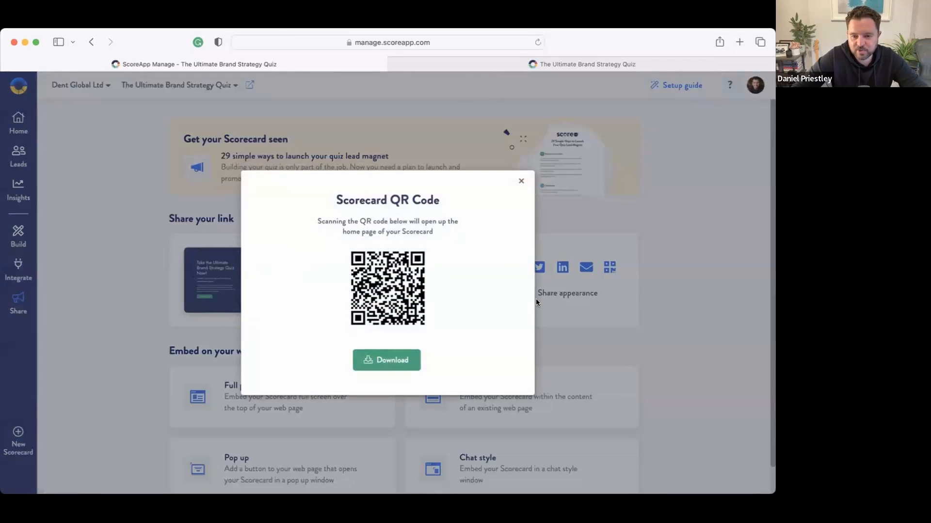
mouse_move(552, 283)
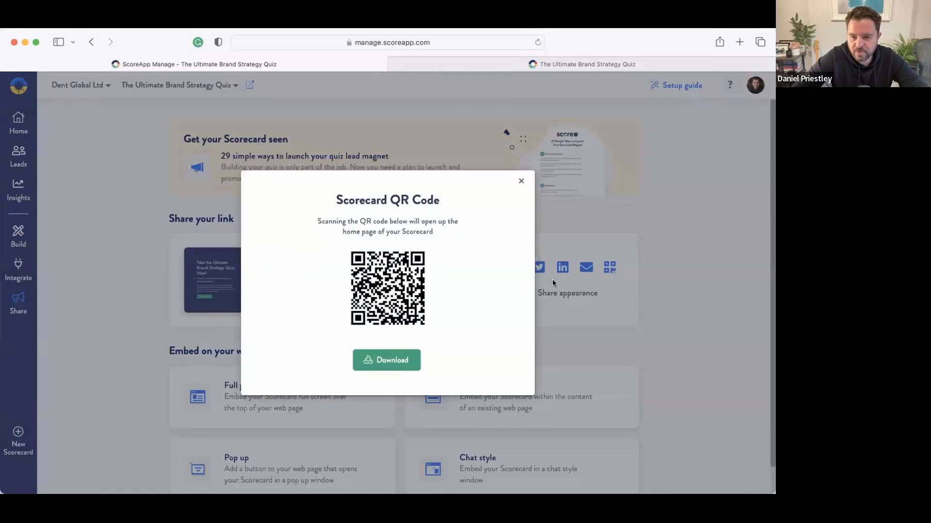
left_click(521, 182)
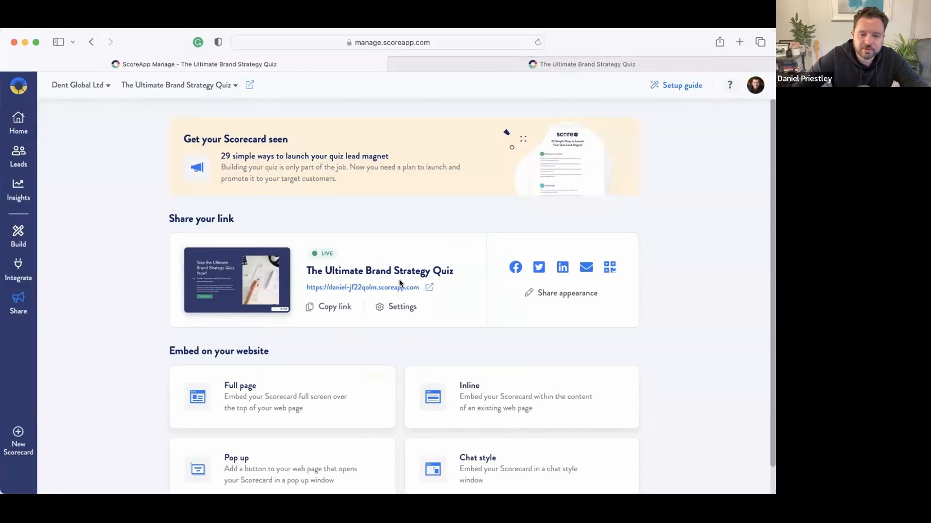
mouse_move(411, 303)
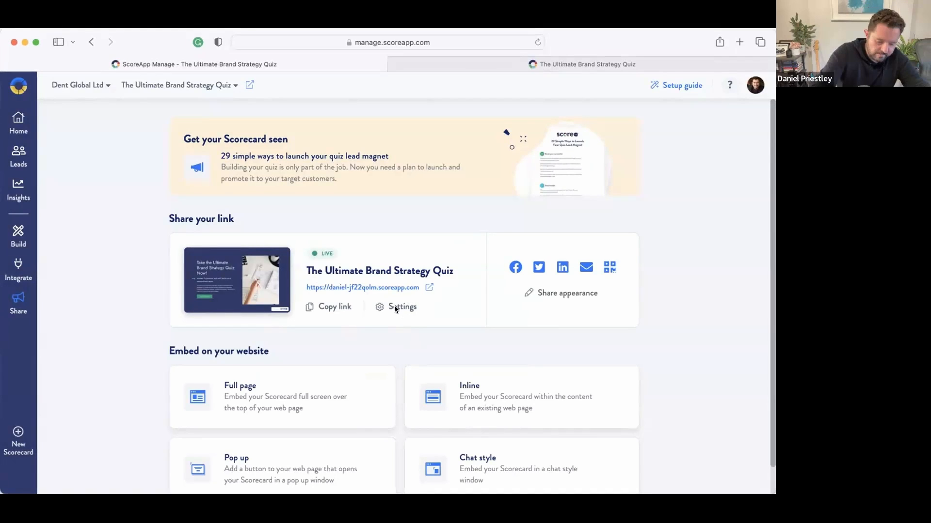
mouse_move(369, 121)
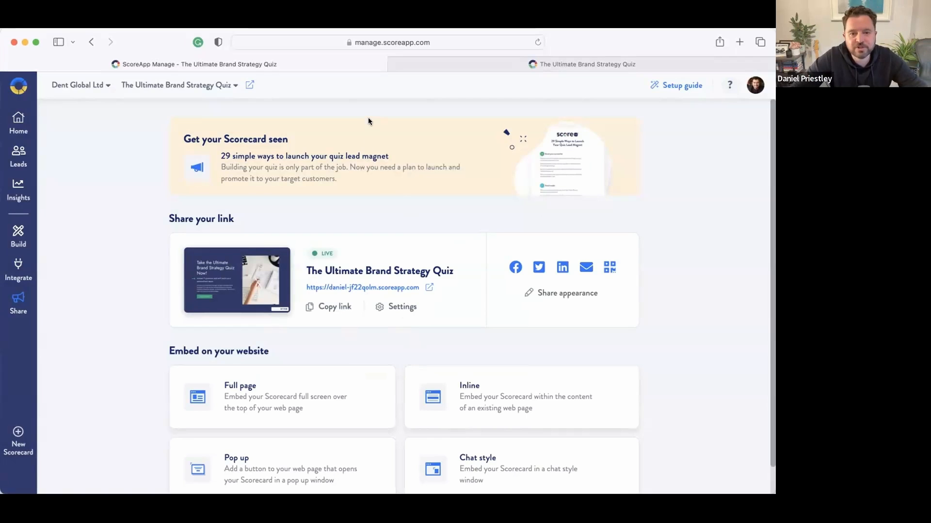
mouse_move(358, 117)
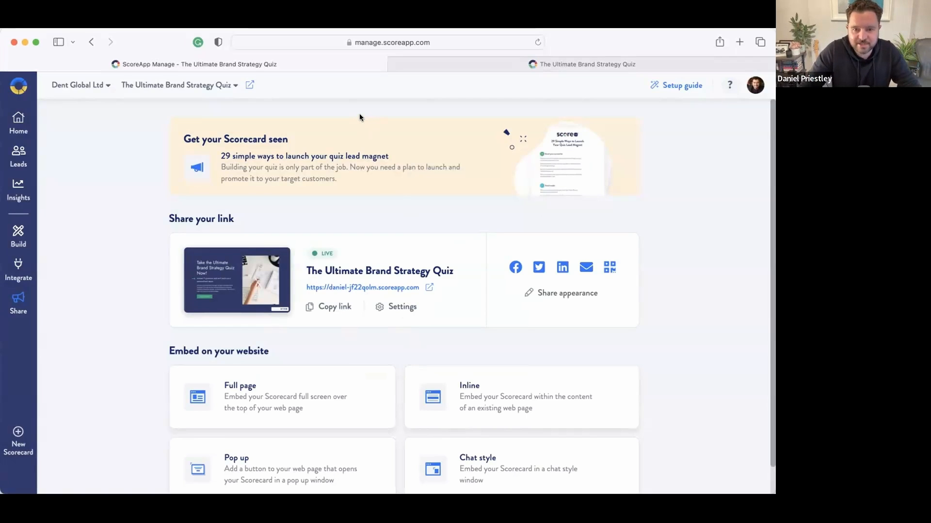
mouse_move(341, 231)
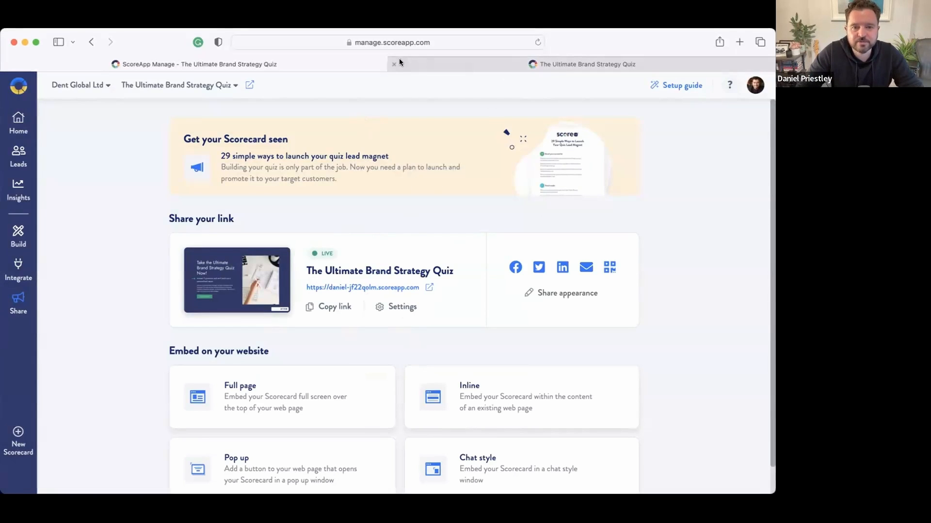
Begin the live quiz as a respondent, filling the start form with test name and email entries
left_click(393, 64)
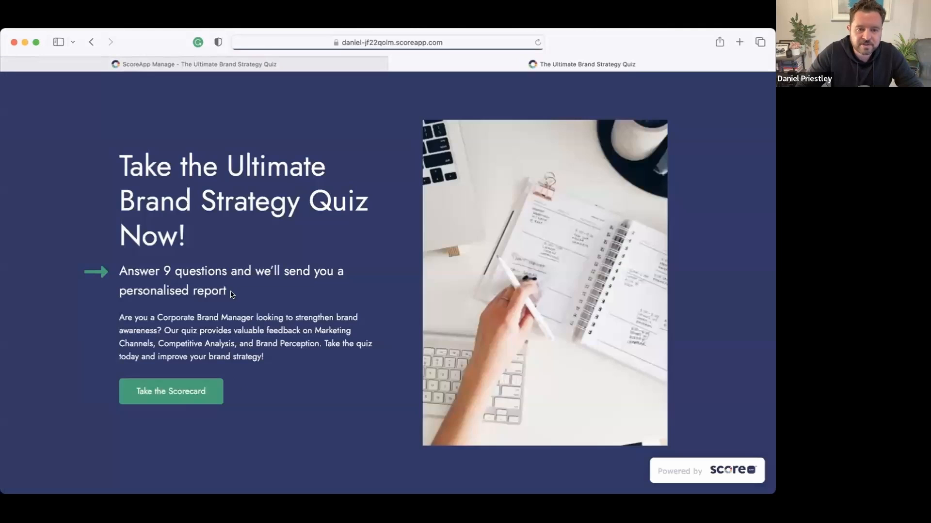
left_click(170, 390)
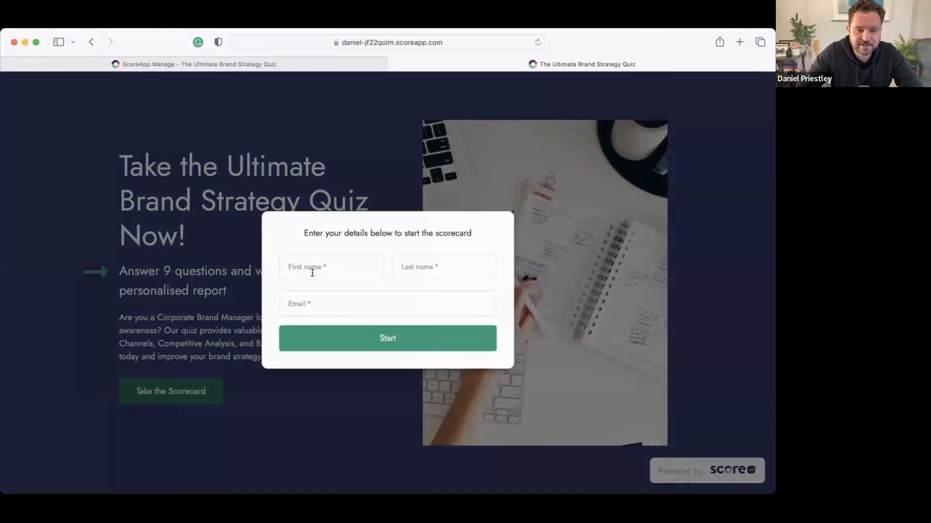
type("Tes")
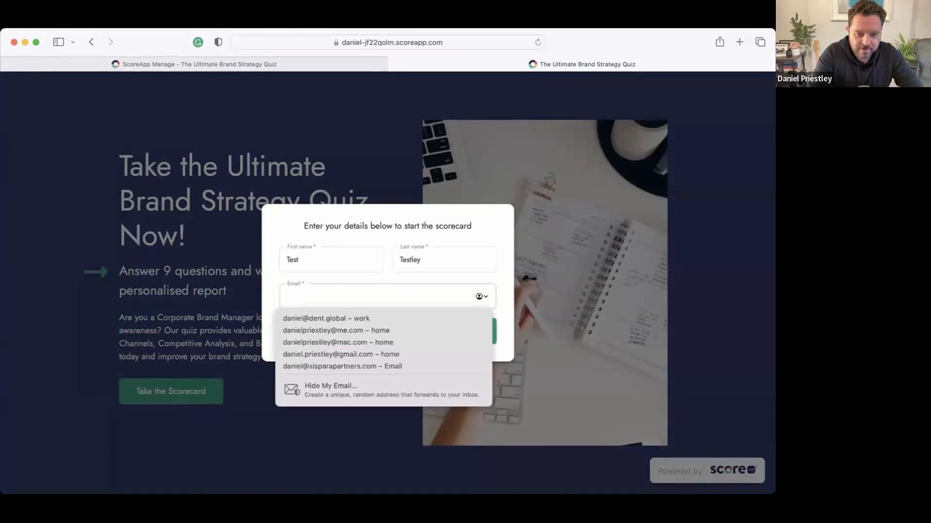
type("testing@testing")
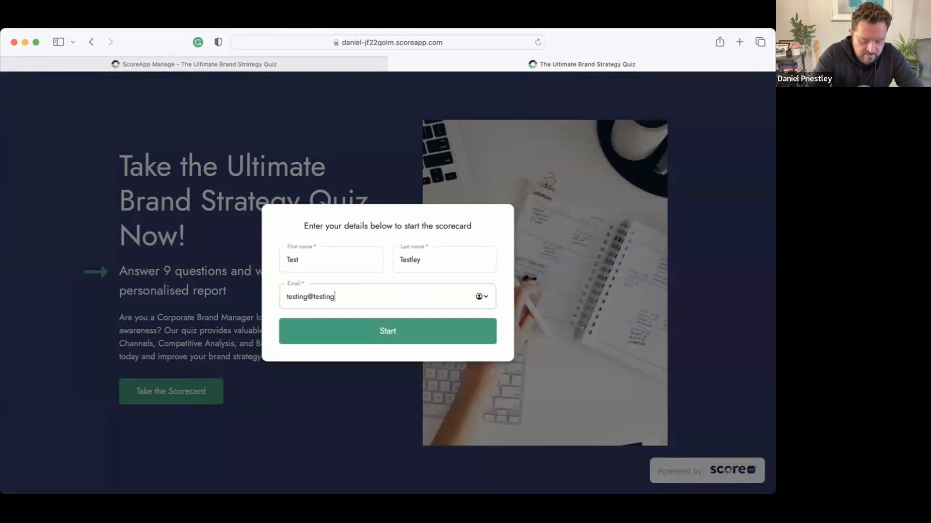
Start the quiz and answer Yes to social media, No to paid search, Yes to identifying competitors
type(".com")
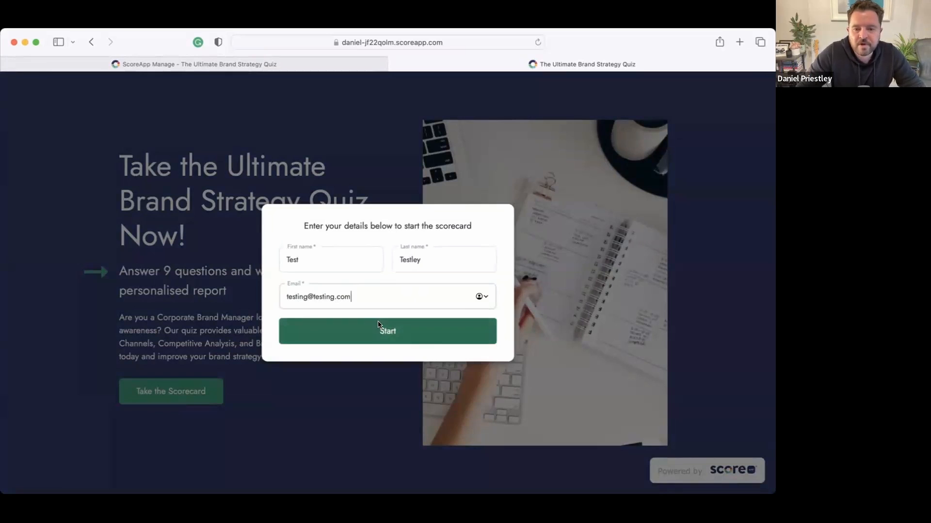
left_click(386, 331)
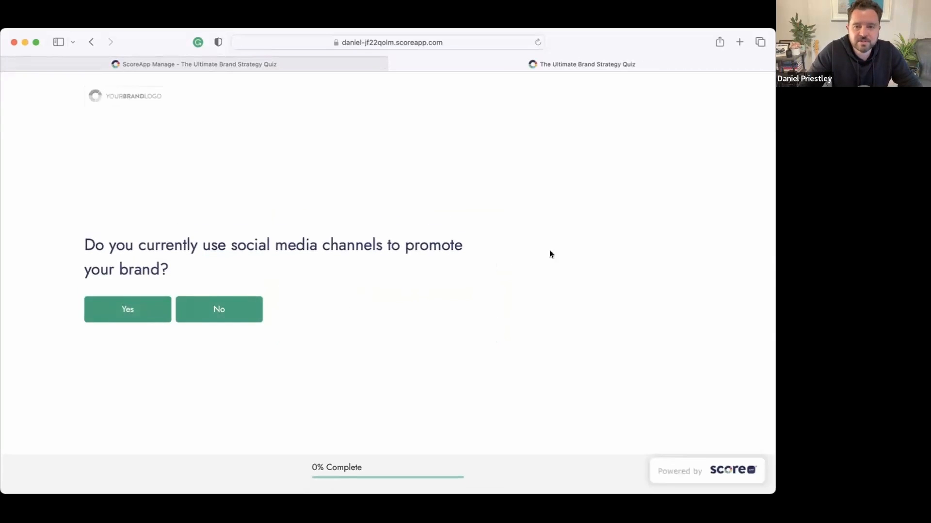
mouse_move(126, 117)
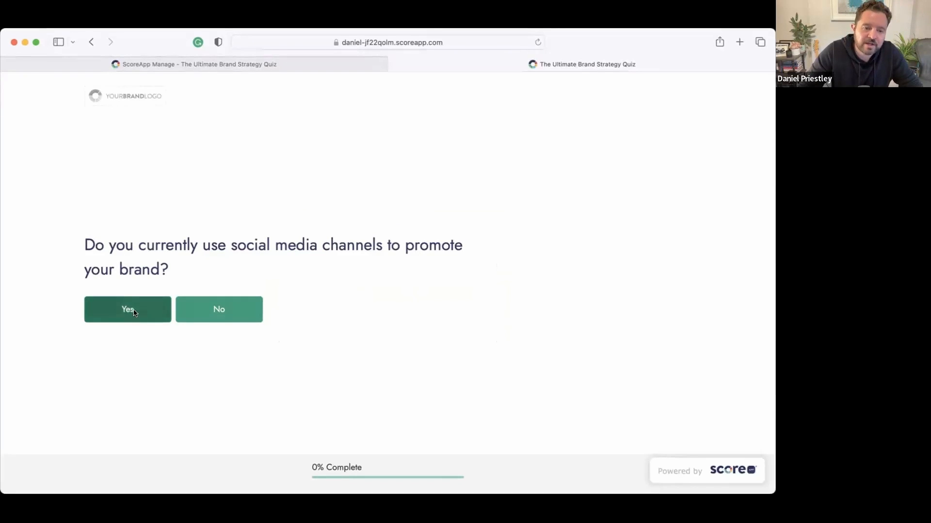
left_click(127, 309)
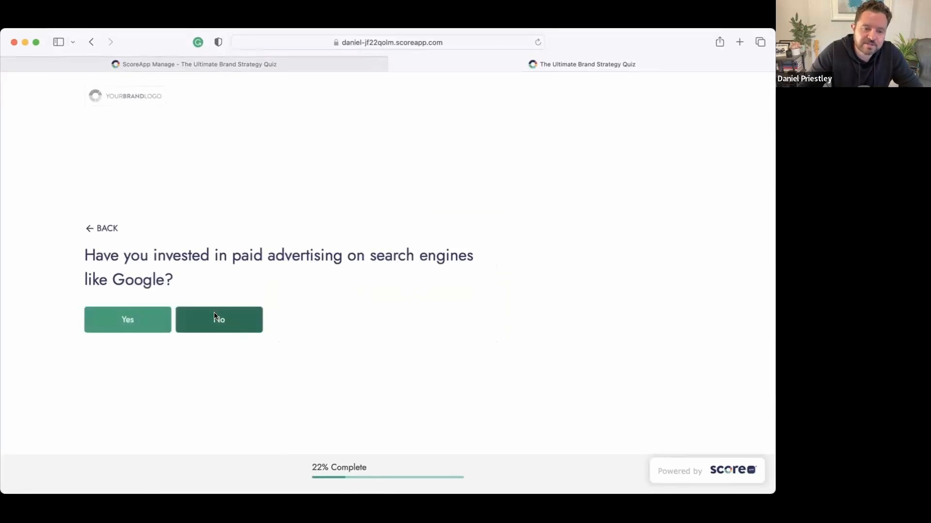
left_click(218, 319)
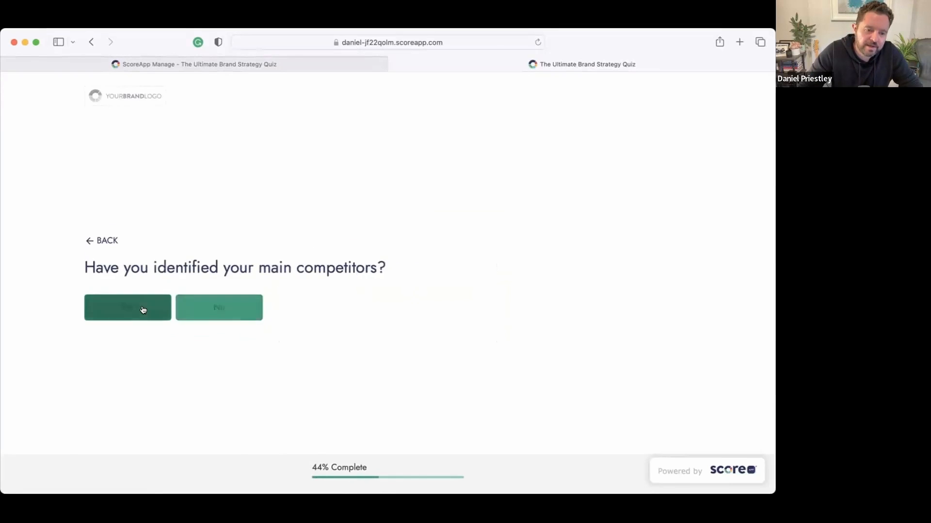
left_click(127, 307)
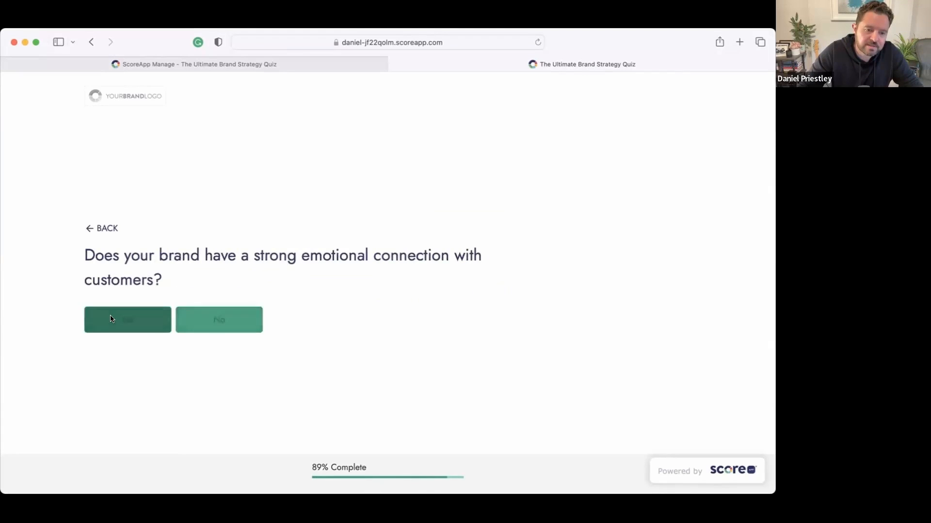
Answer the last question and scroll through the 42% results page with per-category feedback
left_click(127, 319)
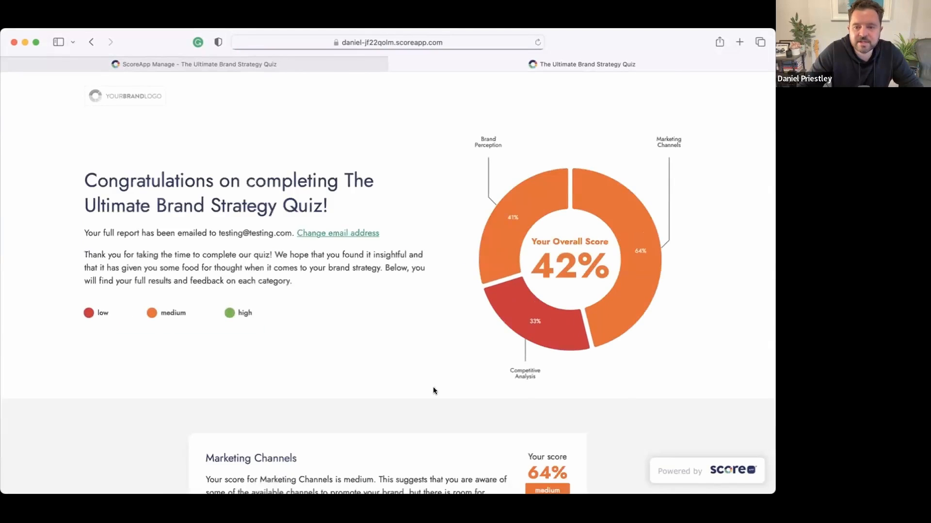
mouse_move(475, 408)
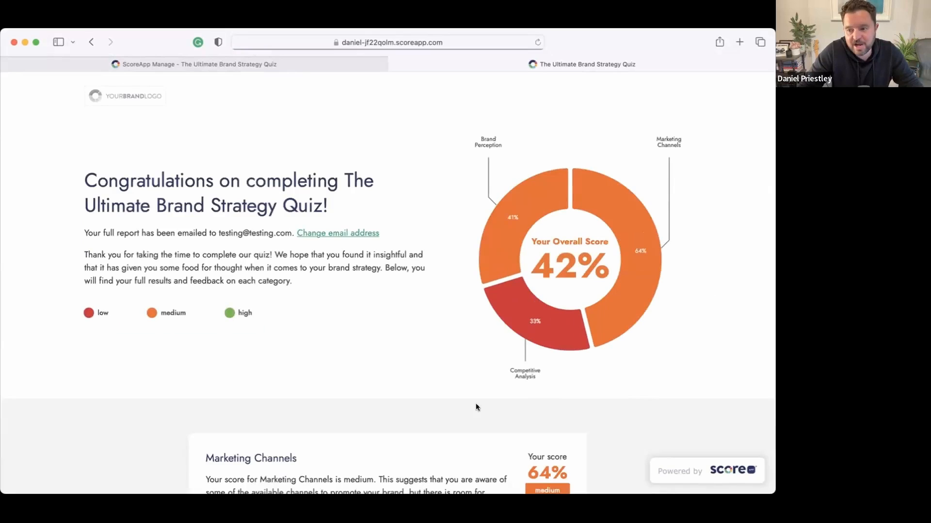
mouse_move(502, 401)
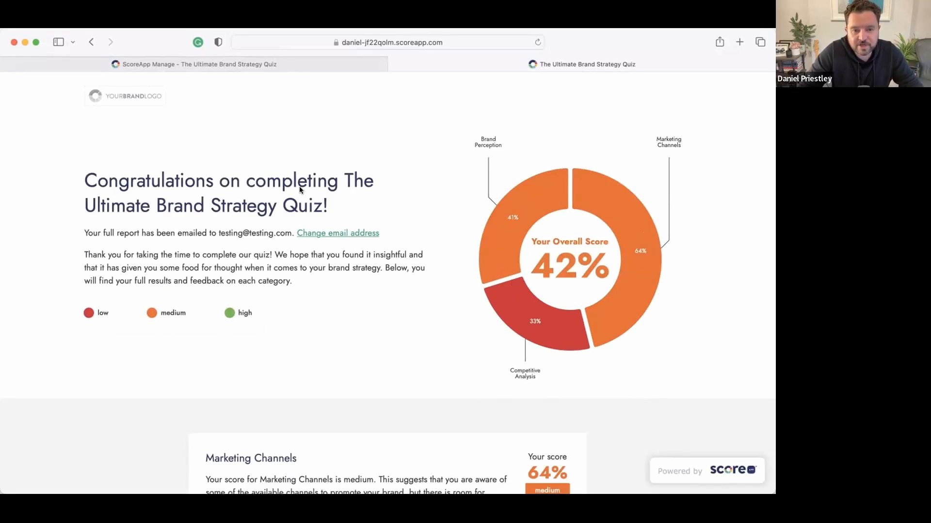
mouse_move(162, 236)
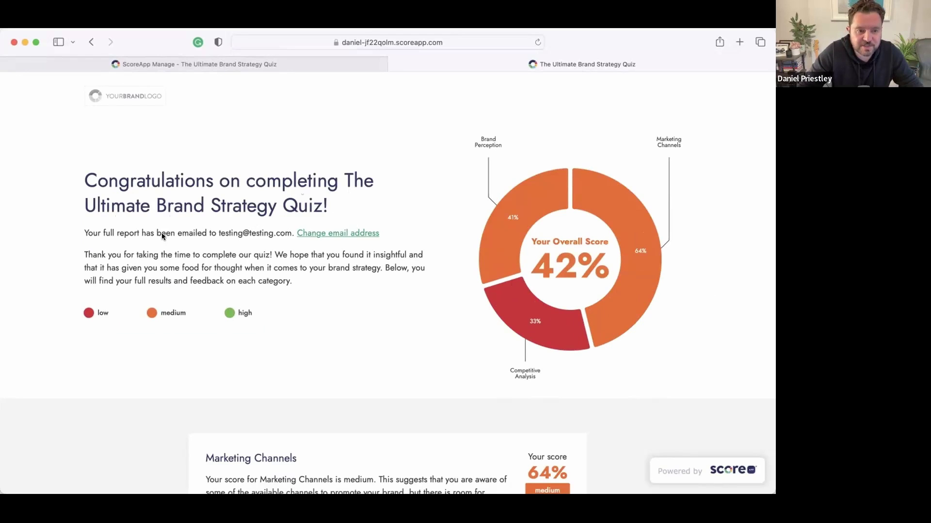
mouse_move(303, 263)
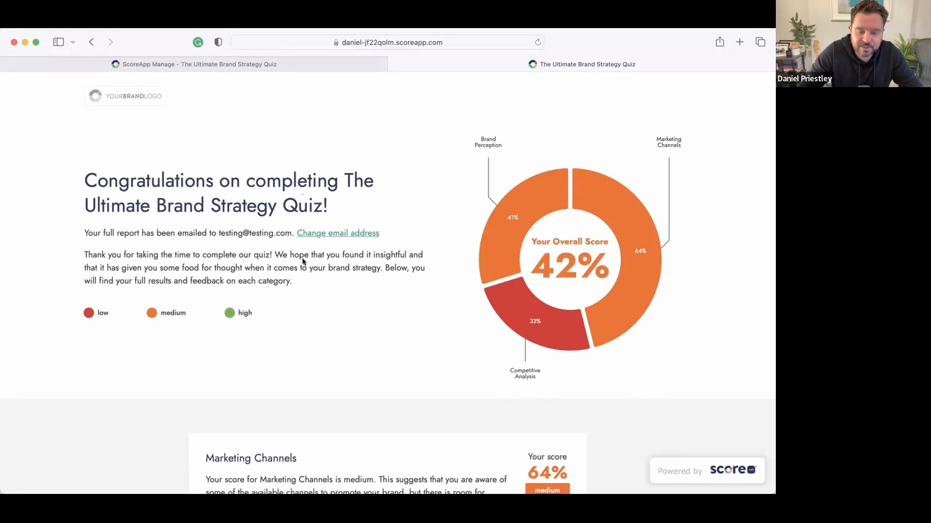
mouse_move(129, 279)
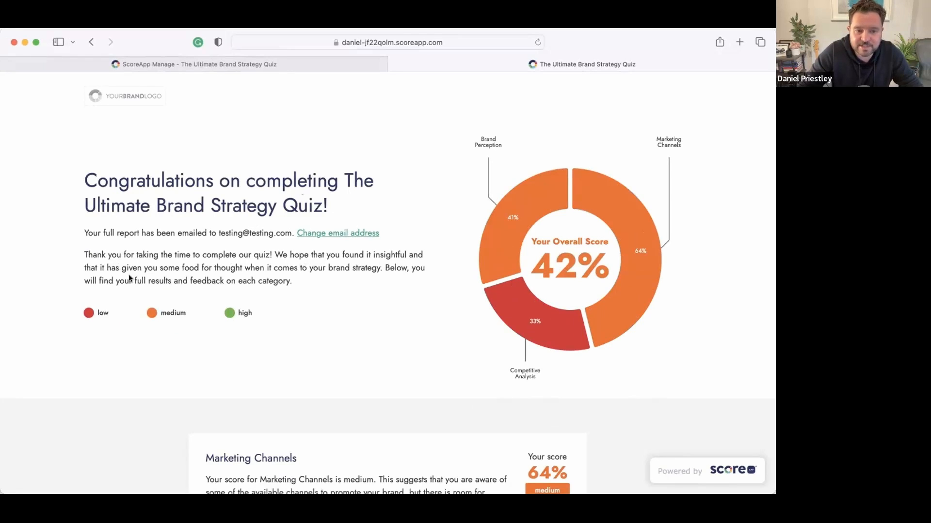
mouse_move(285, 281)
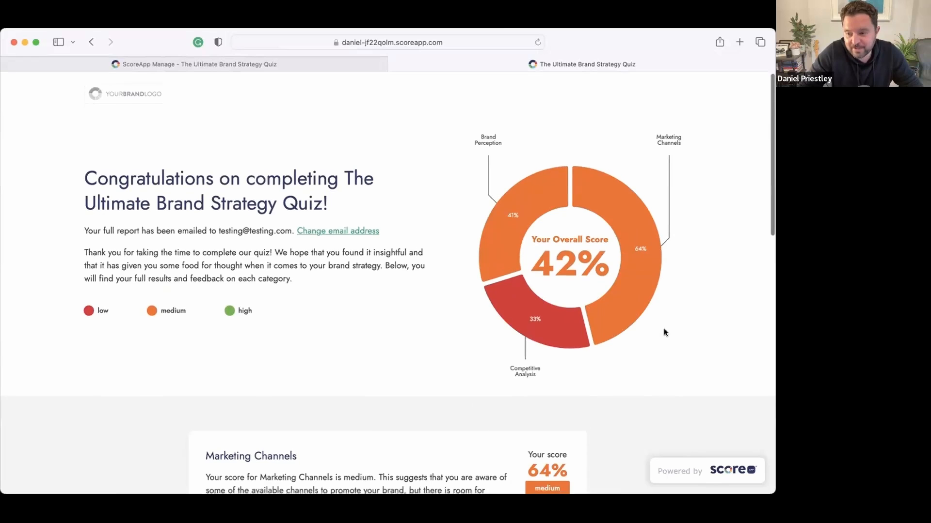
scroll("down", 3)
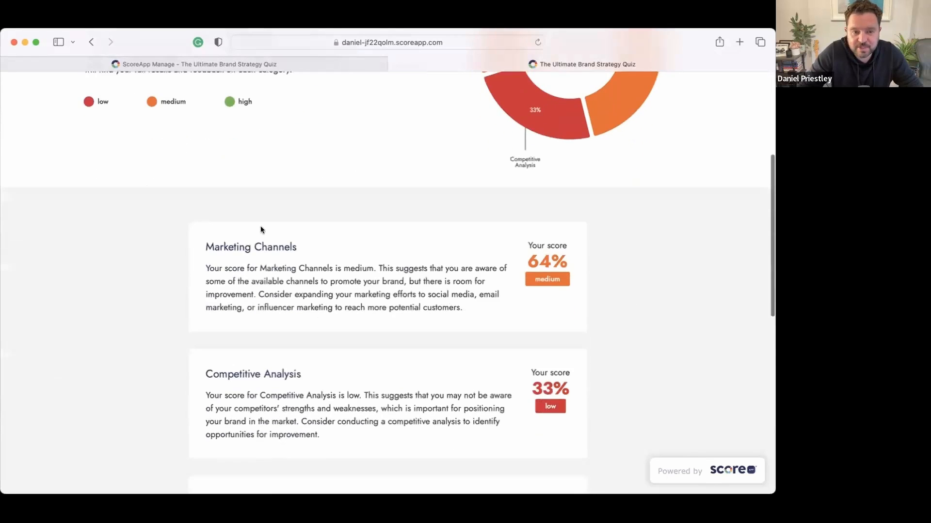
mouse_move(269, 290)
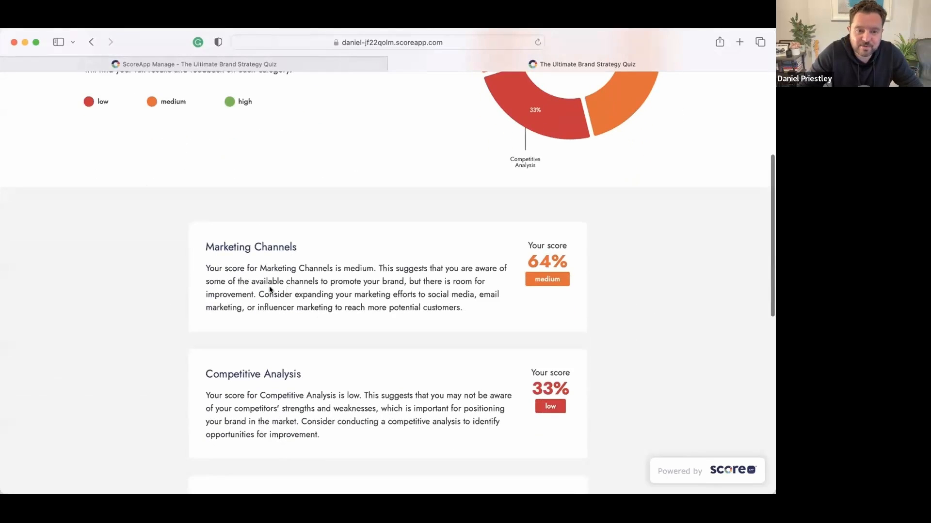
mouse_move(417, 275)
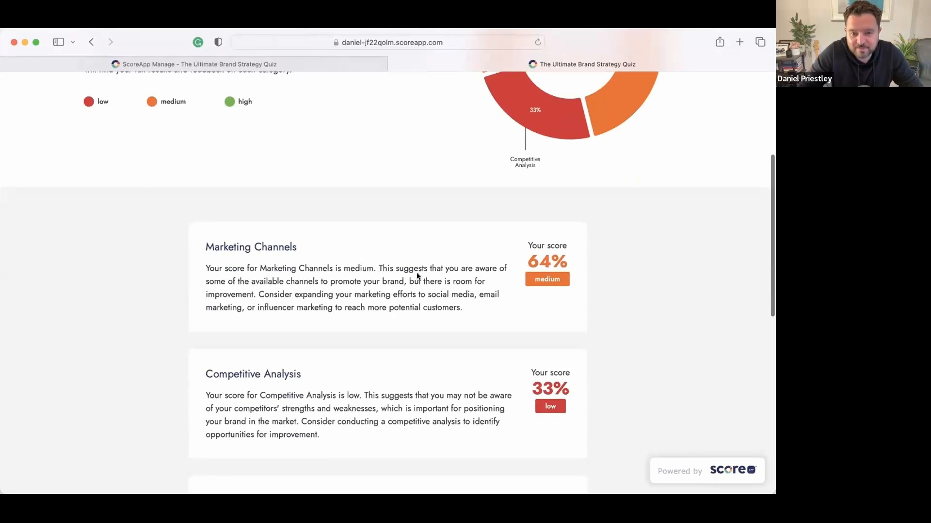
mouse_move(347, 294)
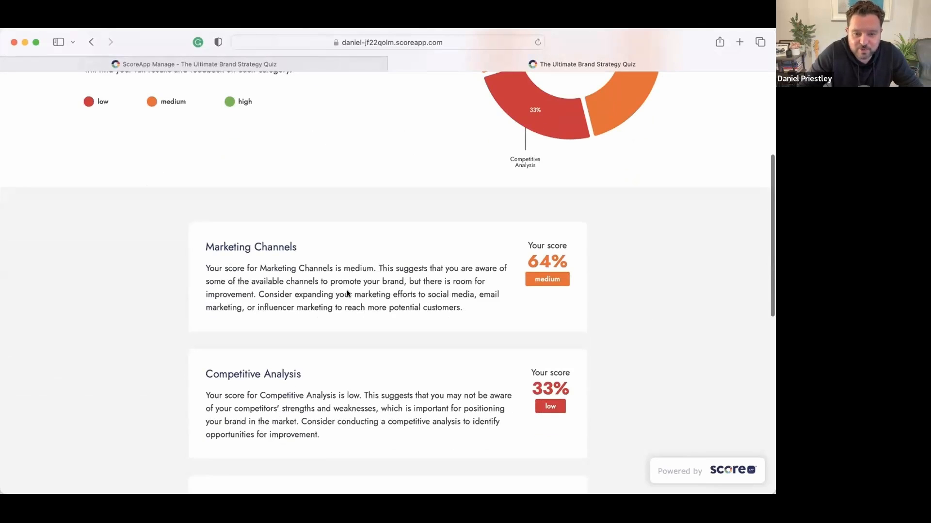
mouse_move(375, 331)
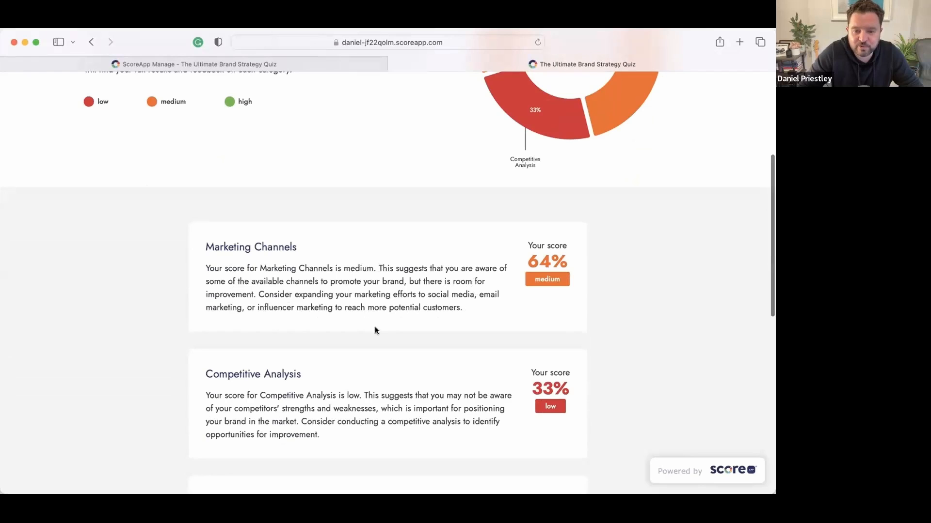
scroll("down", 3)
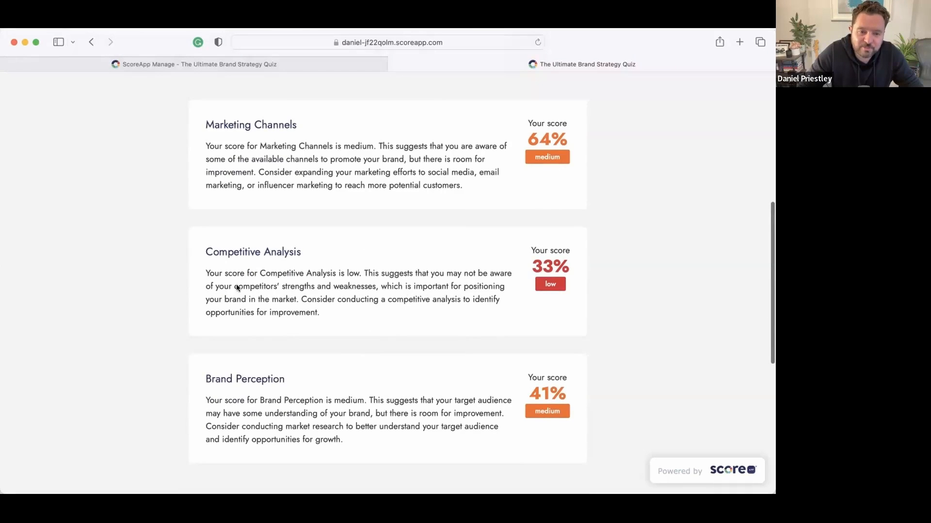
scroll("down", 3)
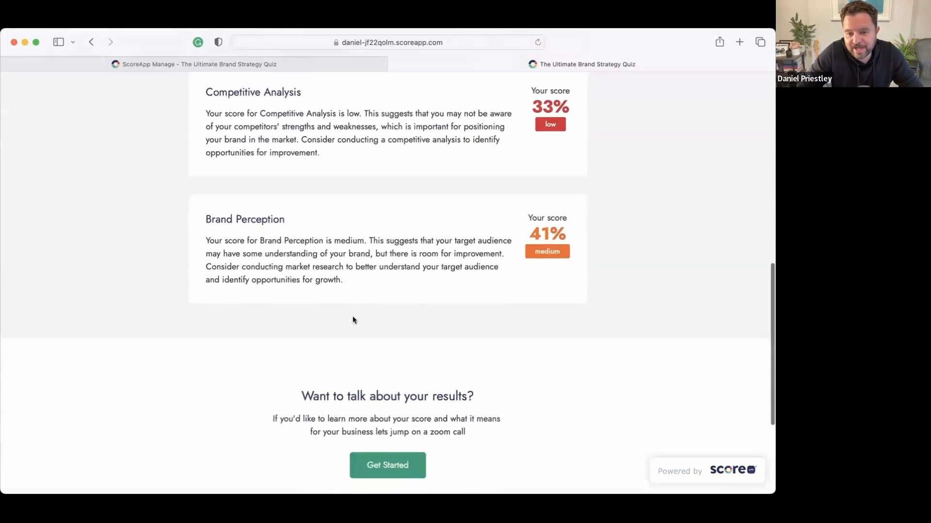
scroll("down", 3)
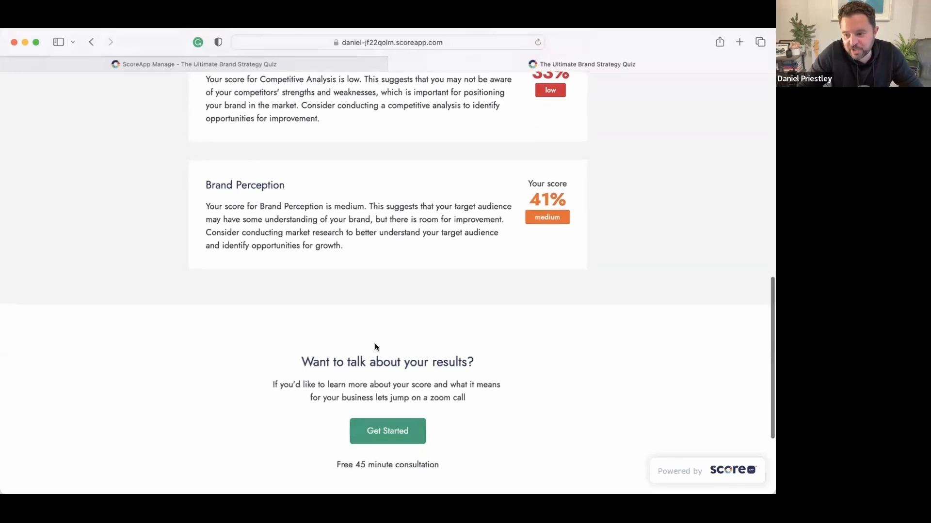
scroll("down", 3)
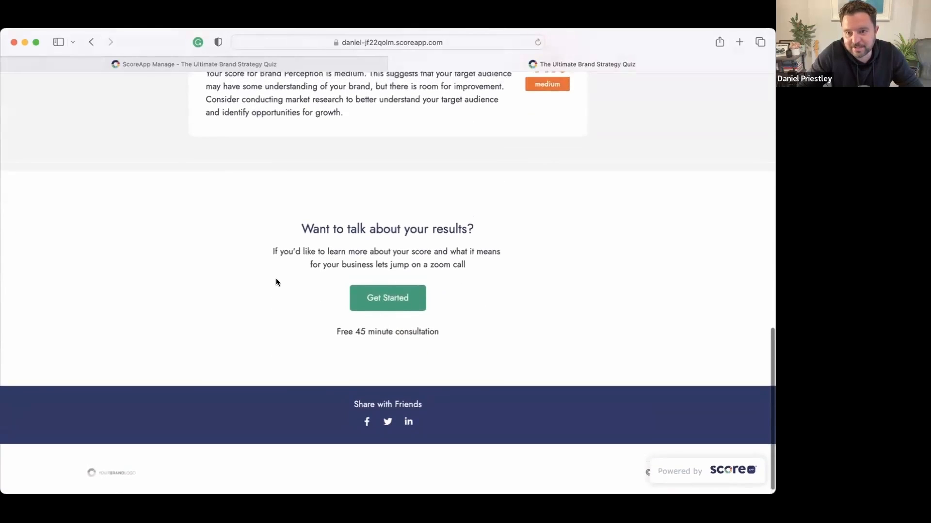
scroll("up", 3)
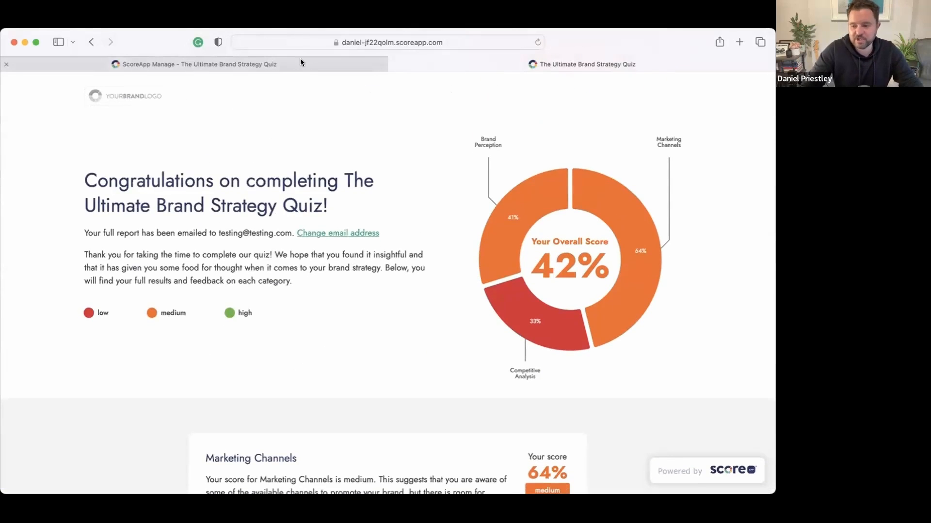
Review the quiz's home dashboard and insights overview, then browse the leads list
left_click(196, 64)
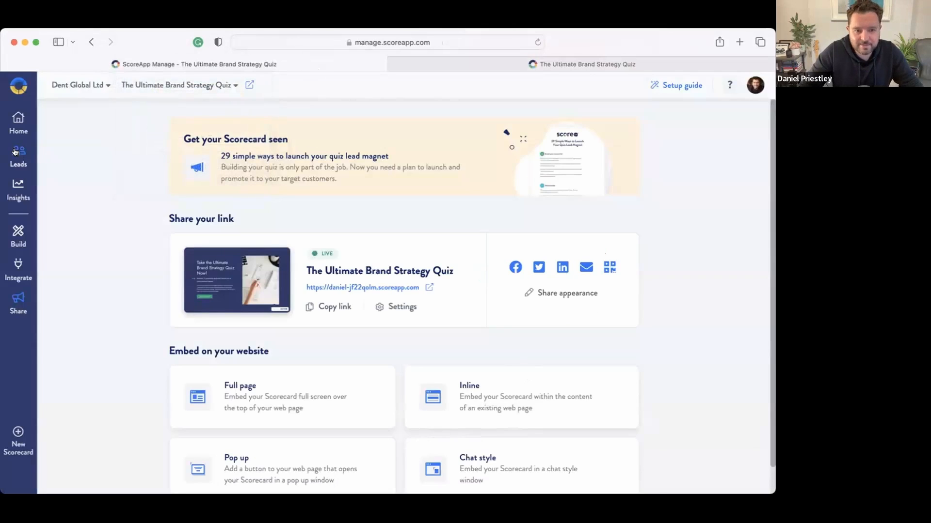
left_click(18, 123)
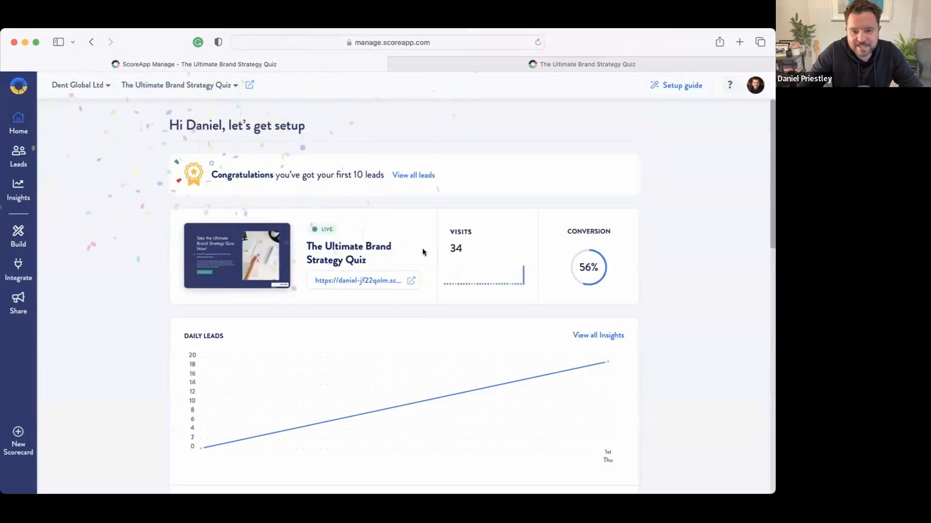
left_click(19, 189)
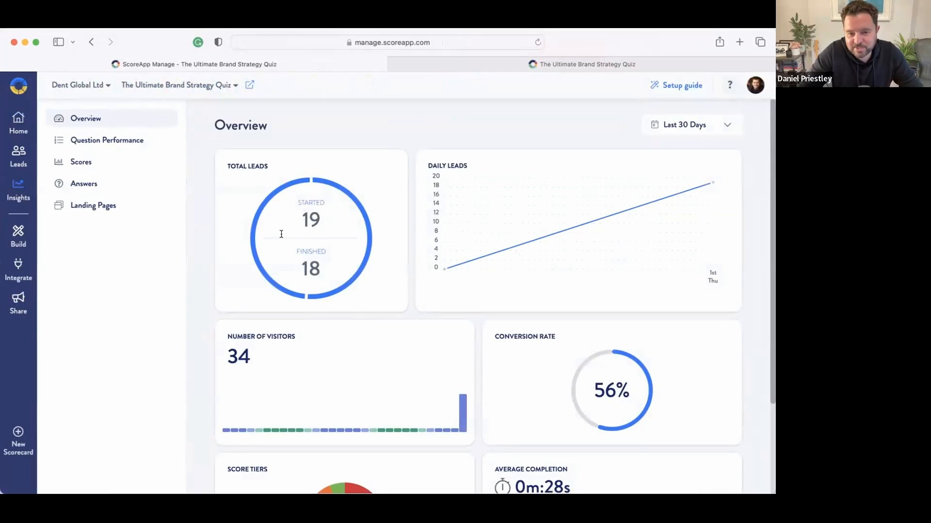
mouse_move(308, 291)
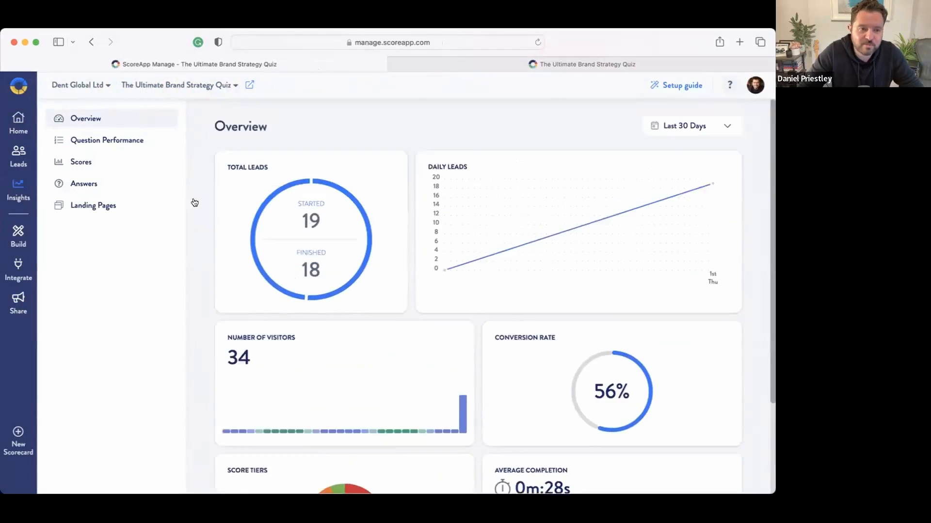
left_click(19, 156)
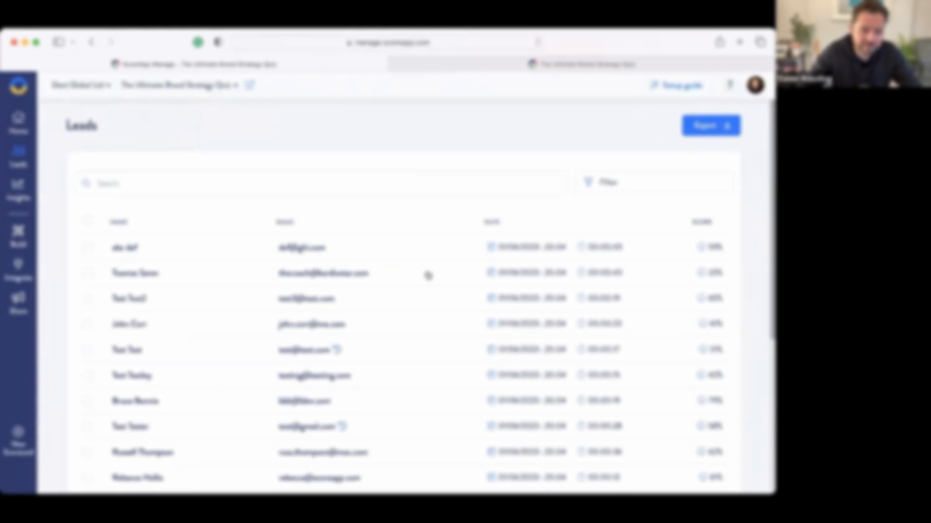
scroll("down", 3)
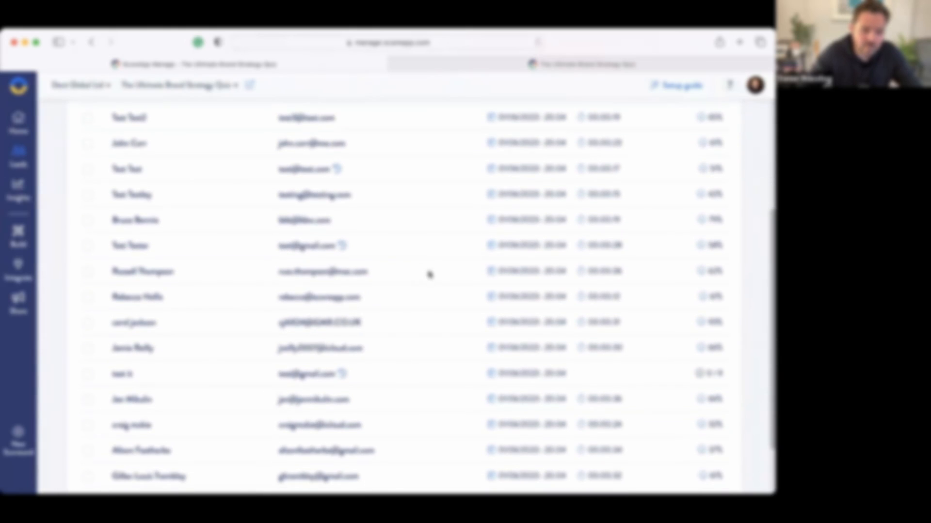
scroll("down", 3)
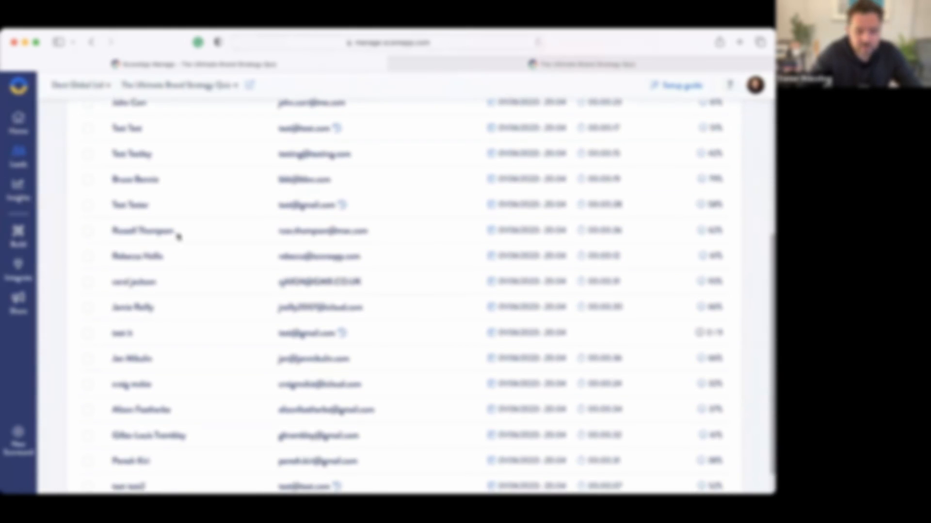
mouse_move(181, 257)
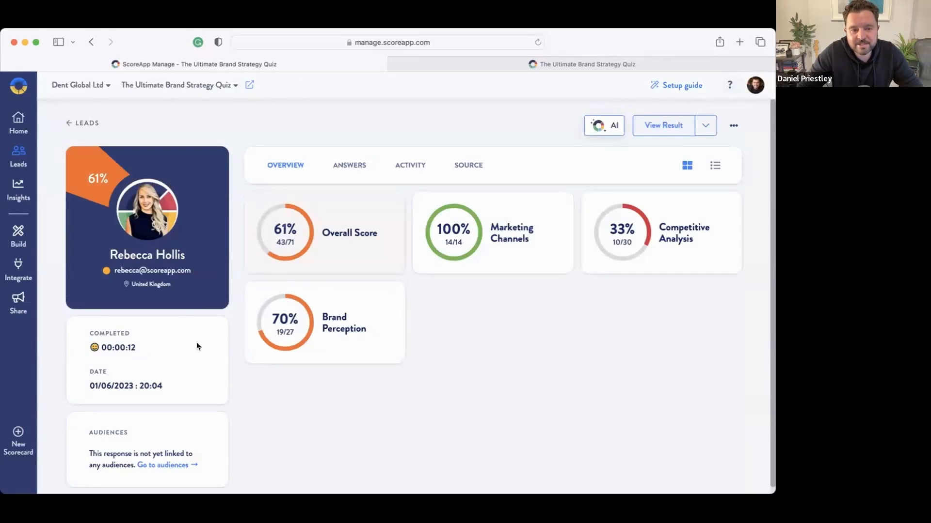
mouse_move(119, 201)
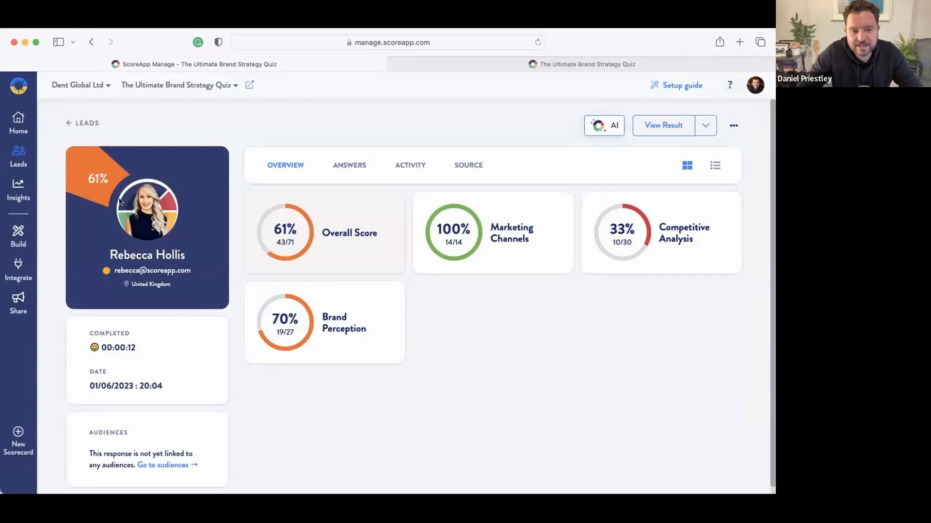
mouse_move(150, 229)
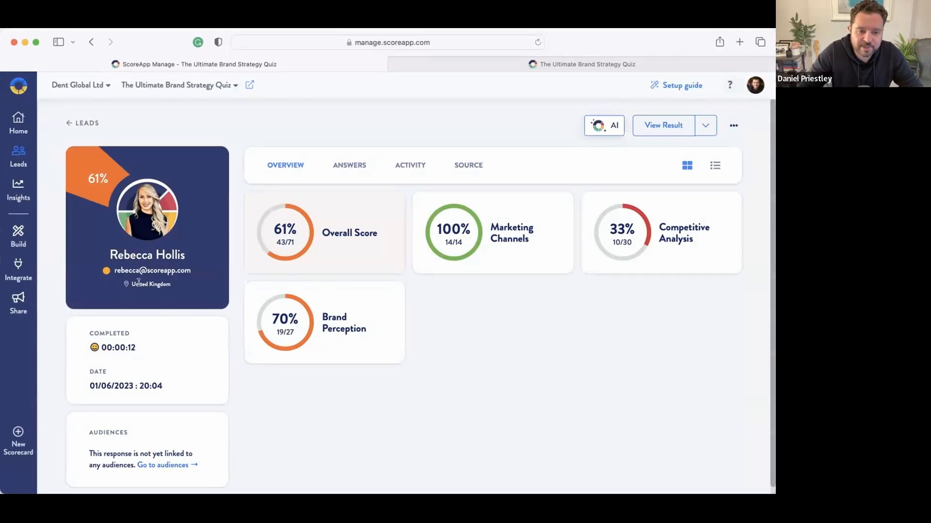
mouse_move(260, 400)
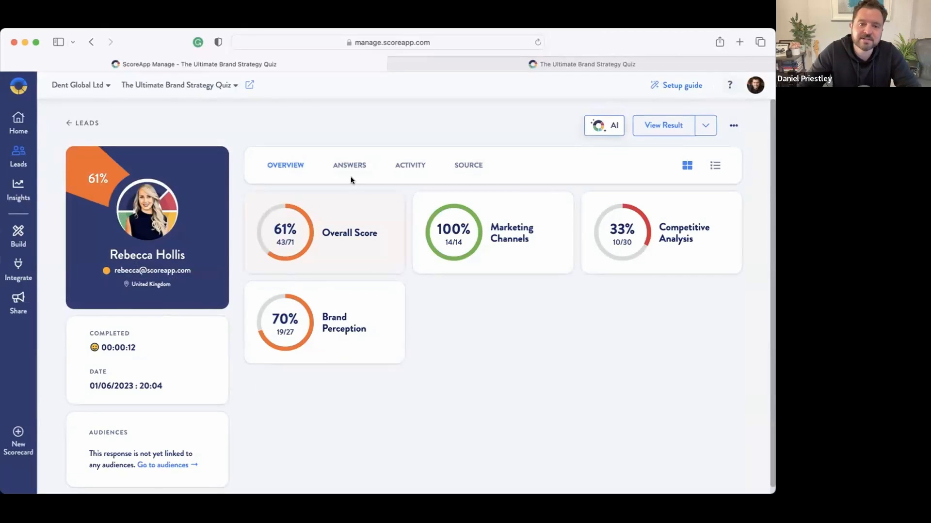
Review the lead's per-question answers and source landing page, returning to the 61% score overview
left_click(349, 165)
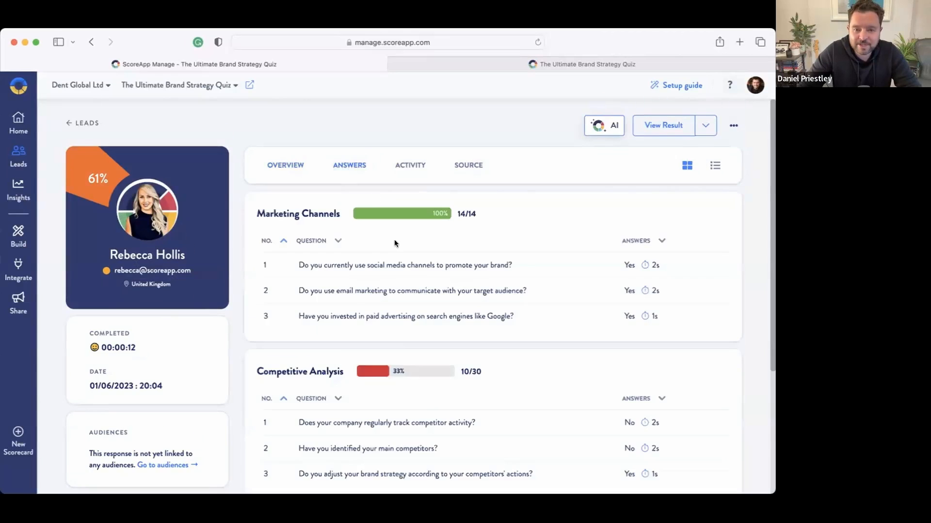
scroll("down", 3)
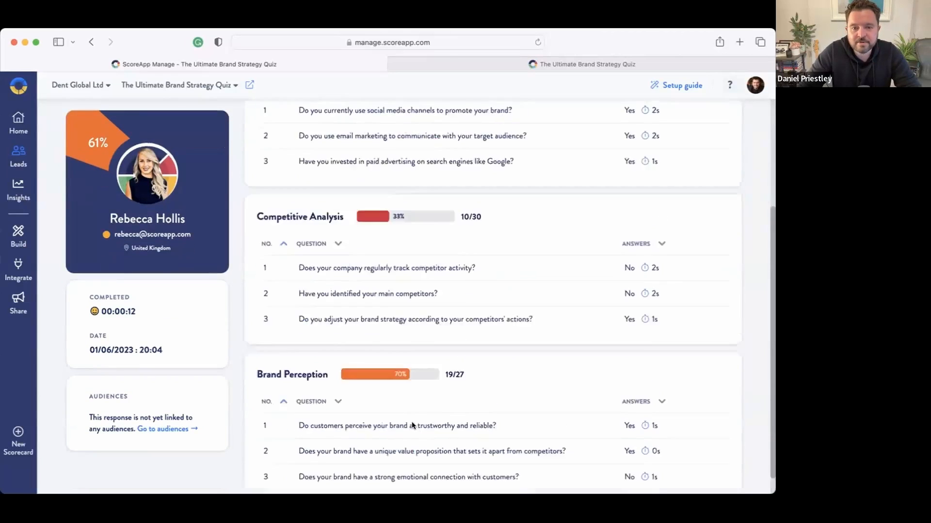
left_click(409, 165)
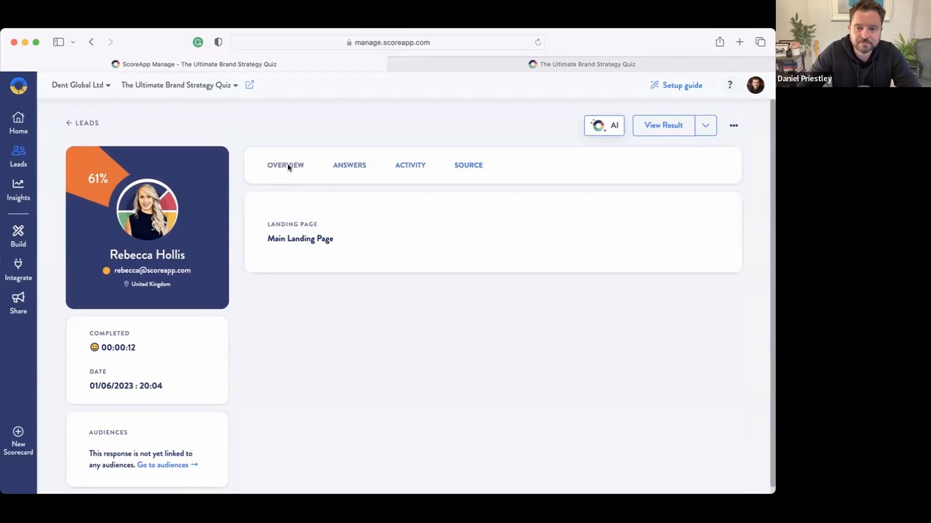
left_click(285, 165)
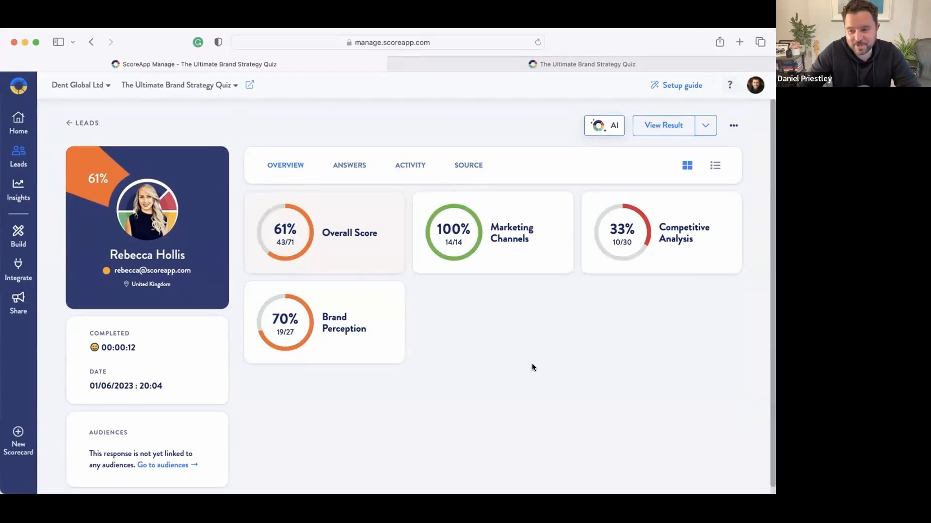
mouse_move(587, 390)
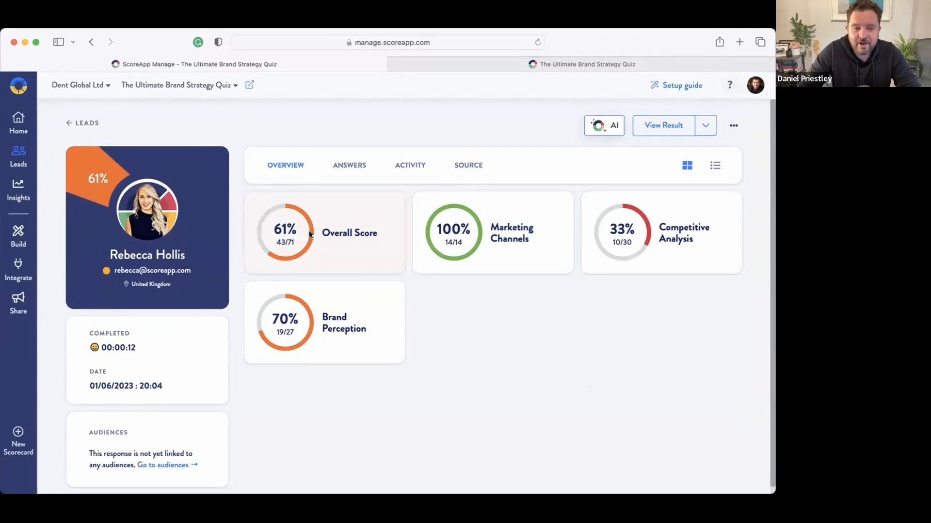
mouse_move(408, 323)
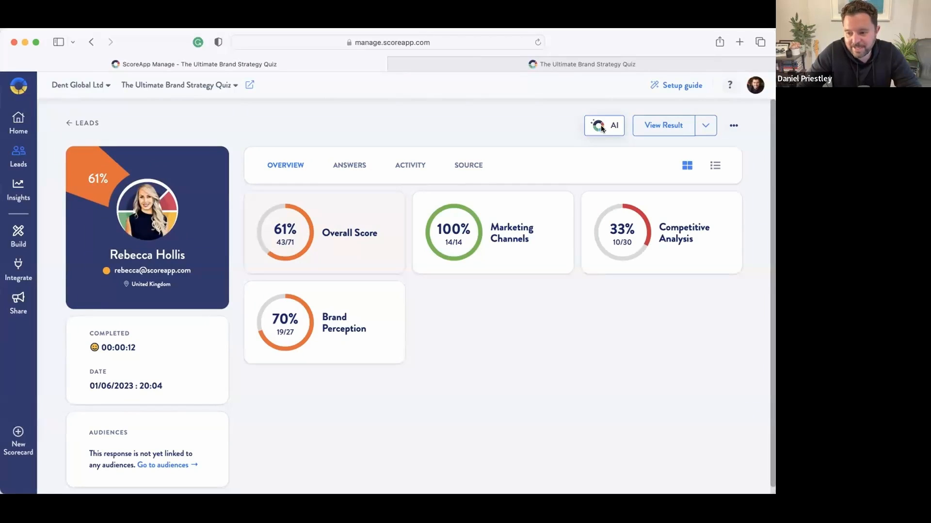
mouse_move(605, 129)
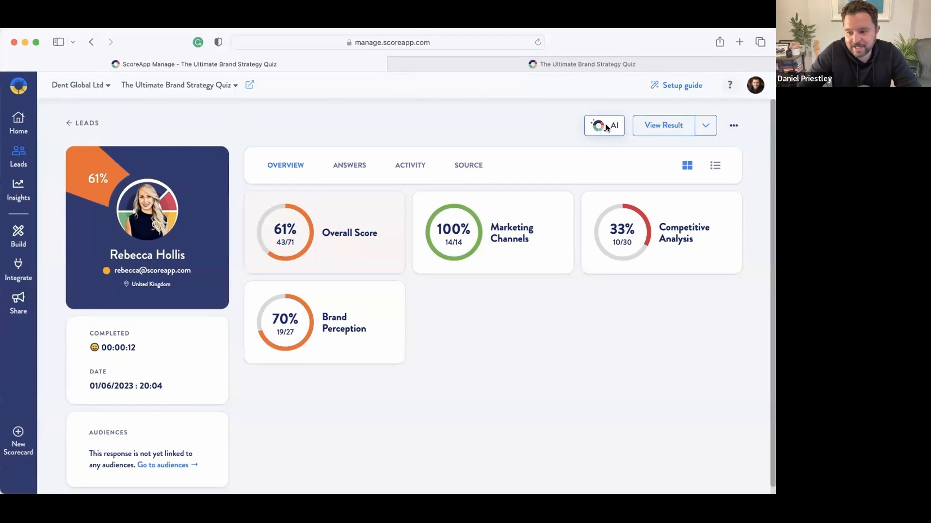
Generate an AI sales email for this lead, read through the copy, and close the panel
left_click(603, 125)
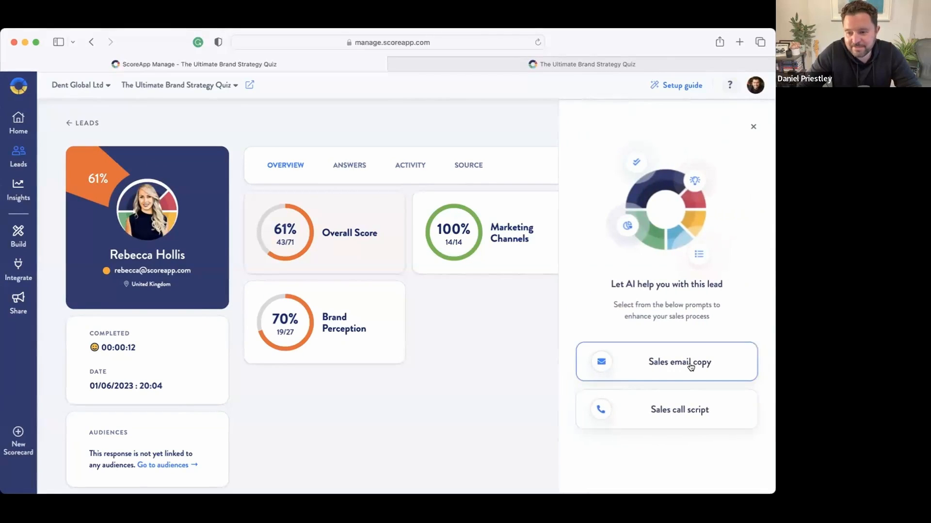
left_click(666, 362)
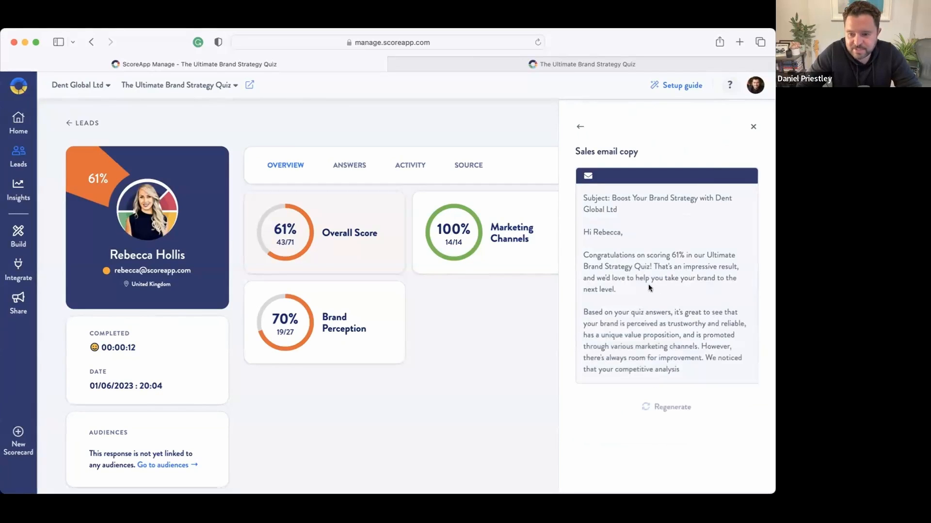
mouse_move(621, 292)
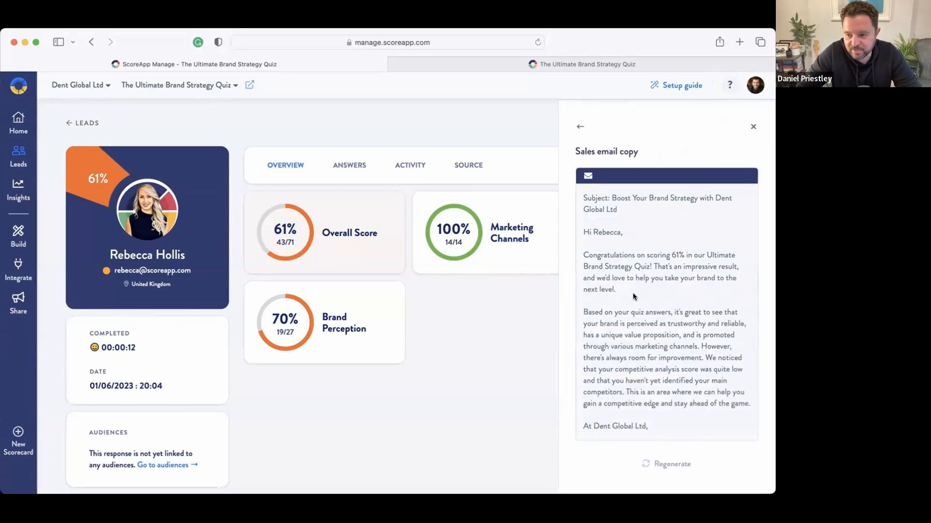
scroll("down", 3)
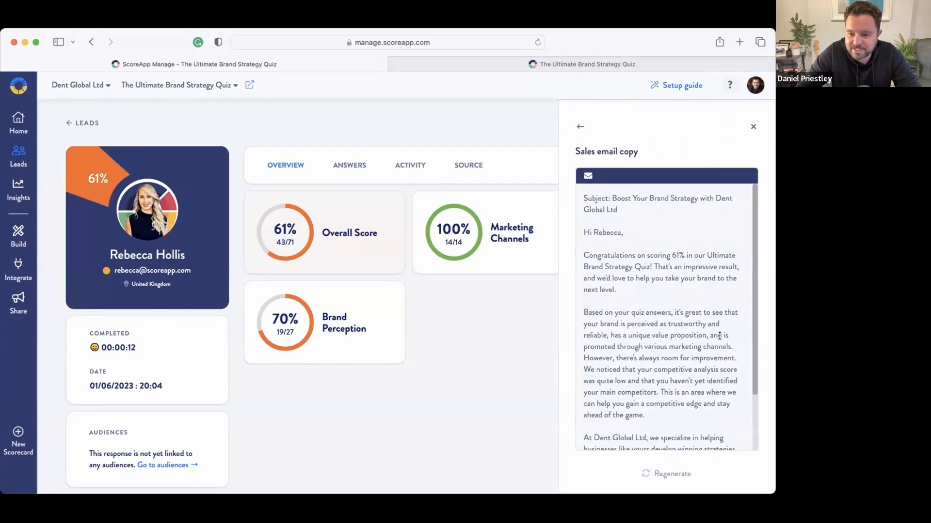
scroll("down", 3)
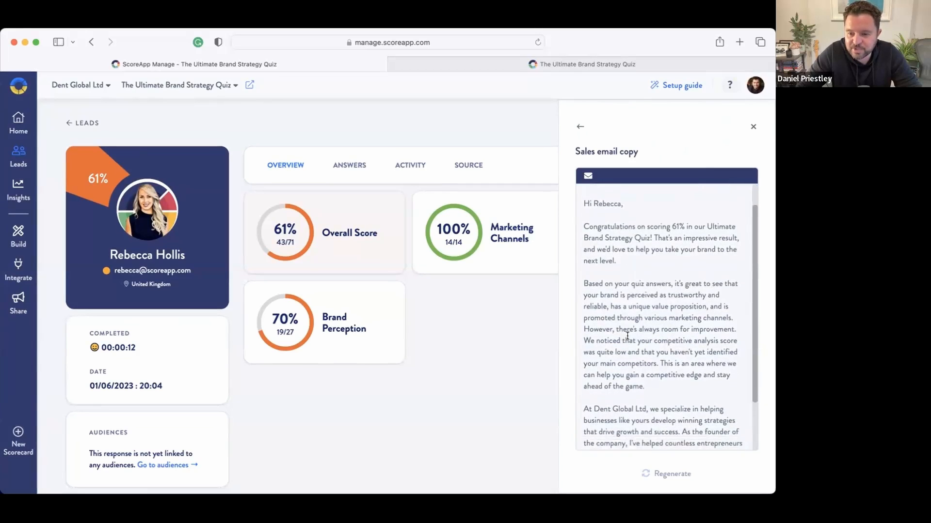
scroll("down", 3)
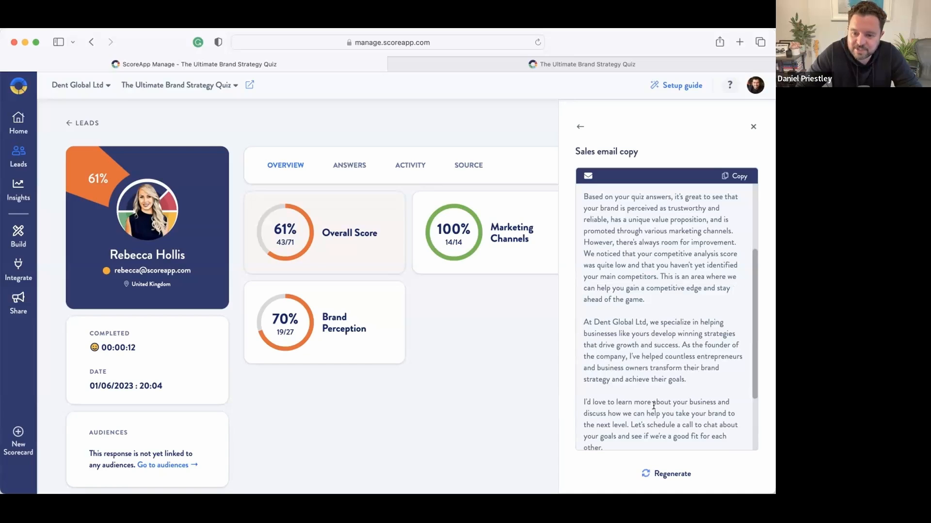
scroll("down", 3)
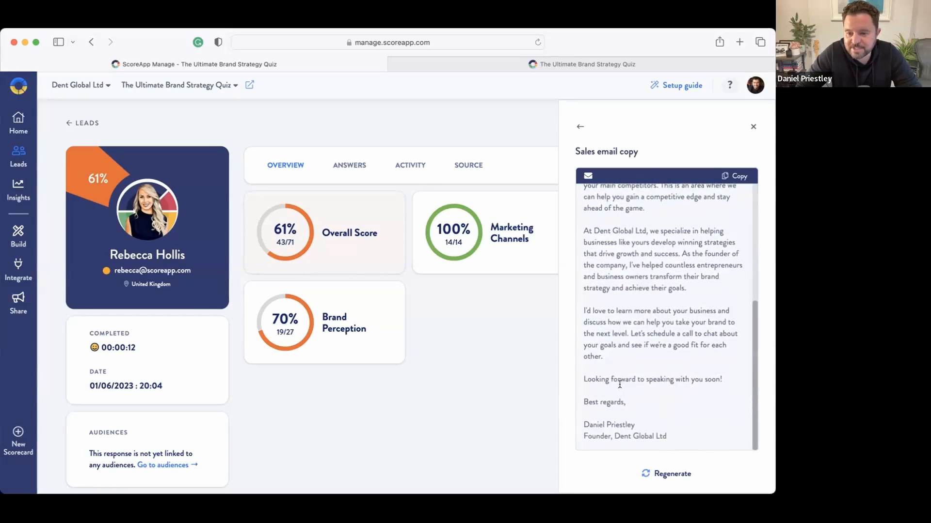
scroll("up", 3)
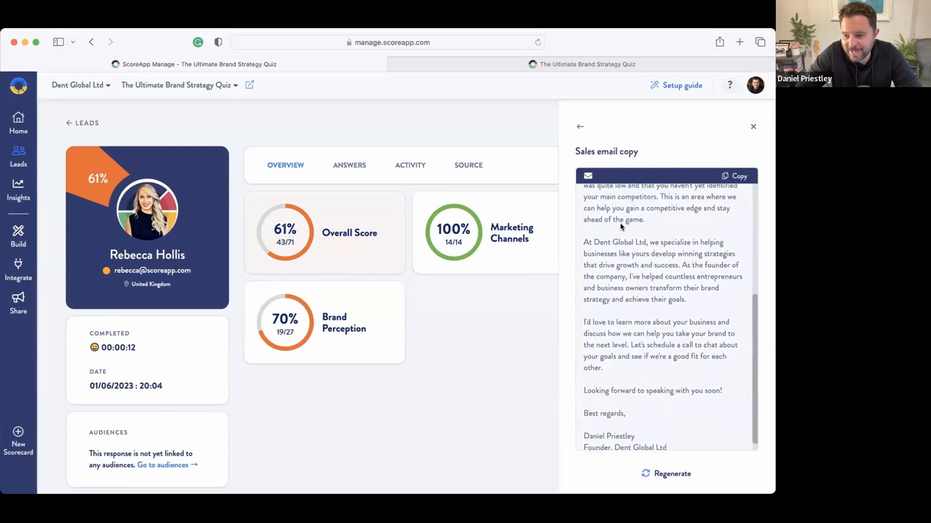
scroll("up", 3)
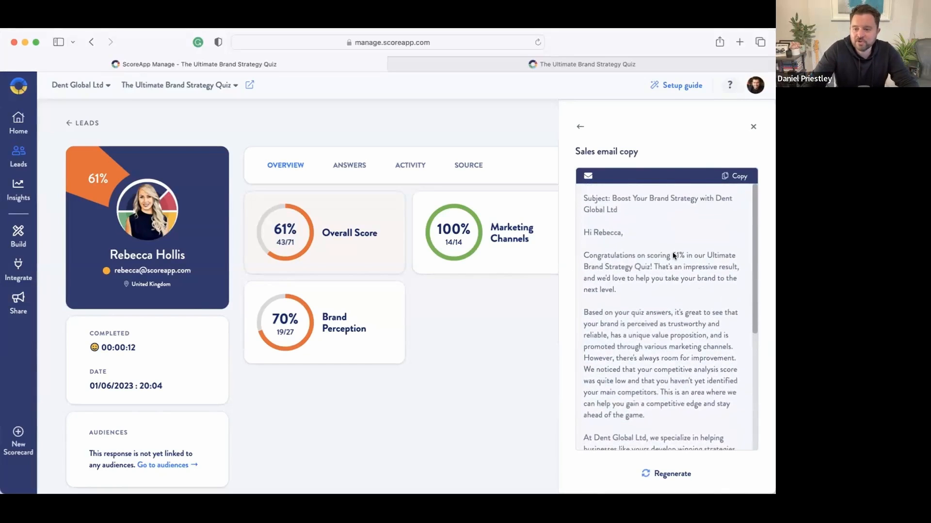
scroll("down", 3)
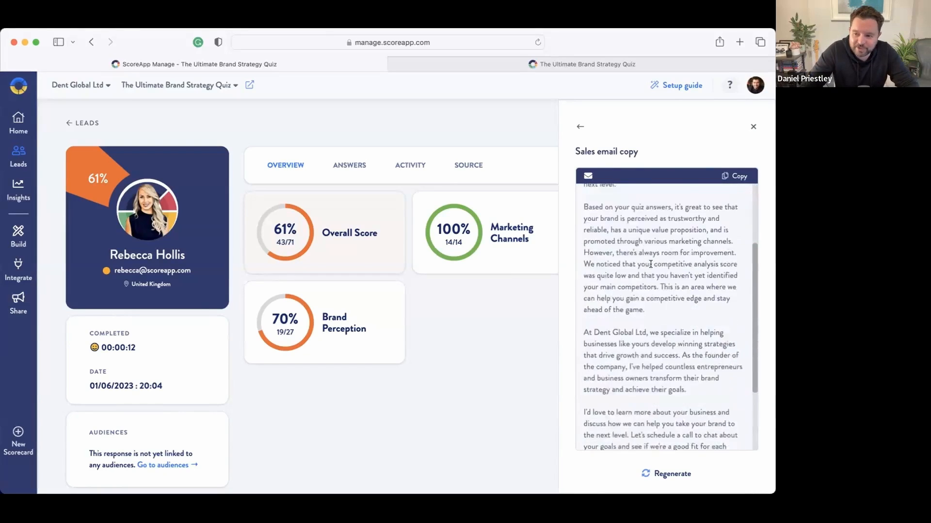
scroll("down", 3)
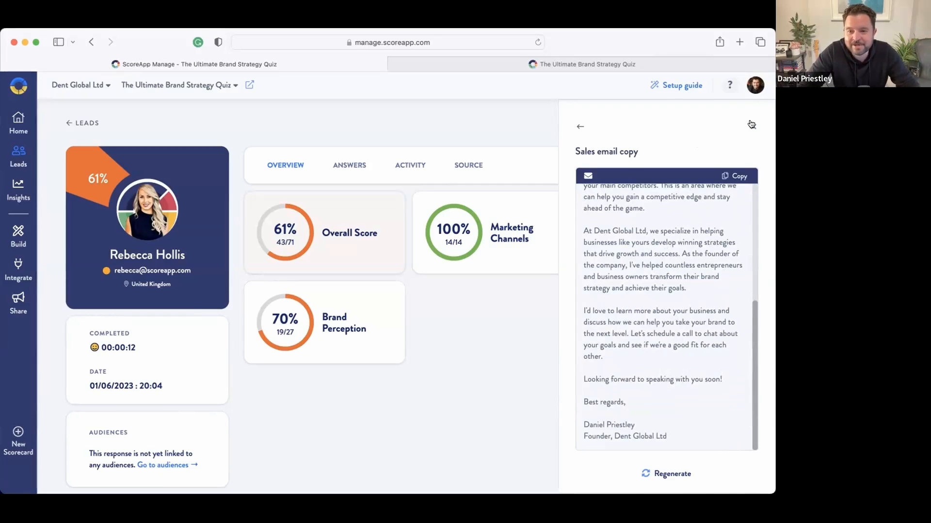
left_click(580, 126)
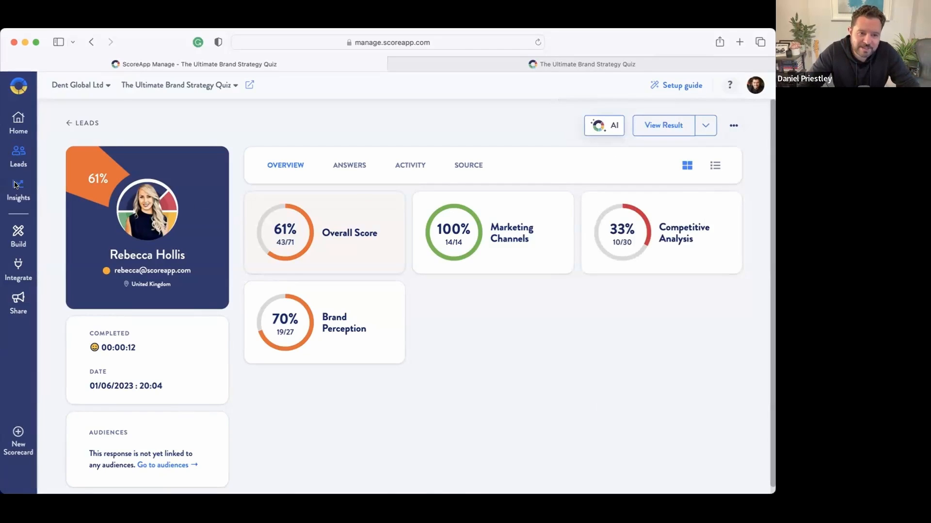
View the Answers insights with Yes/No donut charts for each quiz question
left_click(19, 190)
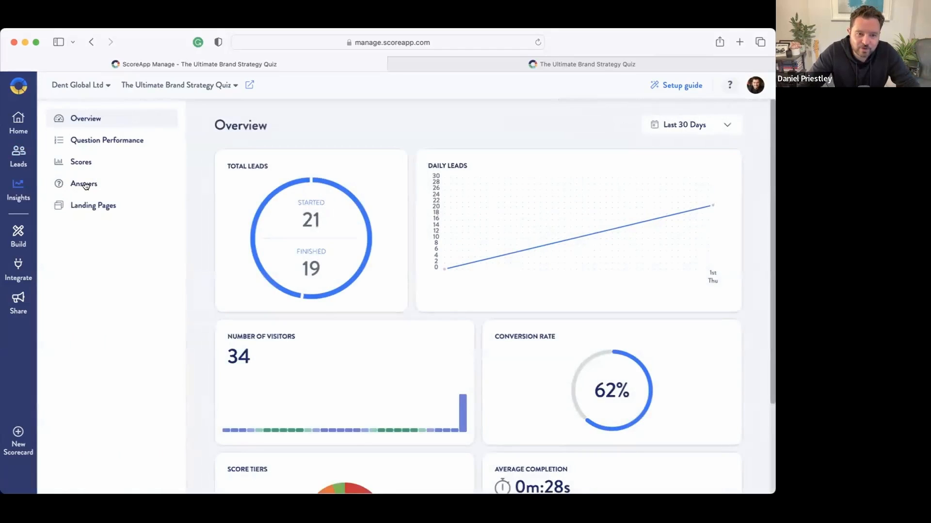
left_click(84, 183)
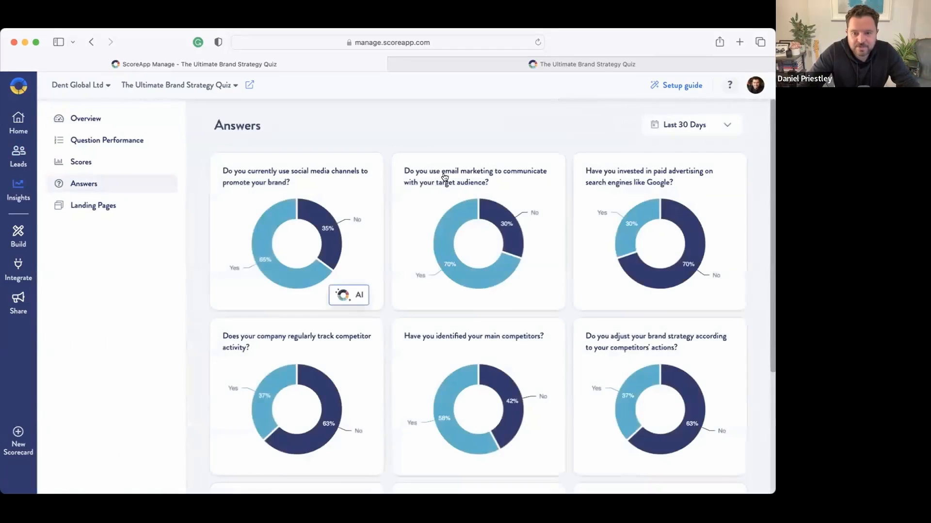
scroll("down", 3)
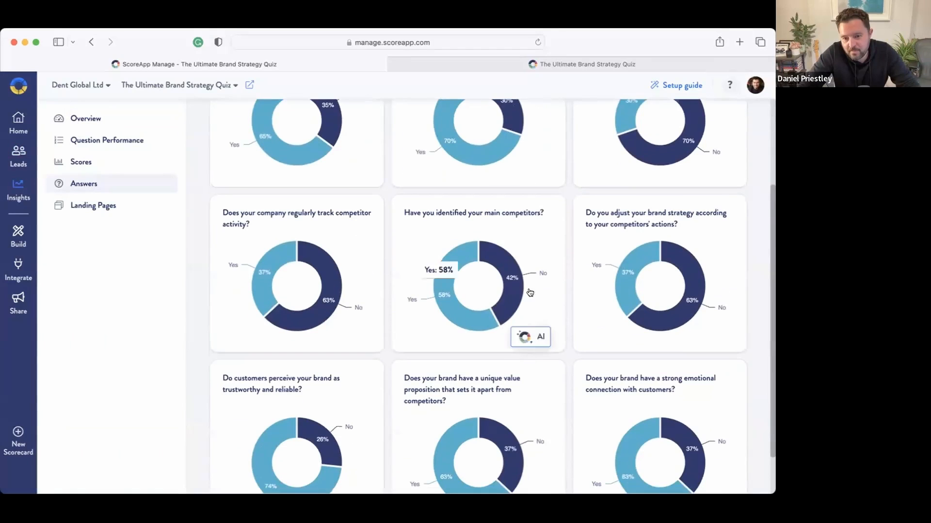
scroll("up", 3)
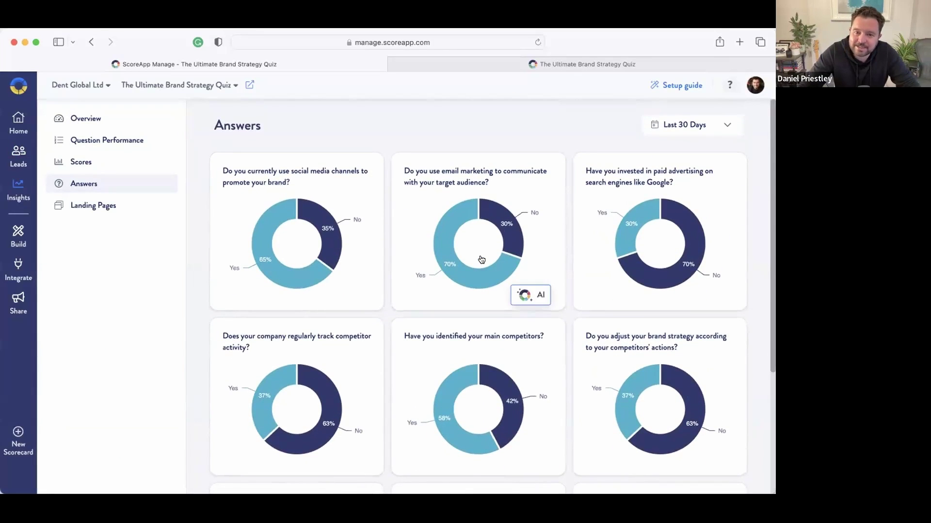
mouse_move(393, 223)
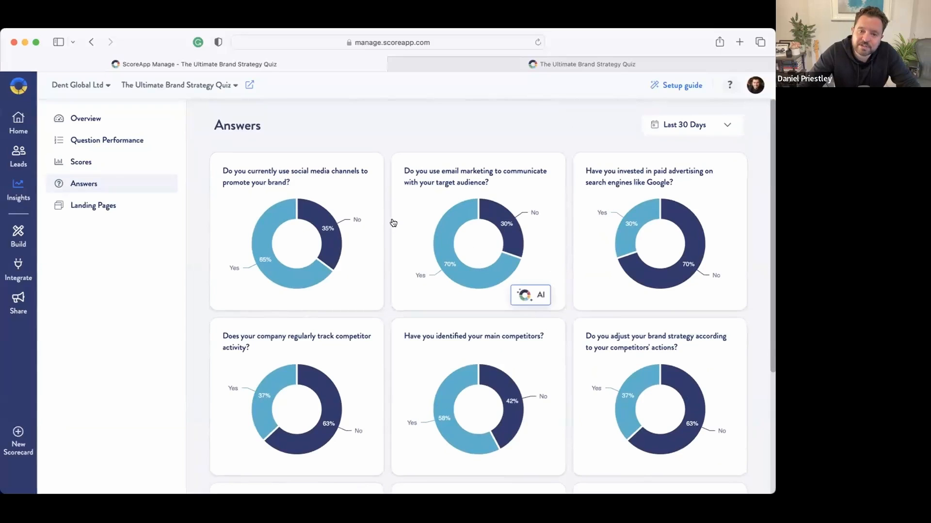
mouse_move(277, 173)
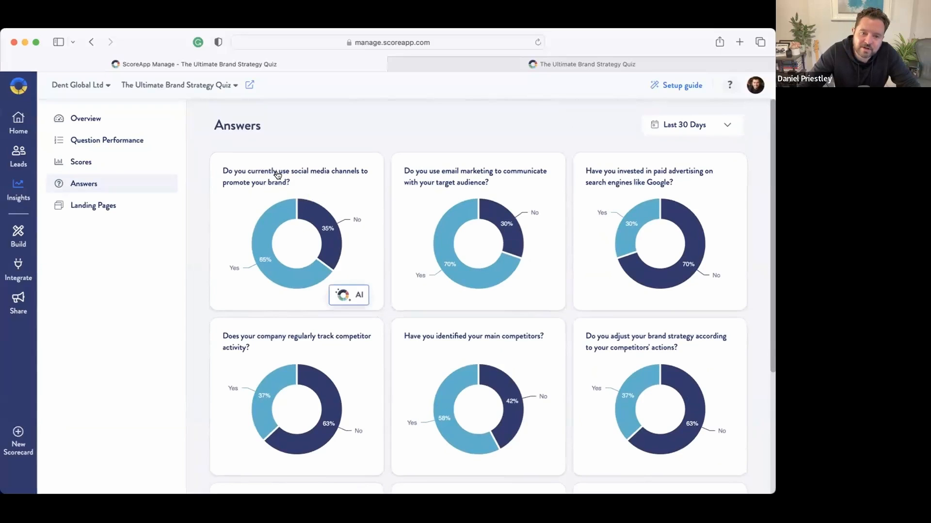
mouse_move(283, 199)
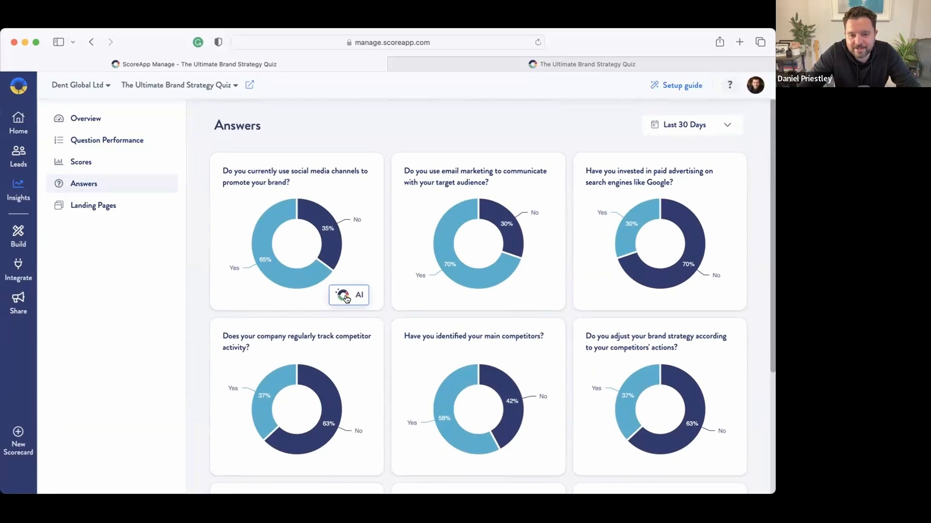
Generate an AI blog post from the social media question's 65% yes results and read through it
left_click(348, 295)
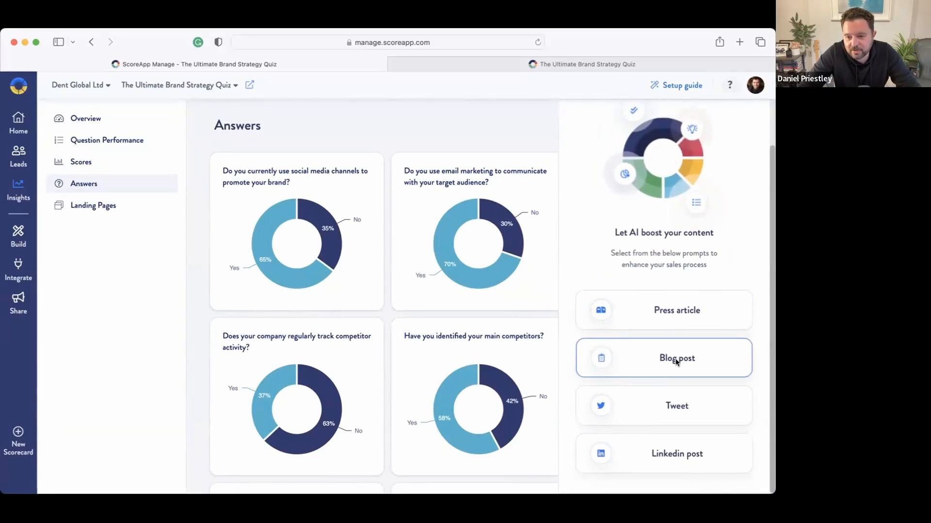
left_click(676, 357)
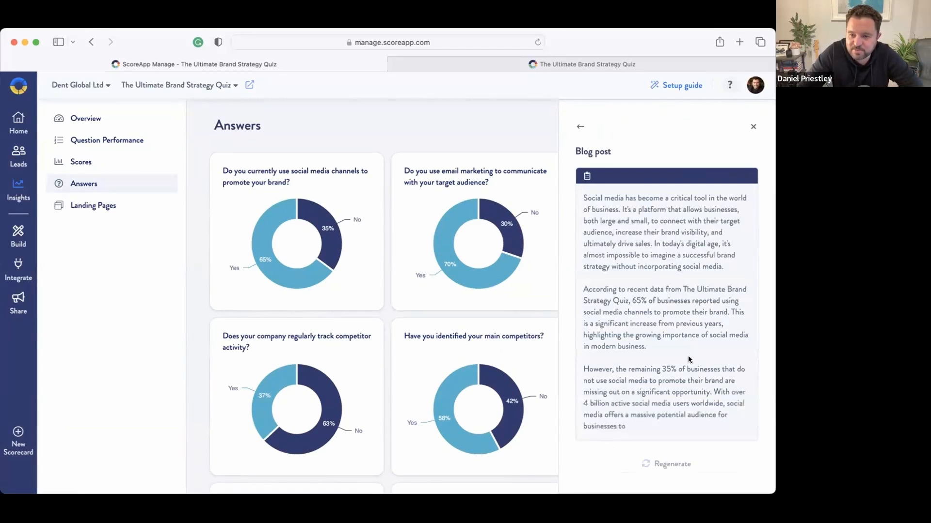
scroll("down", 3)
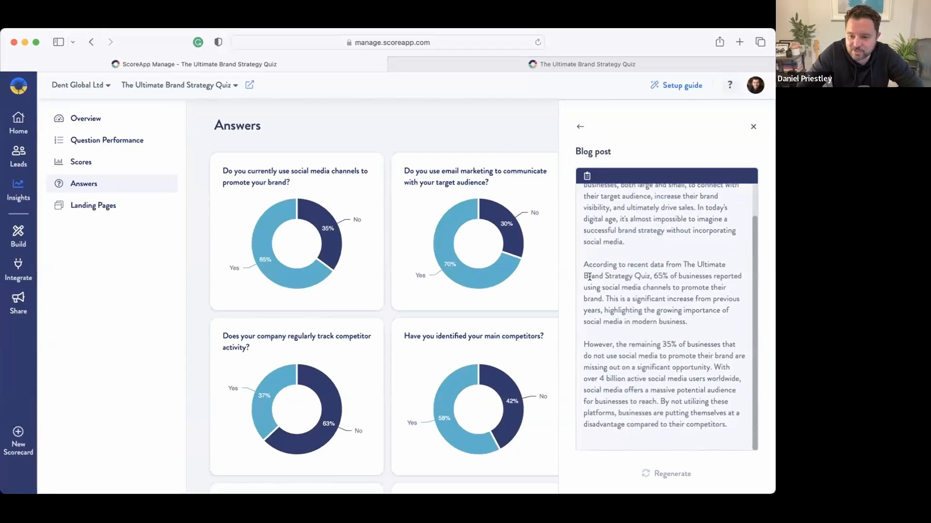
scroll("down", 3)
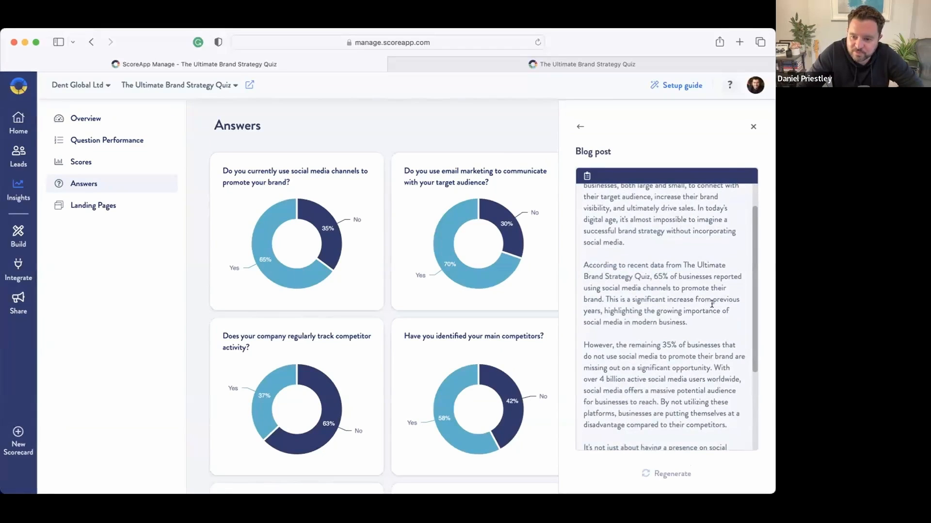
mouse_move(677, 358)
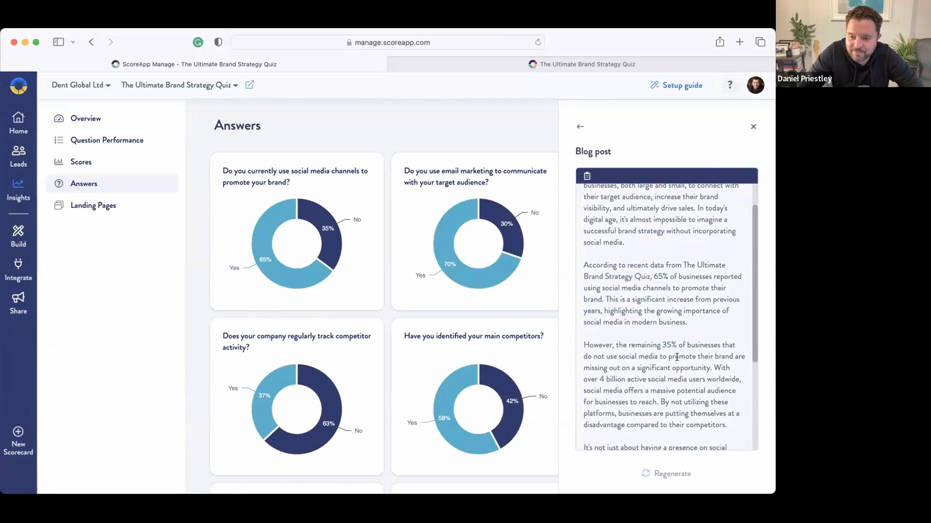
mouse_move(690, 402)
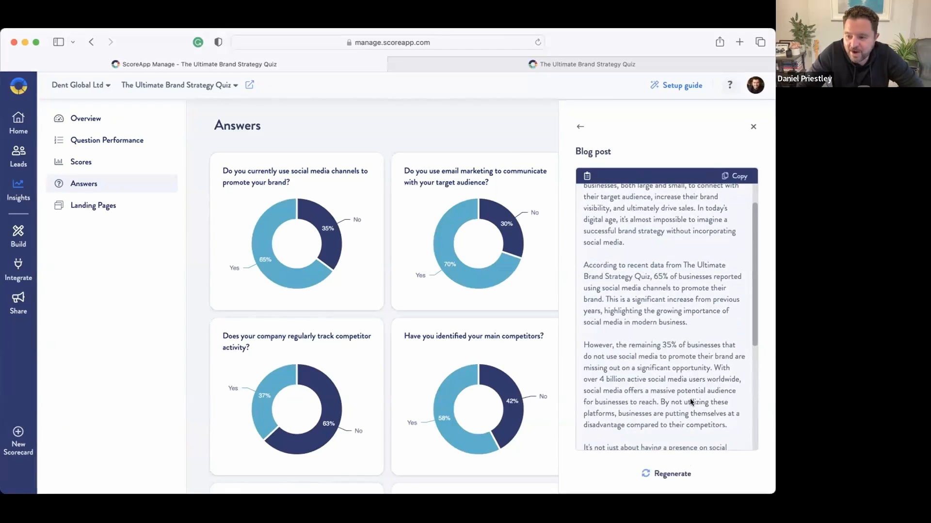
scroll("down", 3)
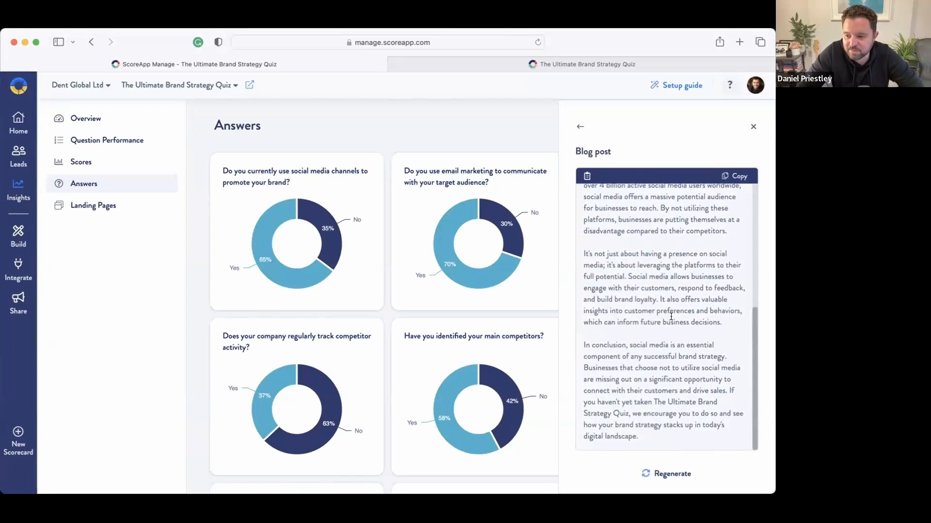
scroll("up", 3)
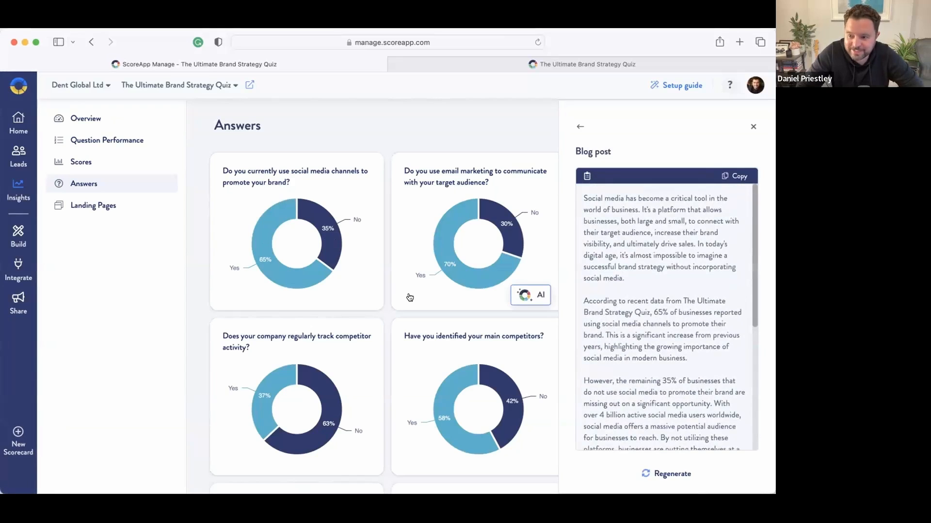
mouse_move(502, 301)
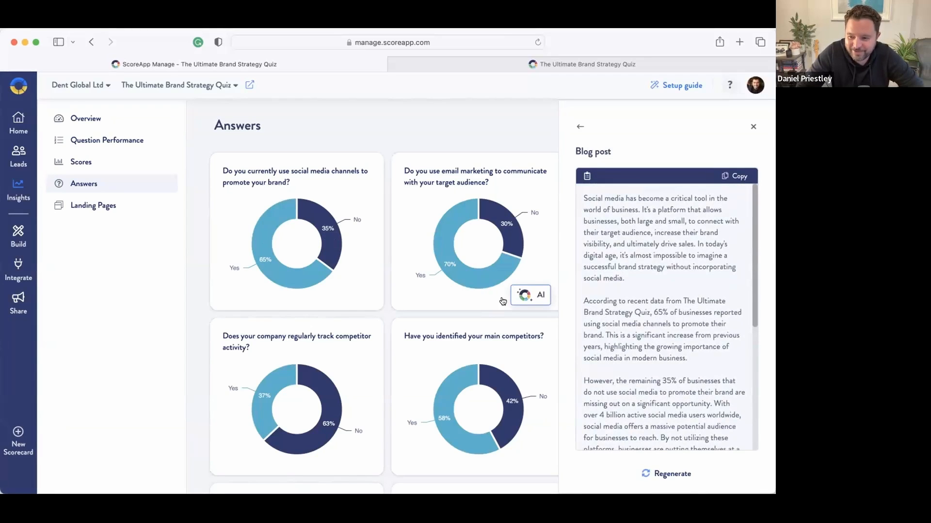
scroll("down", 3)
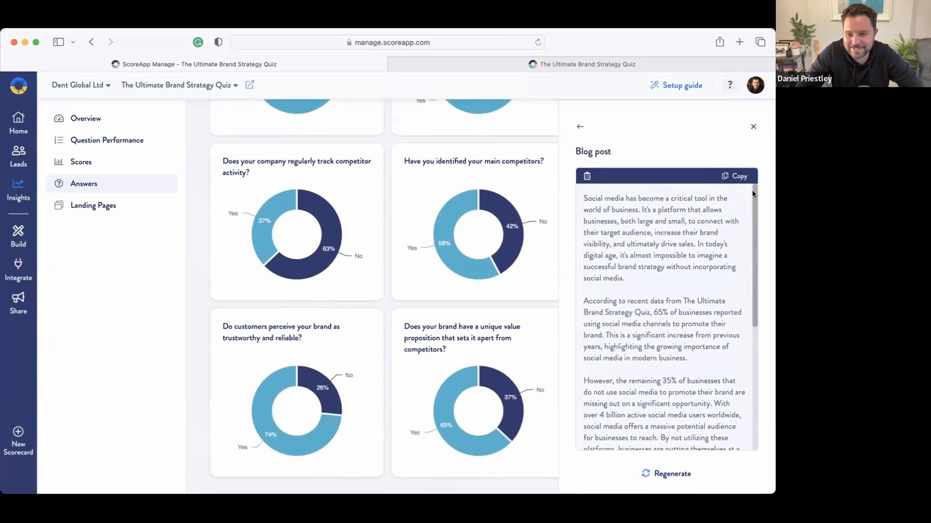
Generate AI tweets from the competitors question citing the 57.89% and 42.11% results
left_click(753, 126)
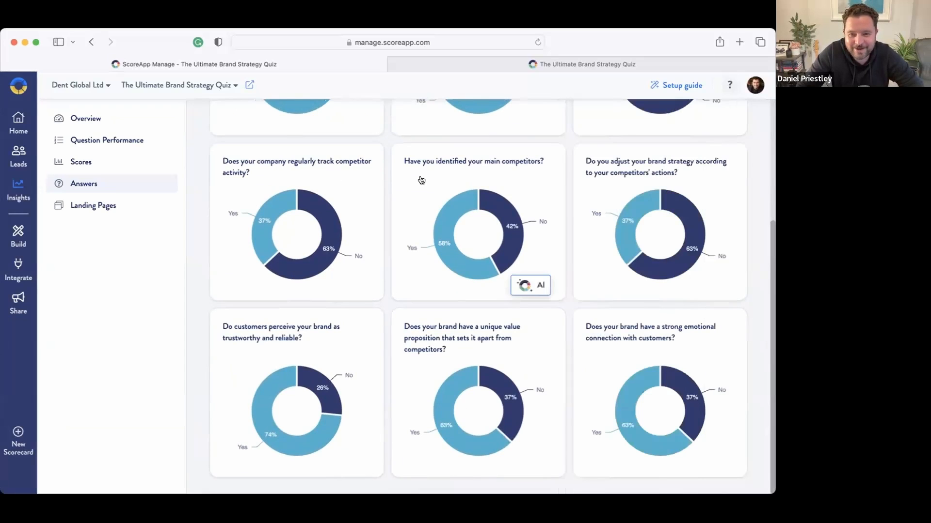
mouse_move(435, 189)
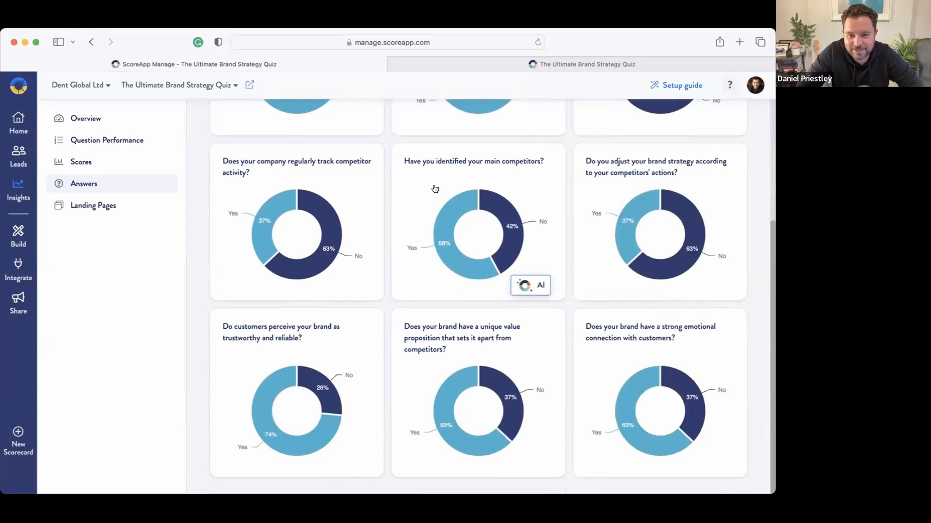
mouse_move(402, 208)
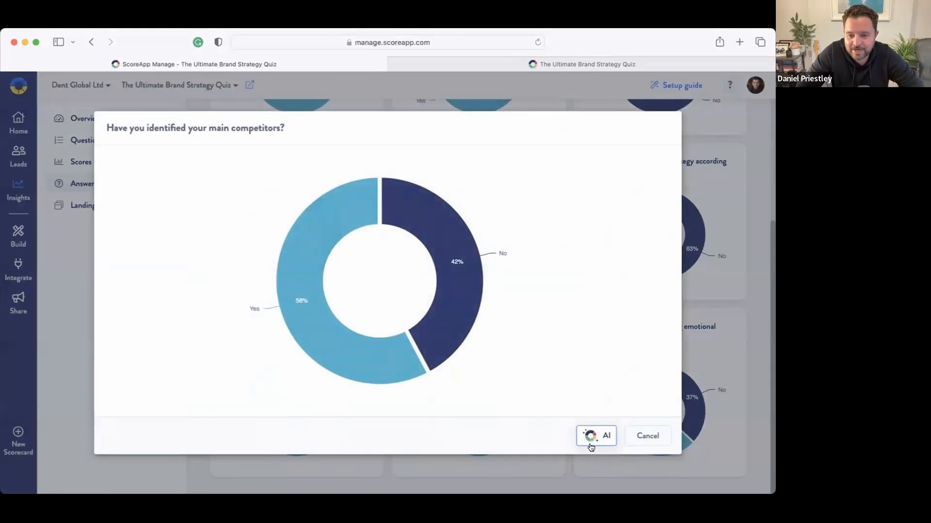
left_click(597, 435)
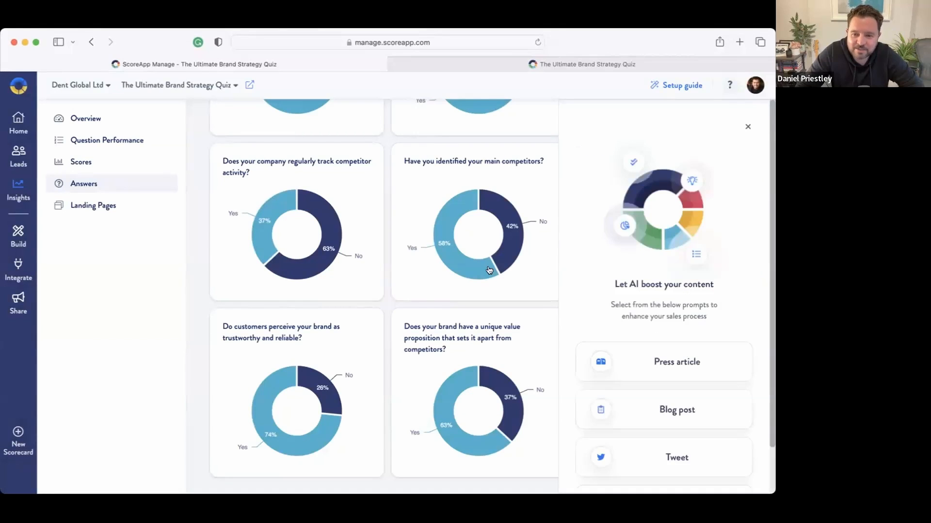
scroll("down", 3)
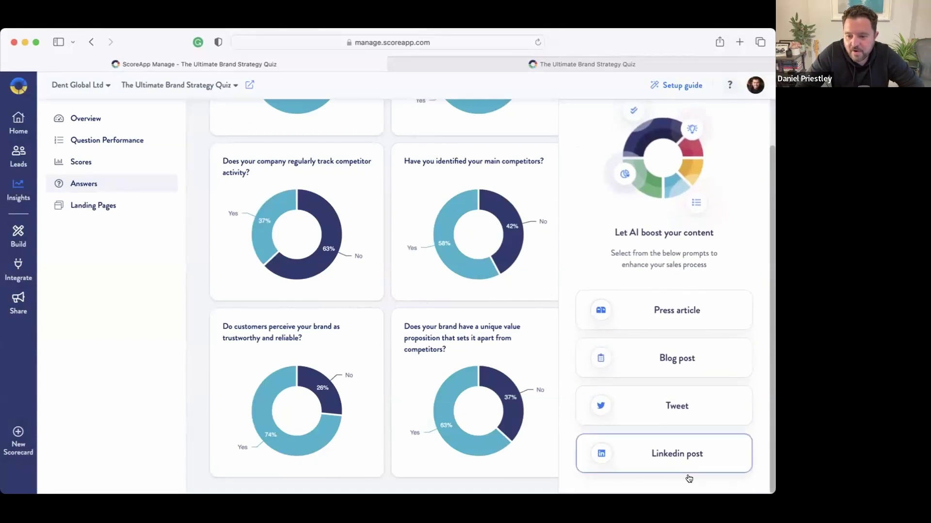
left_click(676, 405)
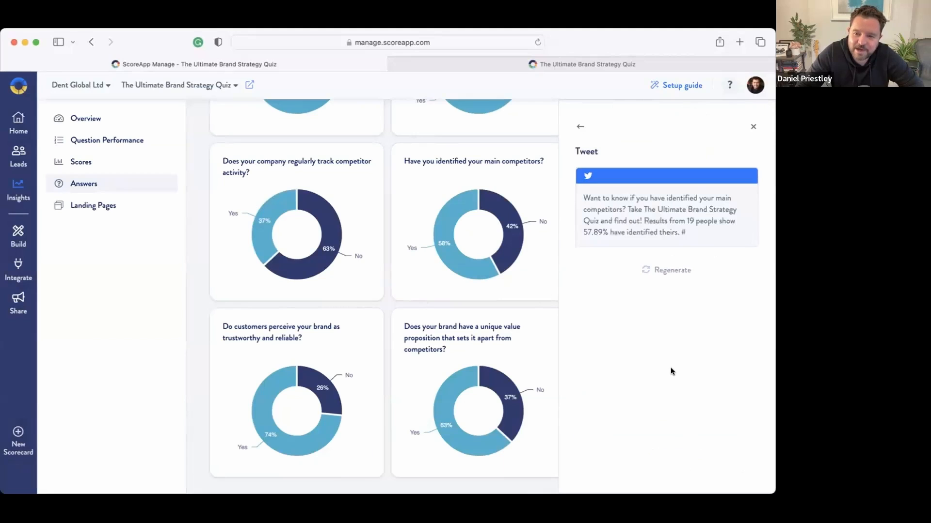
left_click(665, 270)
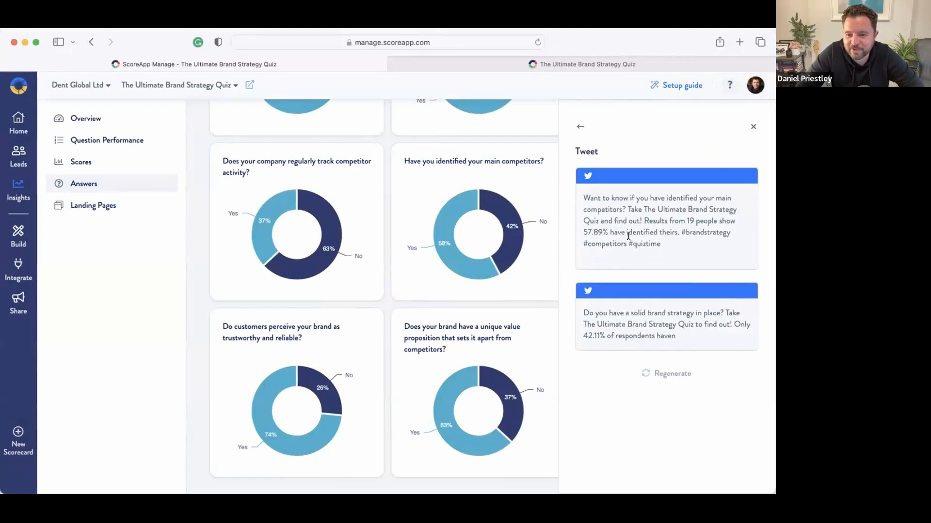
left_click(671, 373)
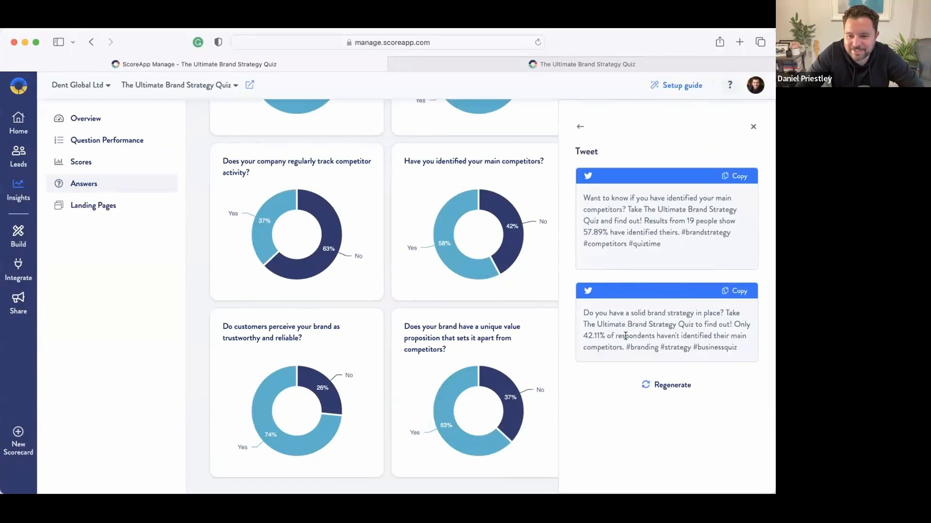
mouse_move(678, 427)
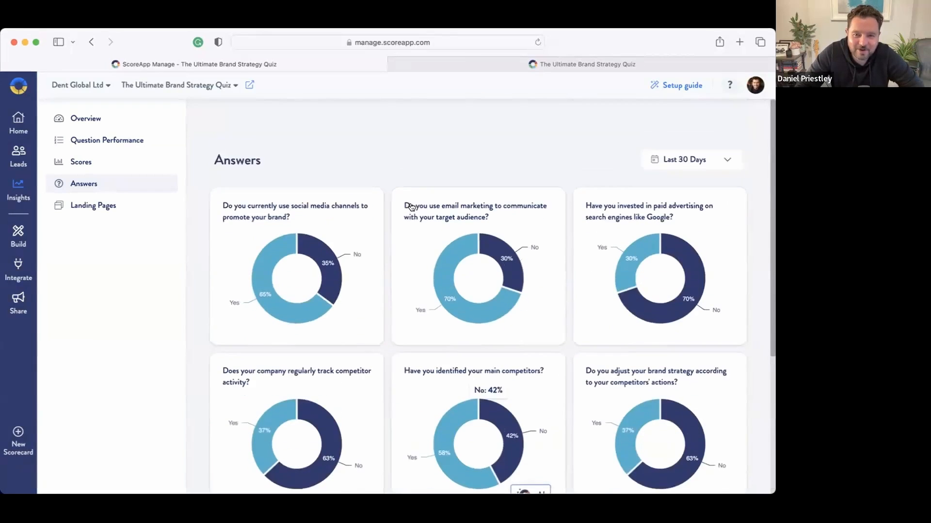
Review the Insights overview (22 started, 19 finished, 65% conversion) and return to the Answers charts
scroll("up", 3)
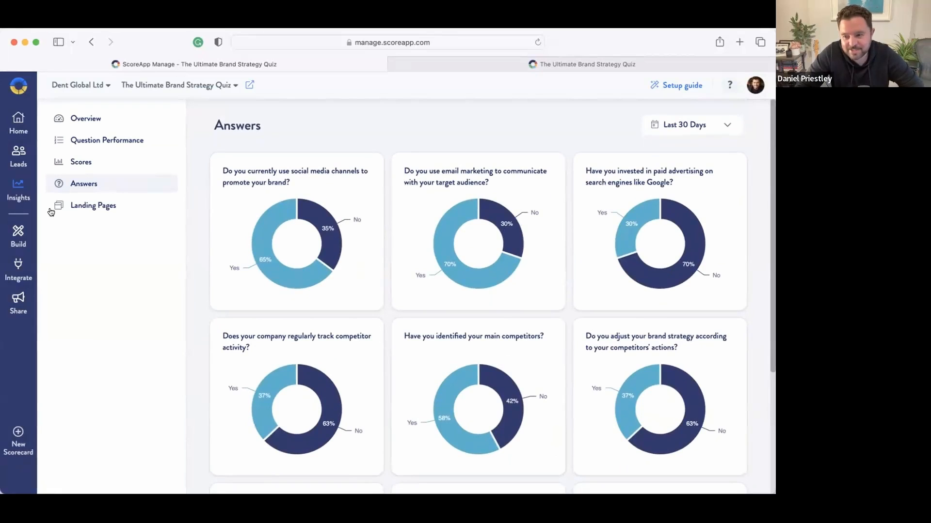
mouse_move(52, 157)
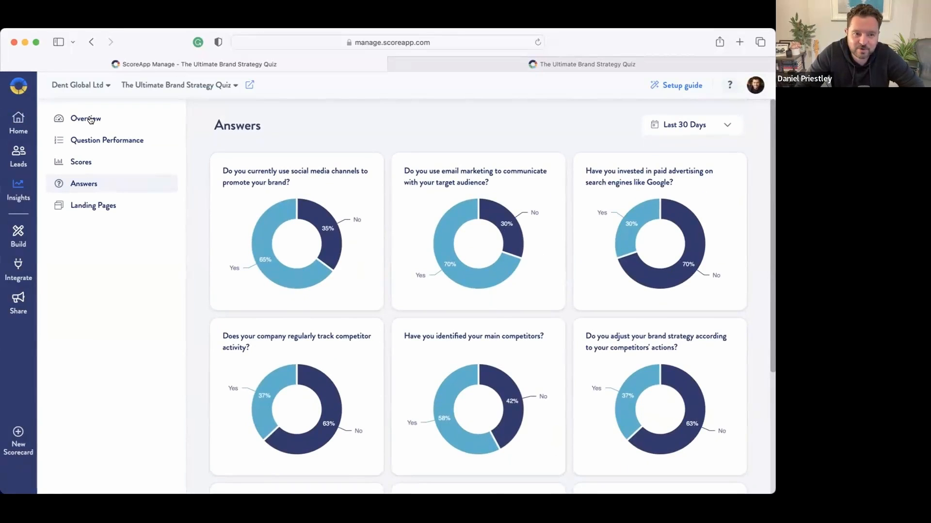
left_click(86, 118)
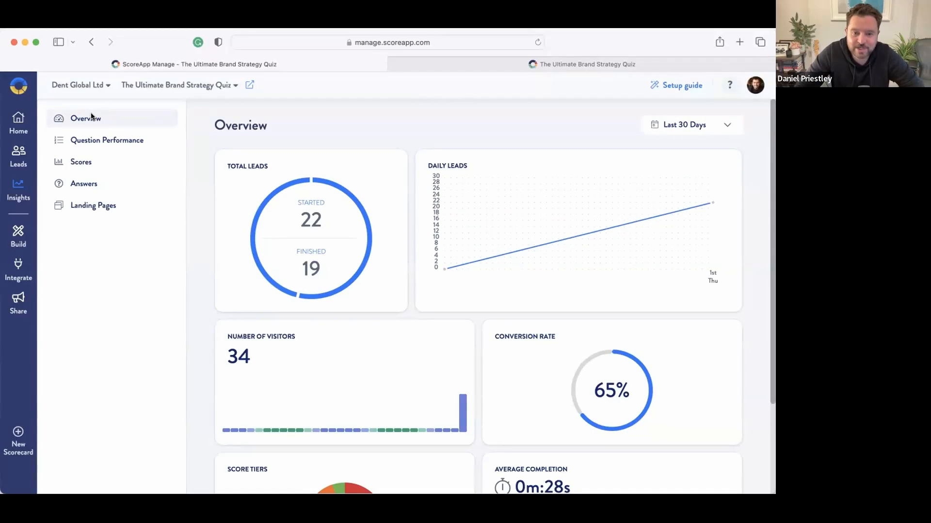
mouse_move(105, 171)
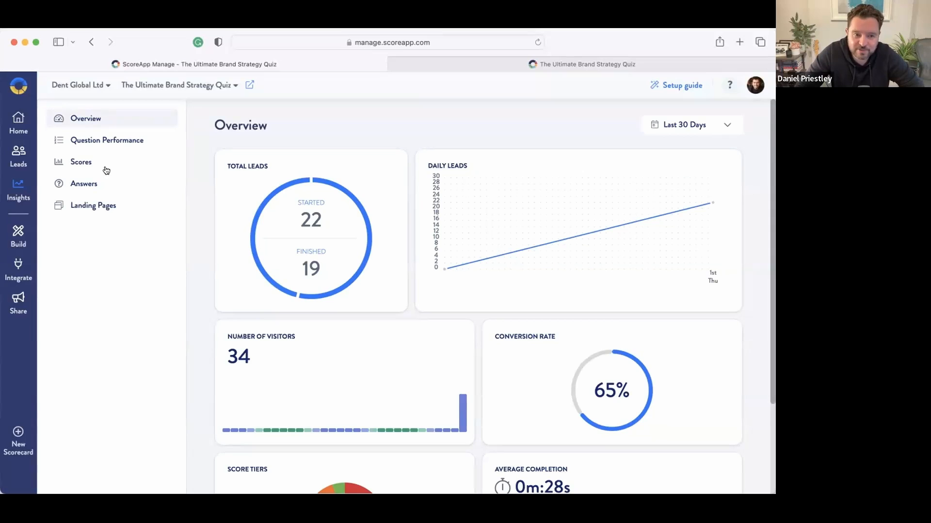
mouse_move(78, 185)
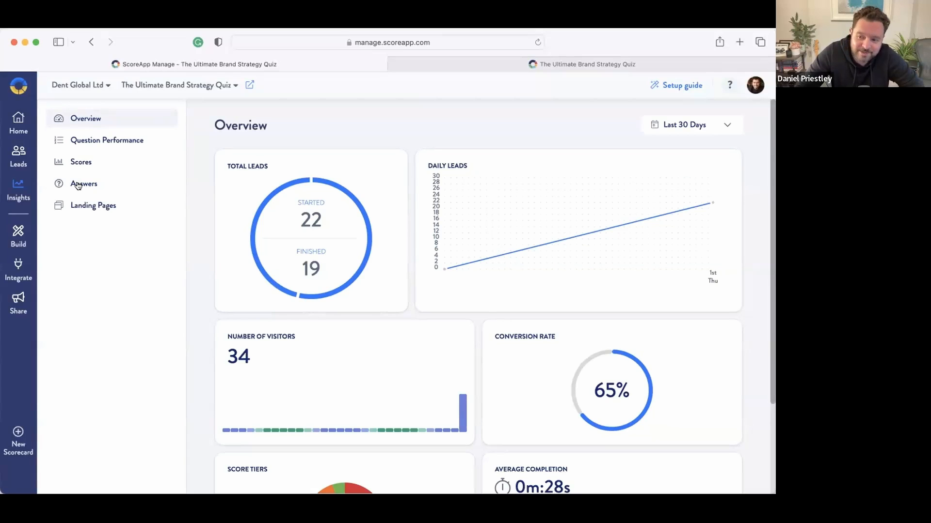
left_click(83, 183)
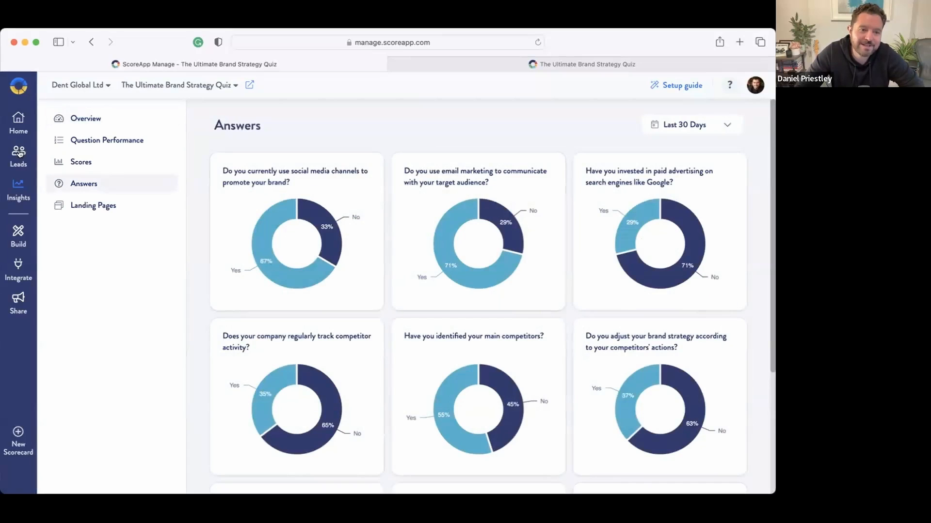
mouse_move(18, 153)
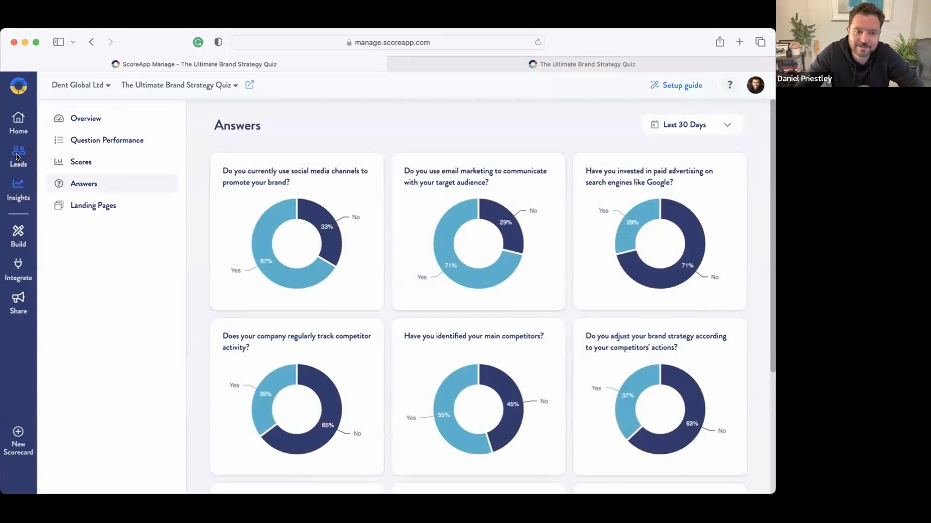
View the most recent test lead's answers from the Leads list and go back
left_click(19, 155)
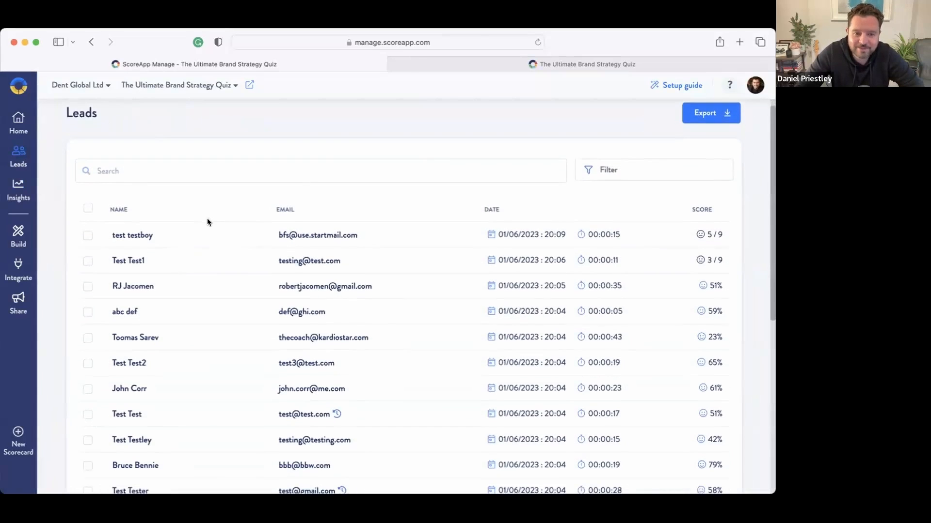
left_click(132, 235)
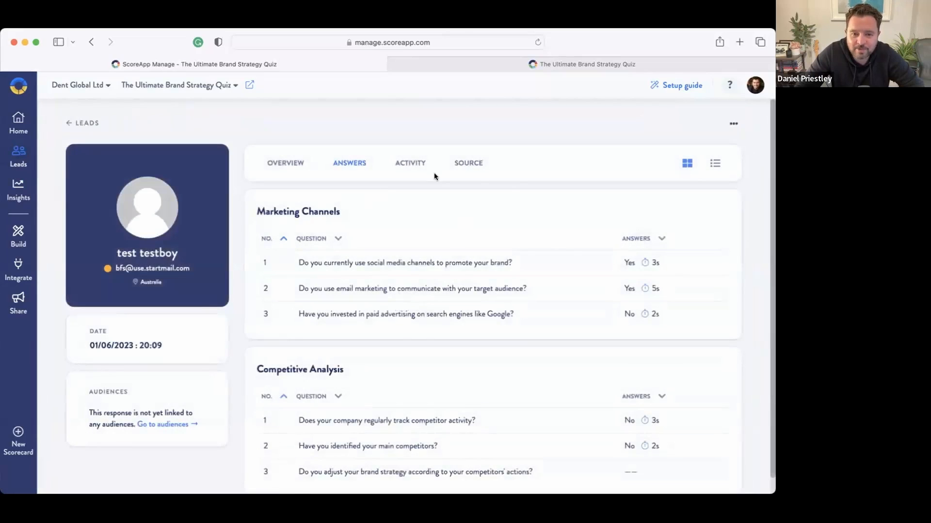
scroll("up", 3)
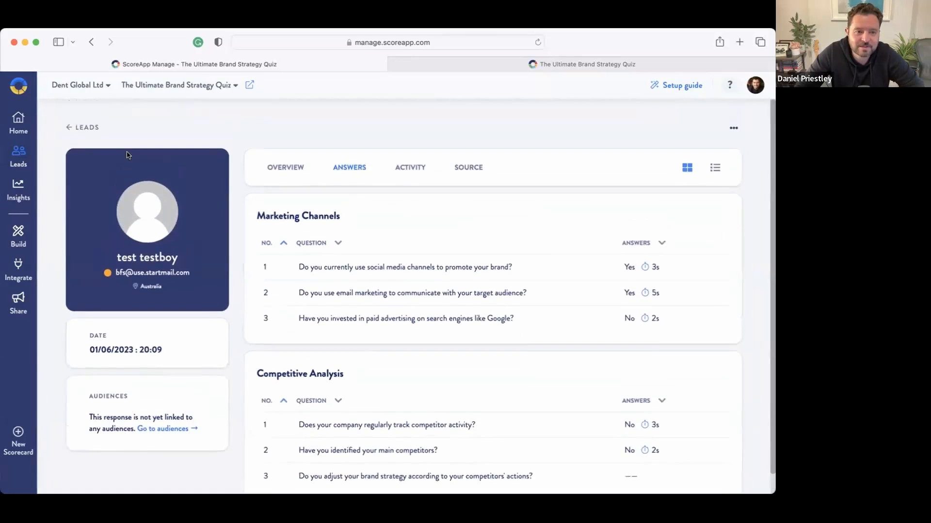
left_click(82, 127)
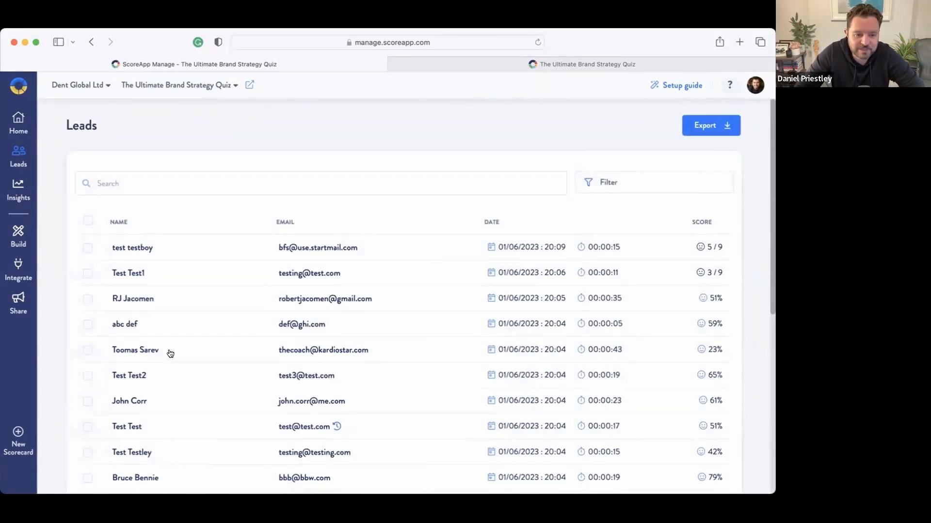
Show Rebecca's 61% lead profile and bring up AI help for her
scroll("down", 3)
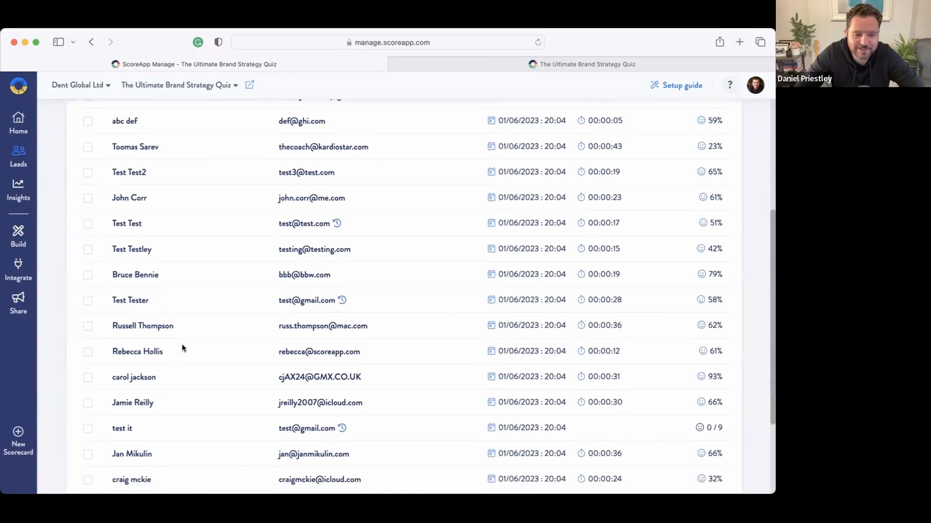
left_click(136, 351)
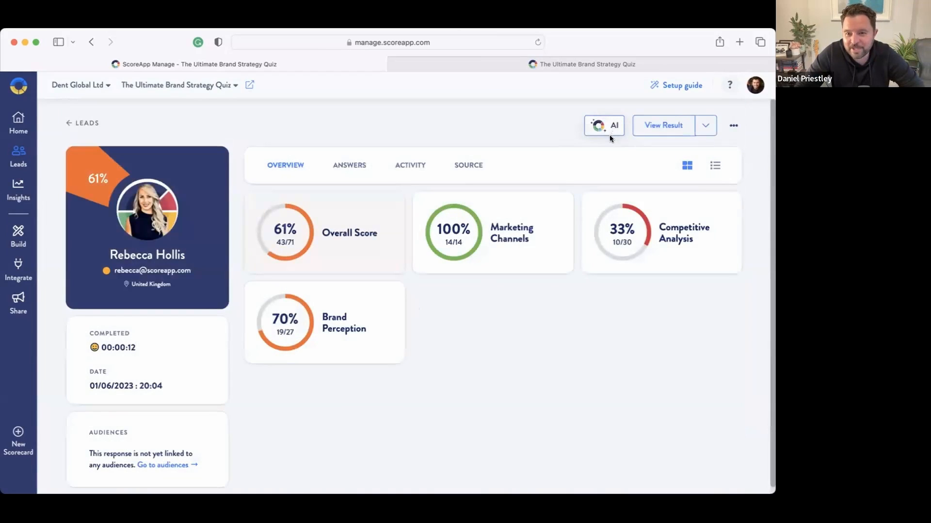
left_click(604, 125)
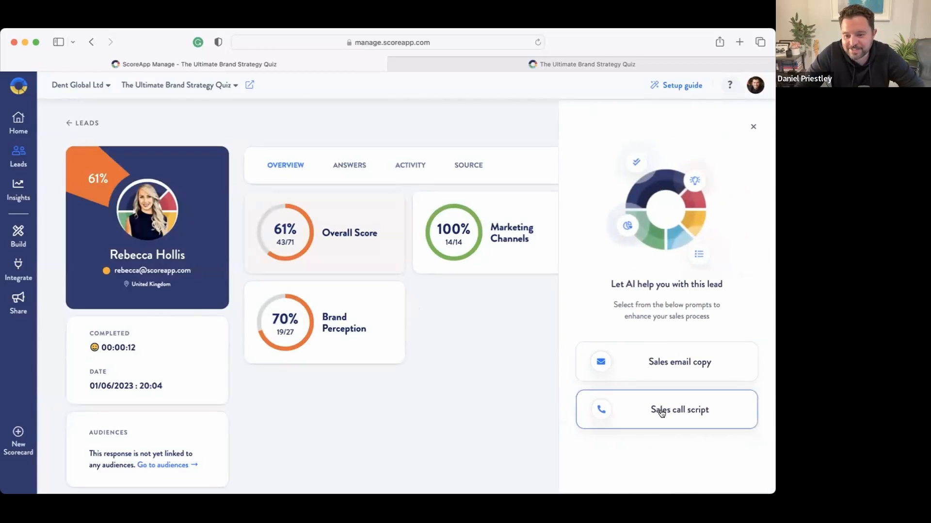
Generate an AI sales call script for Rebecca's lead, read through it and close the panel
left_click(665, 409)
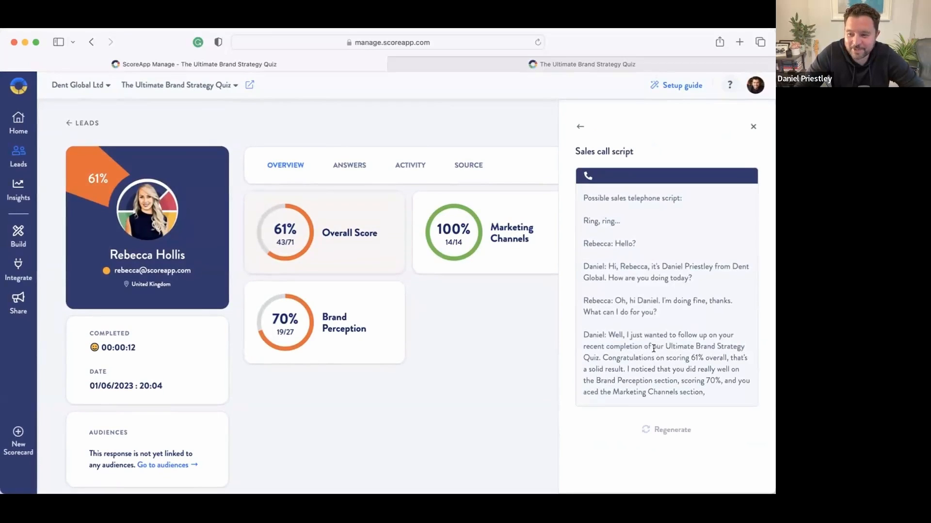
scroll("down", 3)
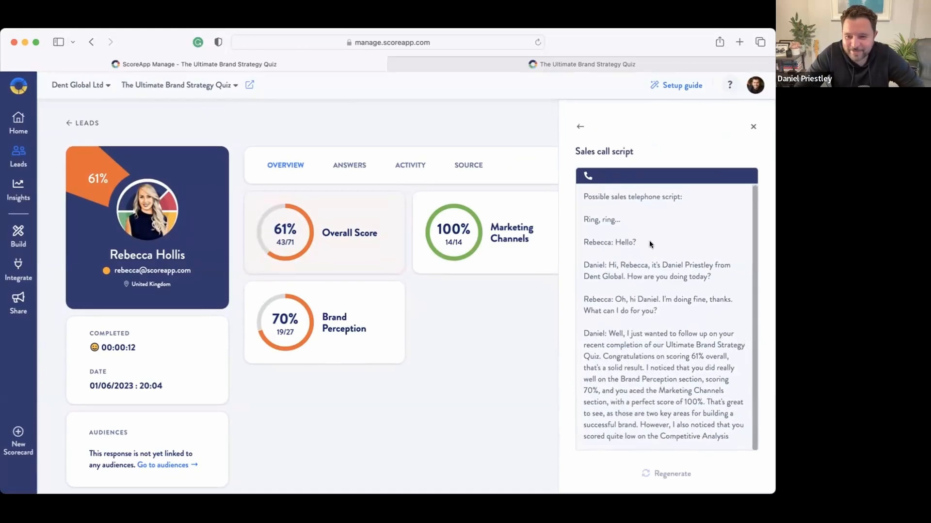
scroll("down", 3)
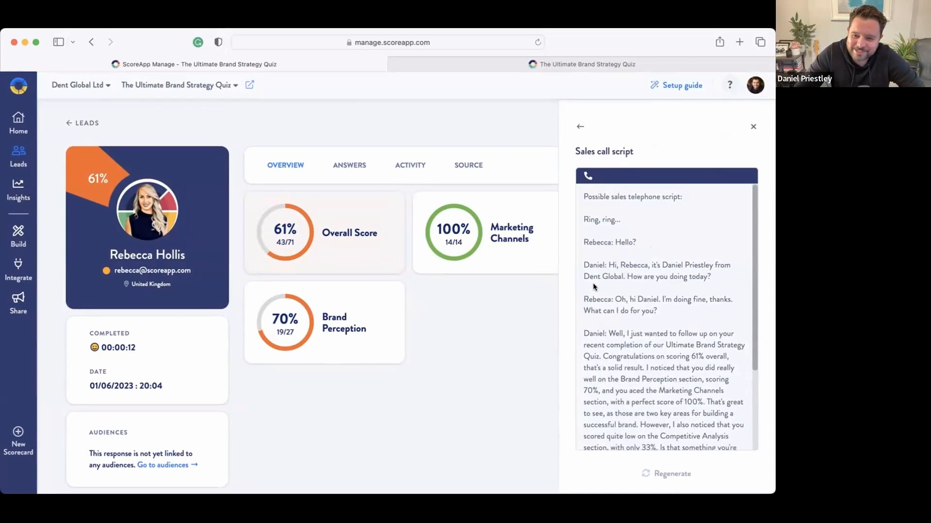
mouse_move(660, 311)
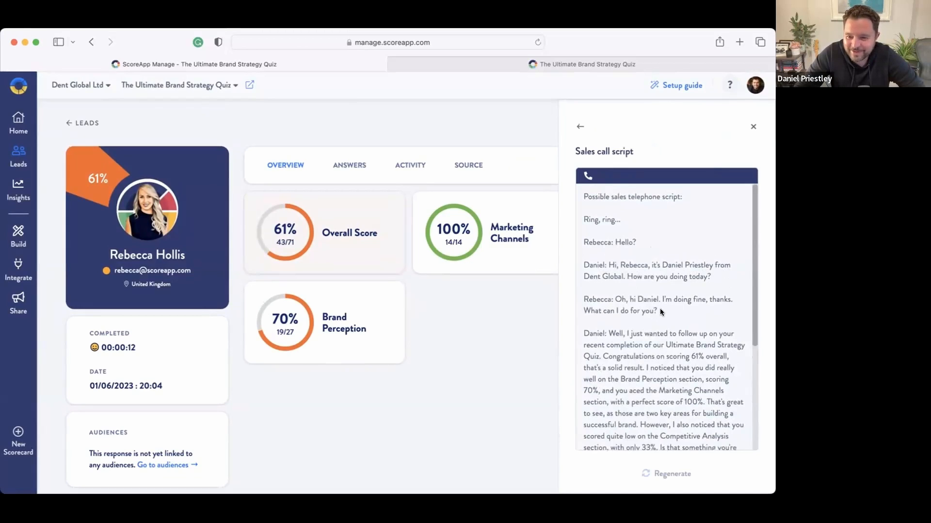
scroll("down", 3)
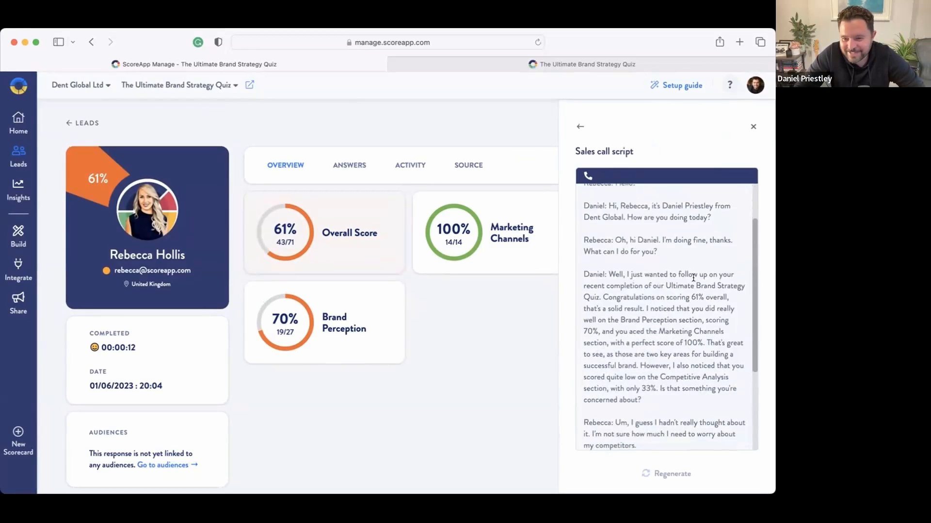
scroll("up", 3)
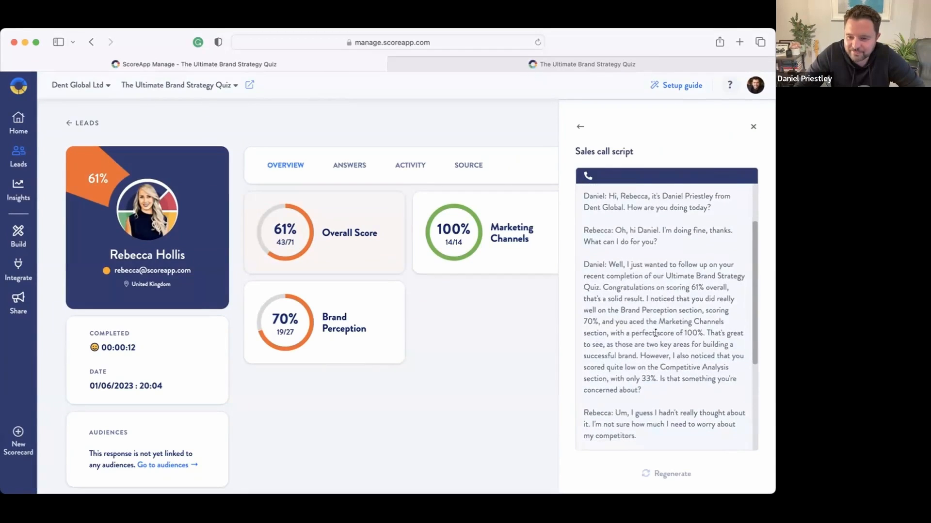
scroll("down", 3)
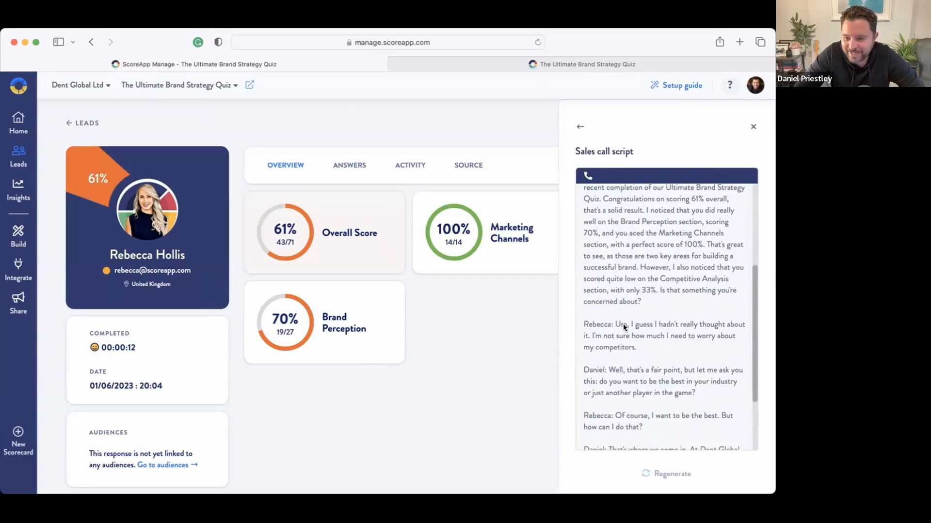
scroll("up", 3)
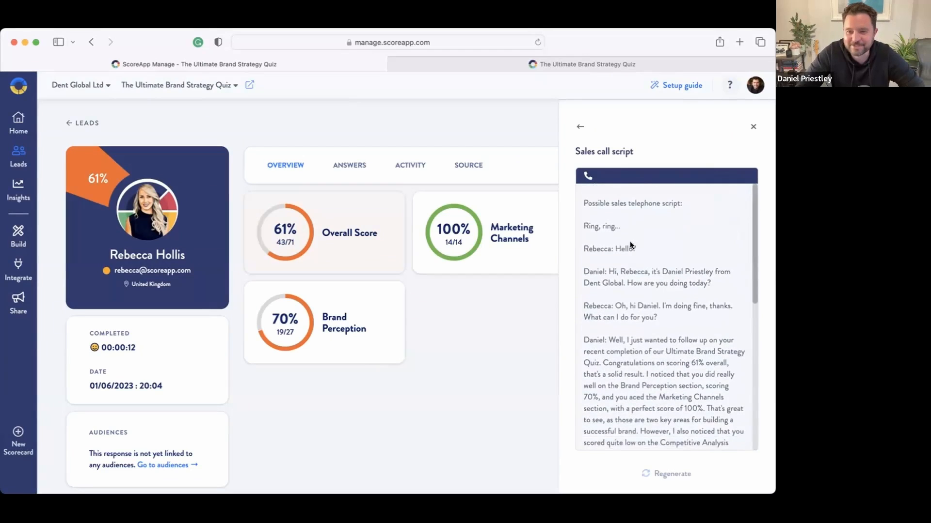
left_click(753, 126)
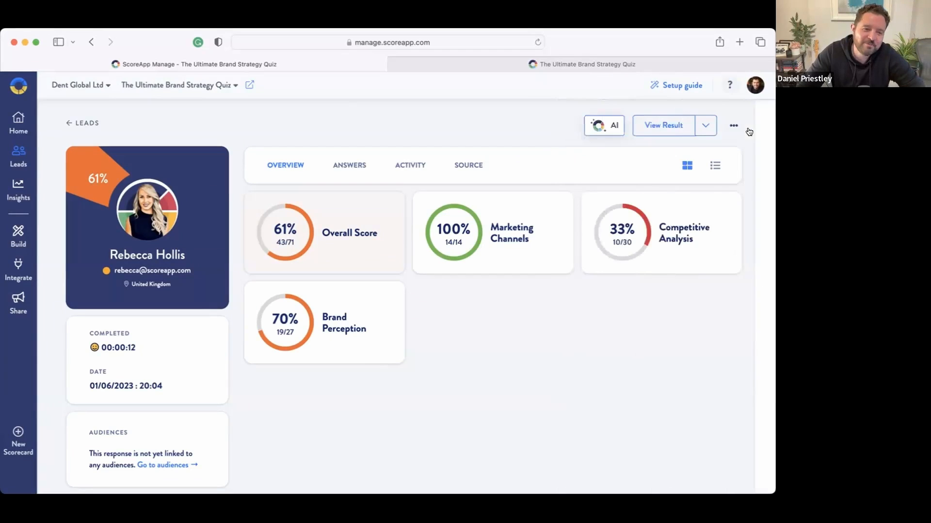